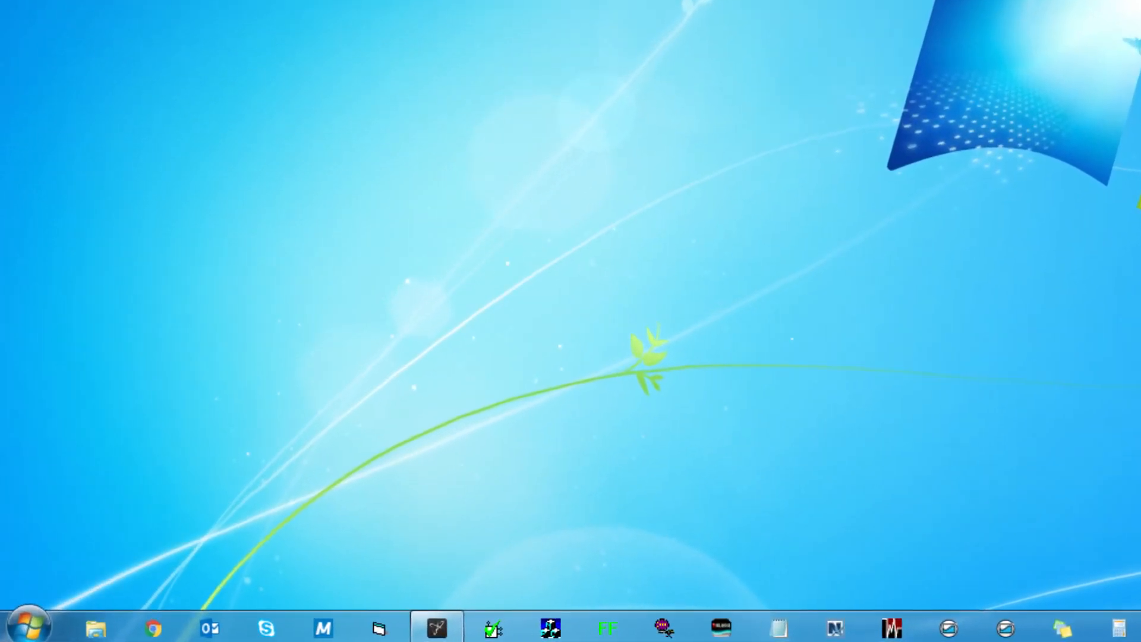
Expand the AutoSol Communication Manager folder under All Programs in the Windows Start menu.
click(29, 625)
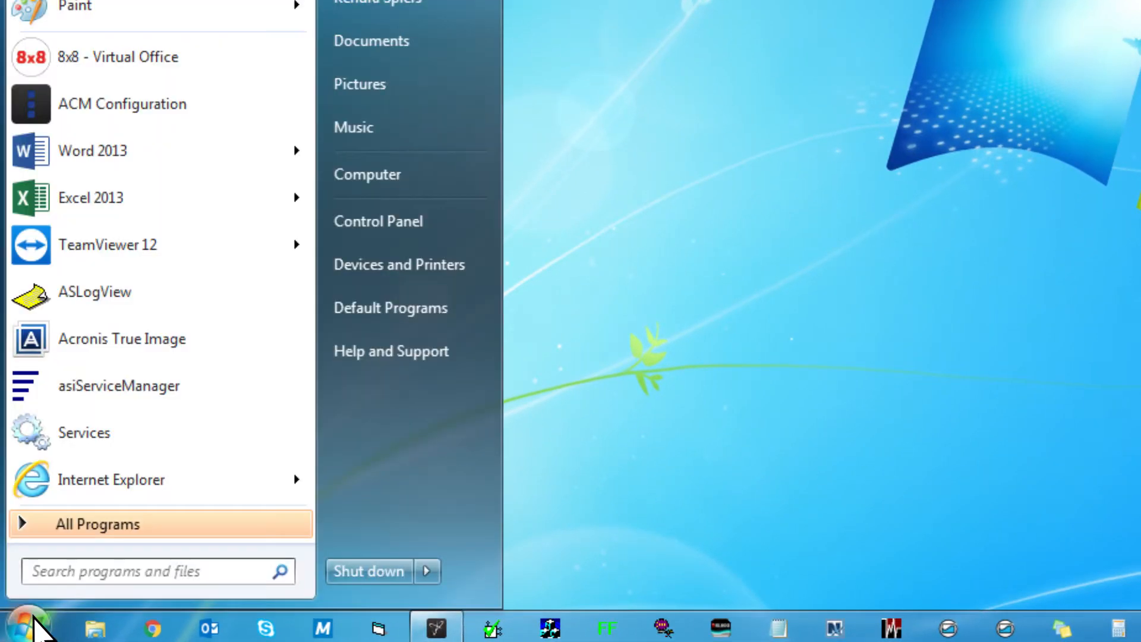
click(97, 523)
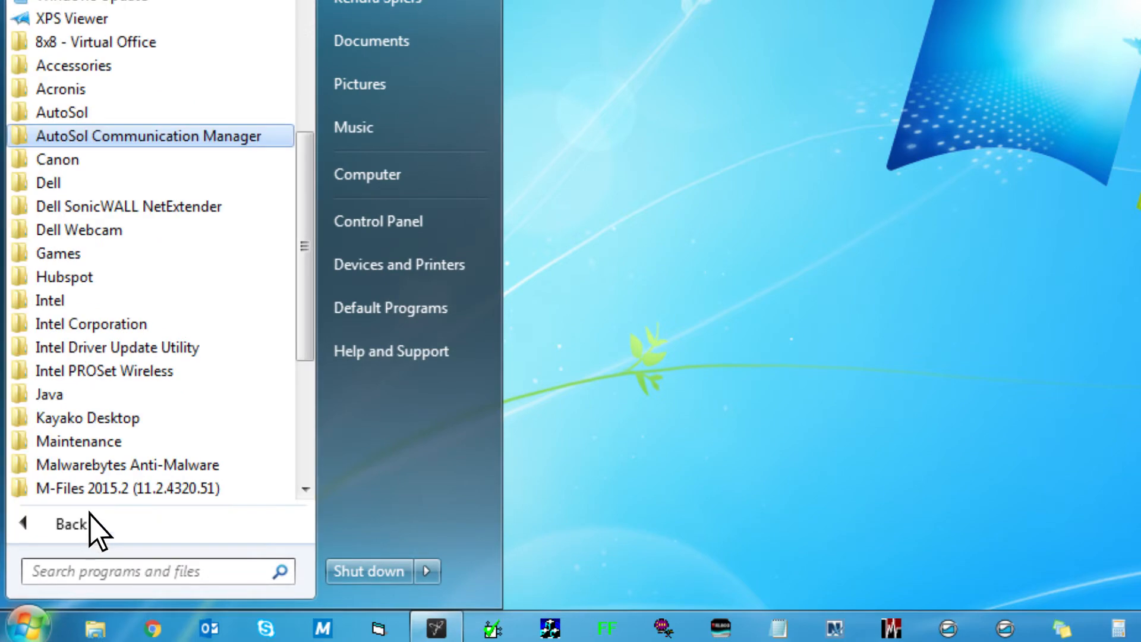
click(148, 135)
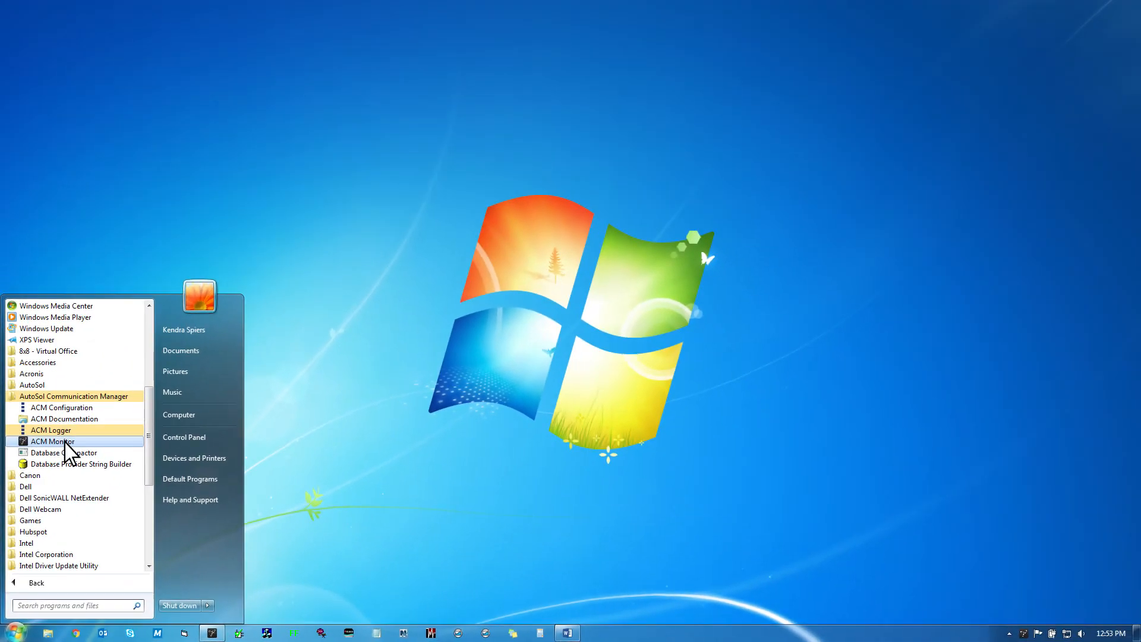
Launch ACM Monitor, select asiDATA in the Services list, and start the stopped services.
click(51, 442)
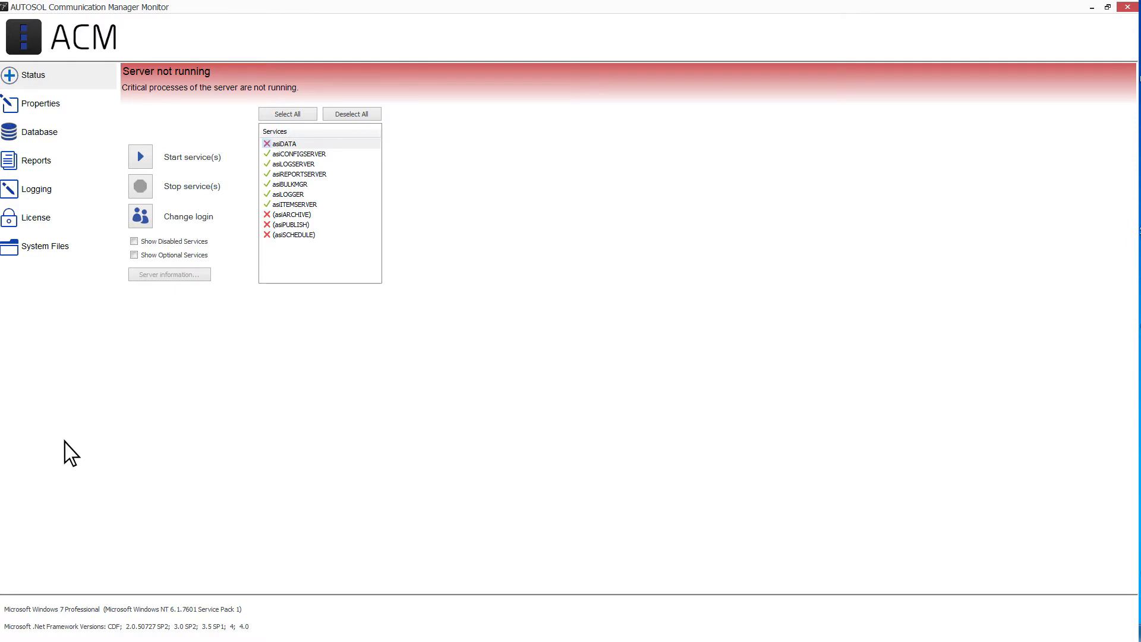
mouse_move(84, 87)
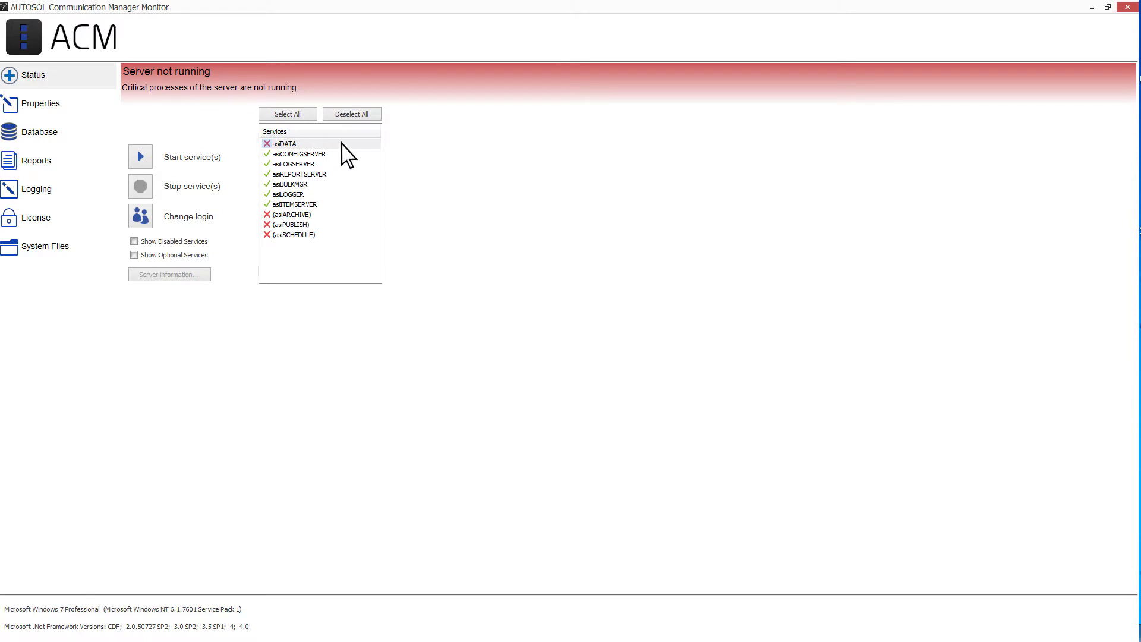
click(295, 153)
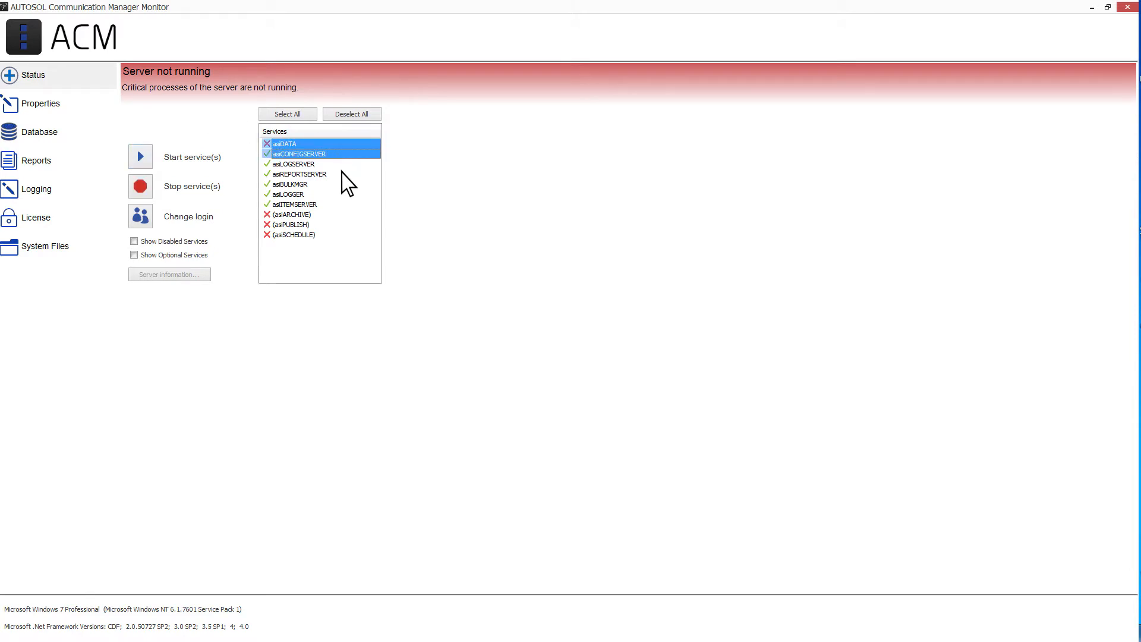
click(299, 184)
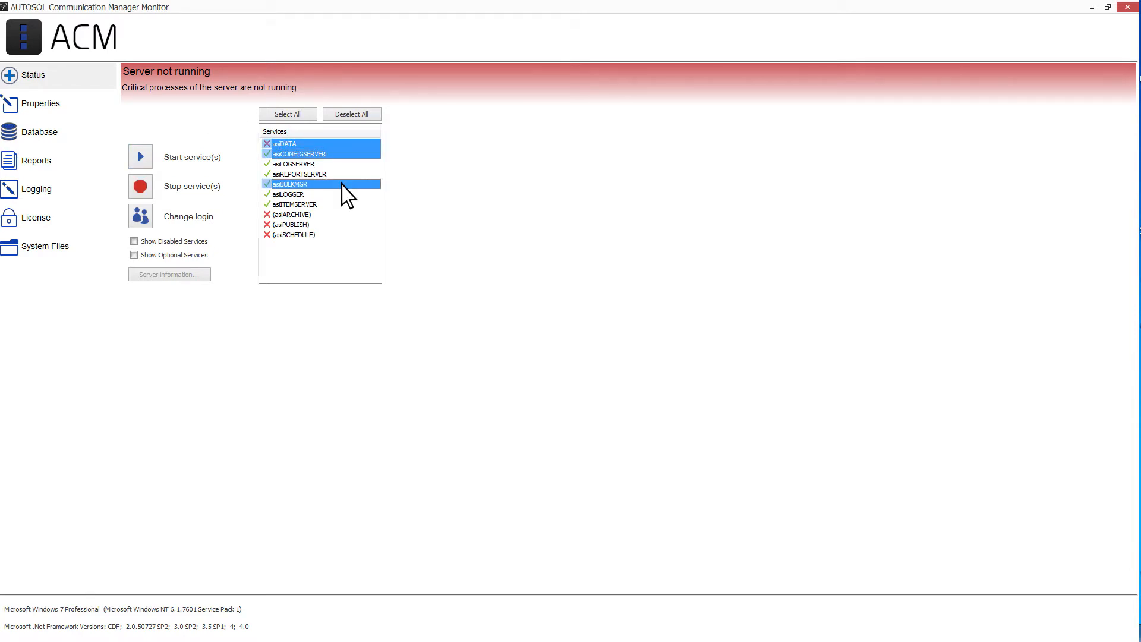
click(287, 114)
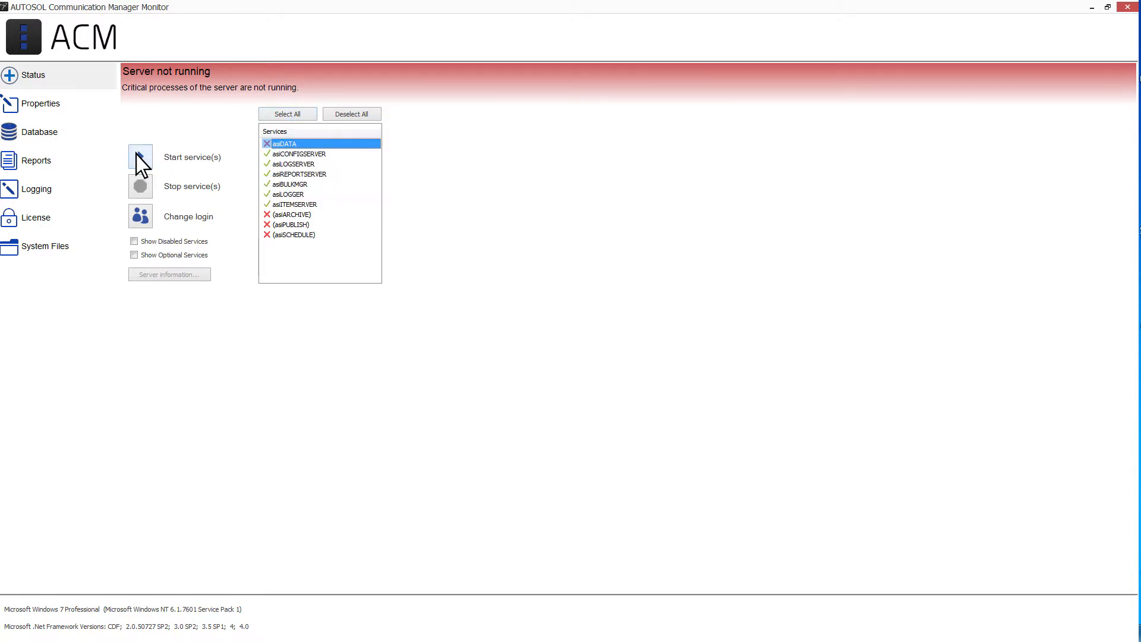
click(140, 157)
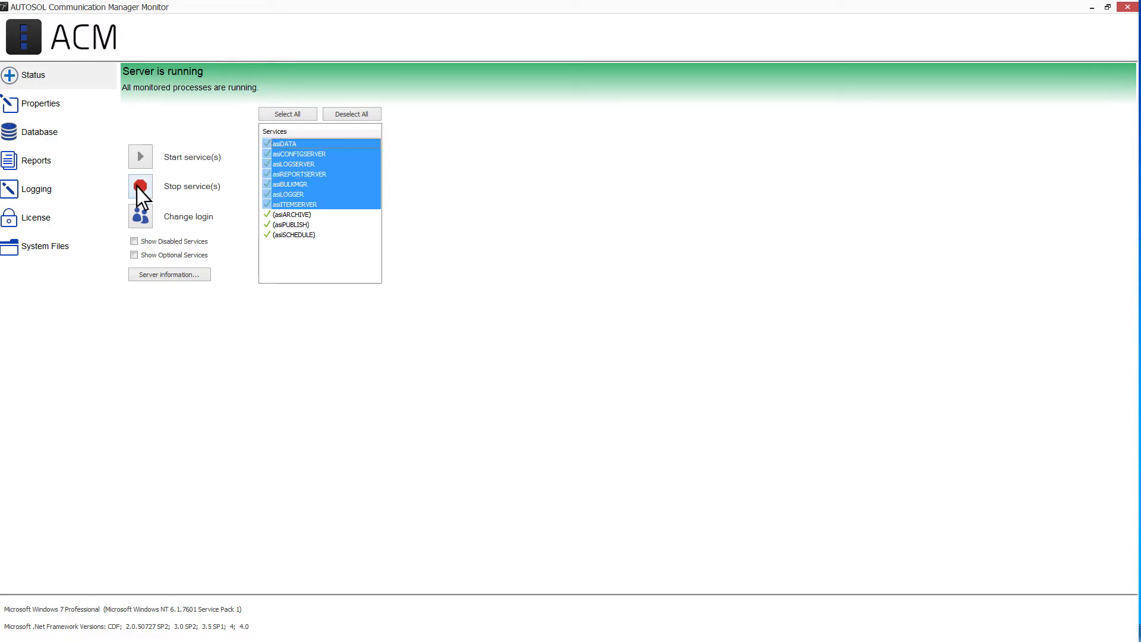
click(140, 185)
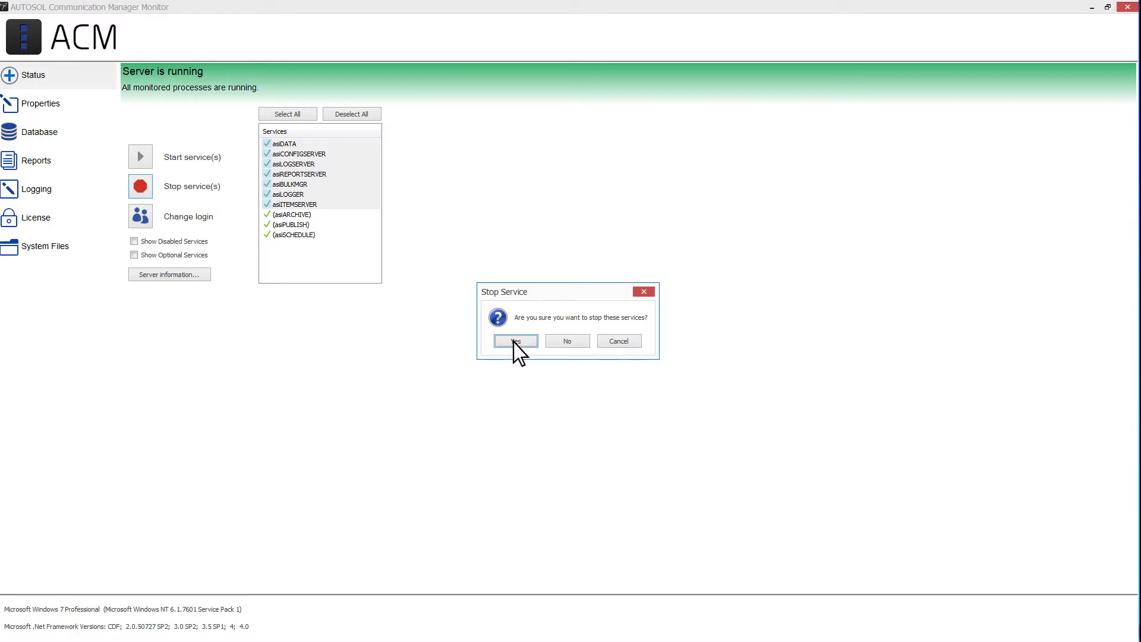
click(513, 341)
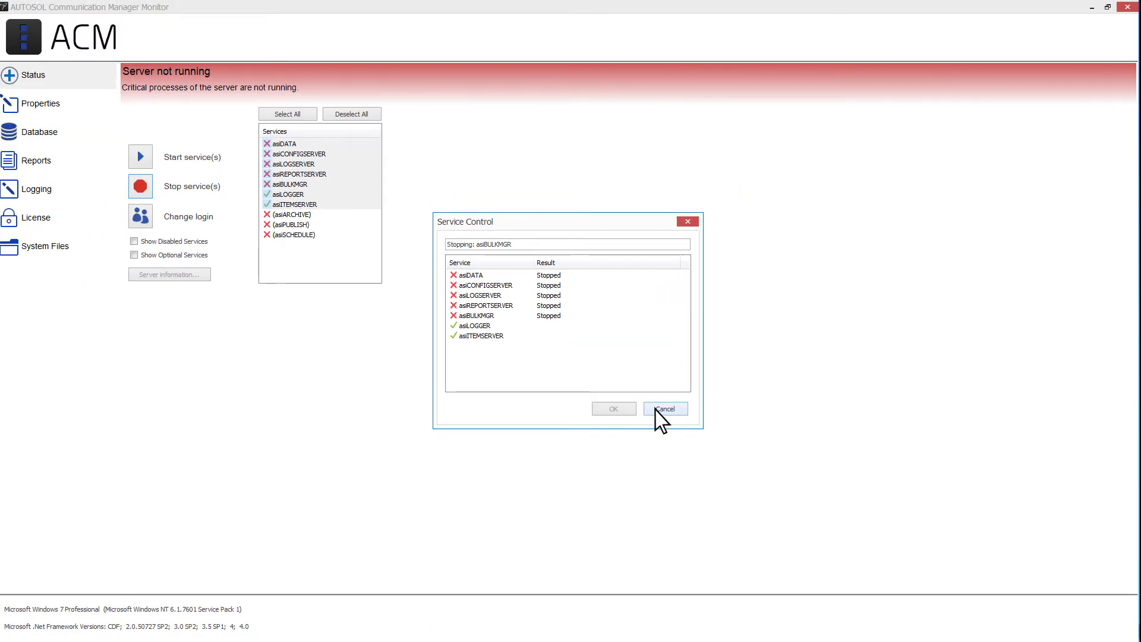
click(663, 407)
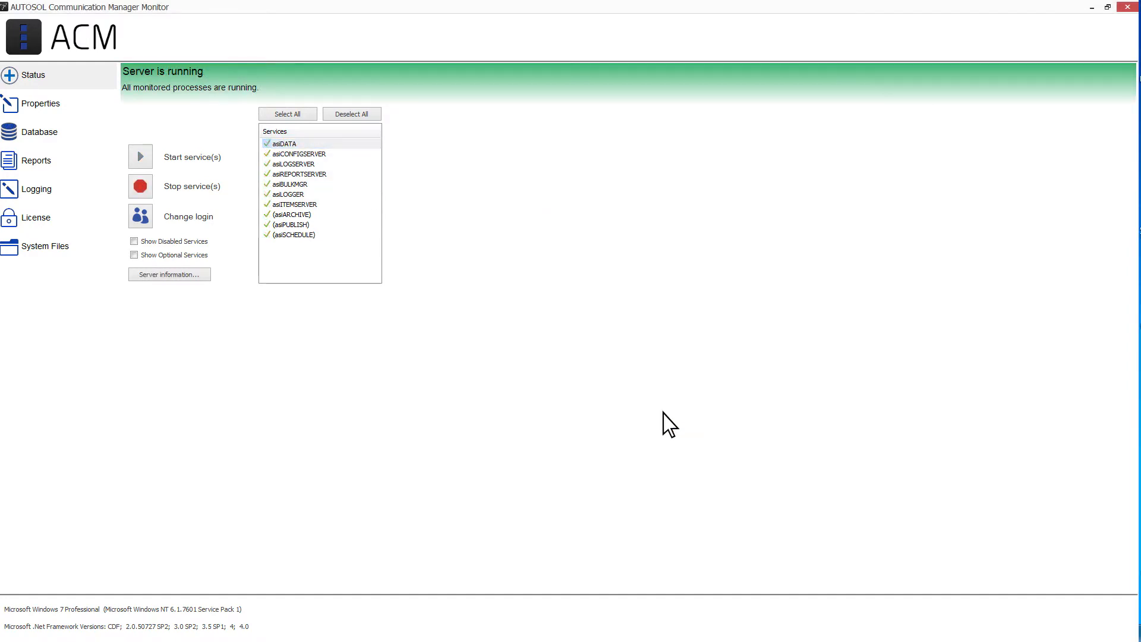
mouse_move(324, 166)
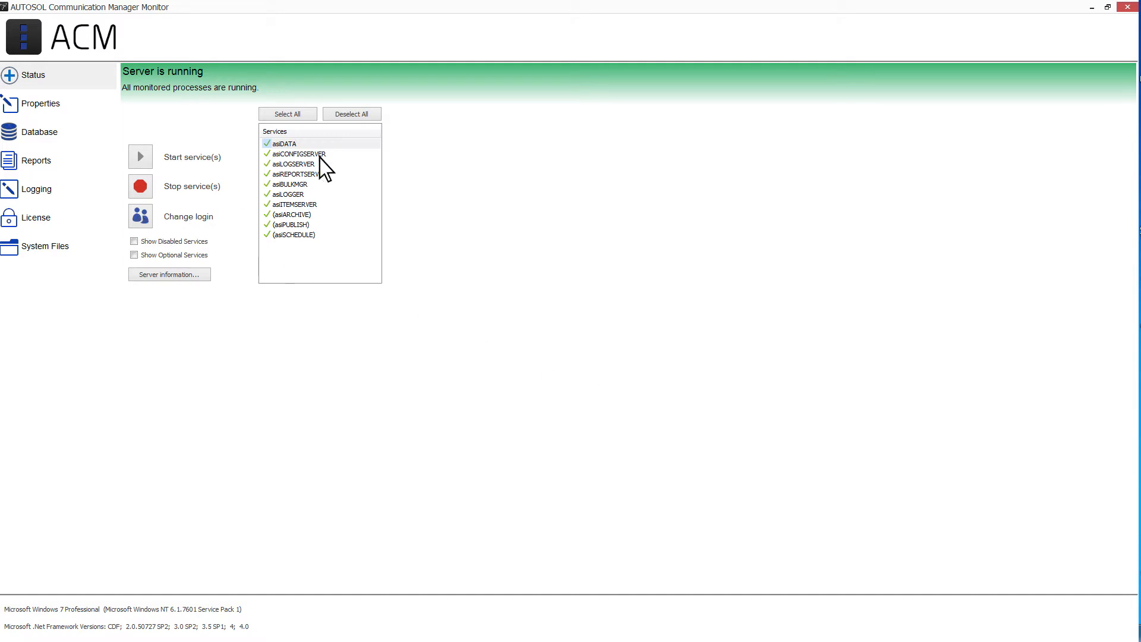
Review asiCONFIGSERVER's Change User settings and confirm the Local System Account log-on.
right_click(299, 153)
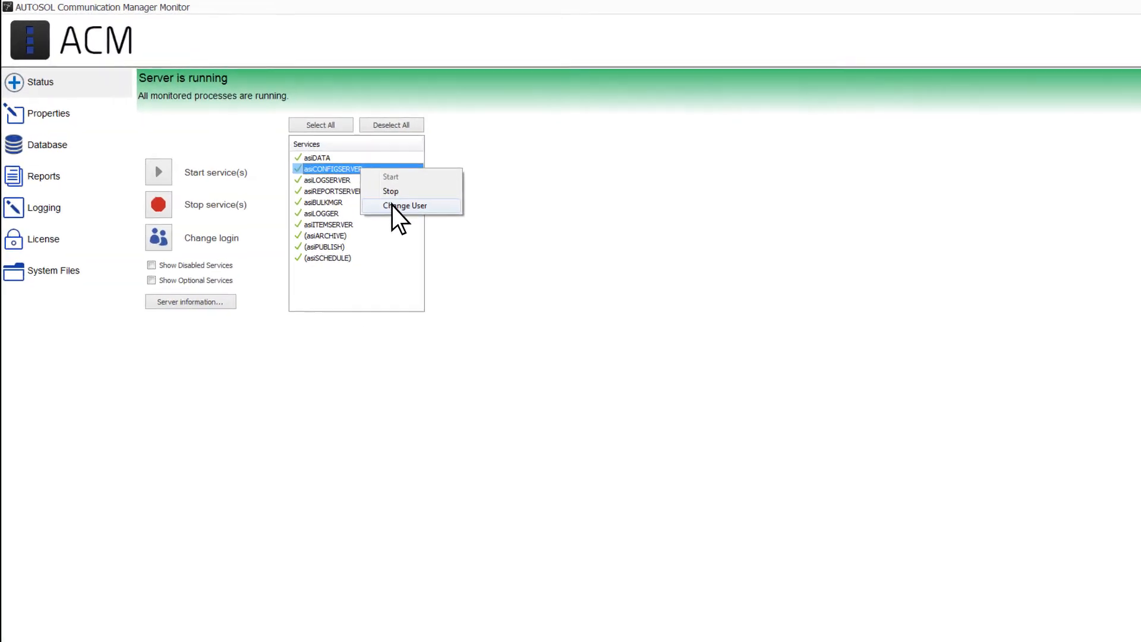
click(404, 205)
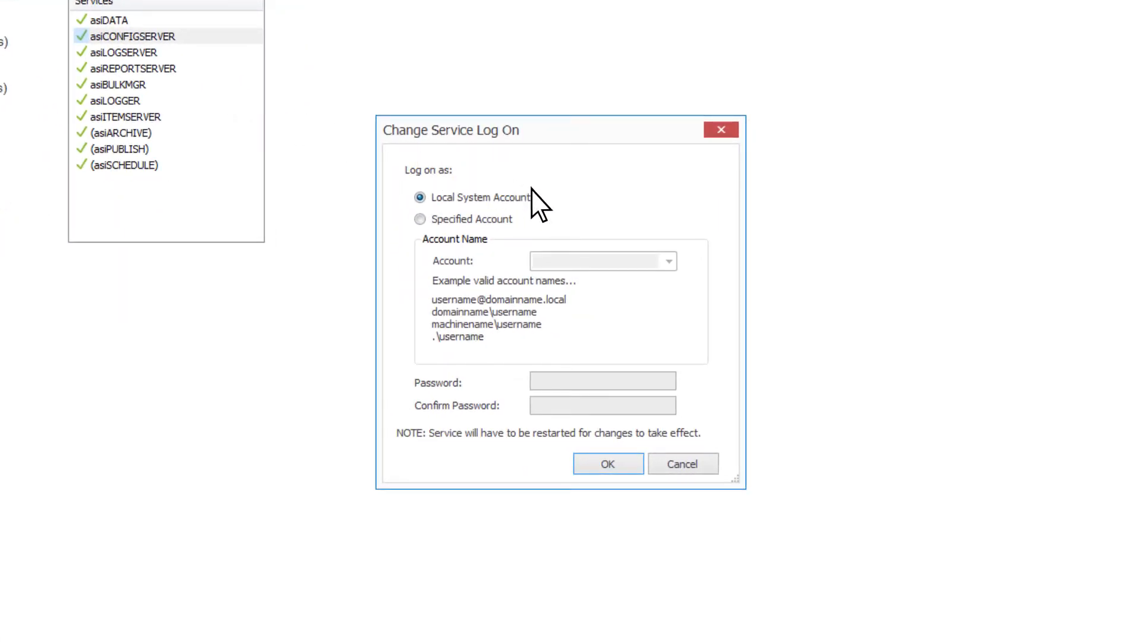
mouse_move(533, 233)
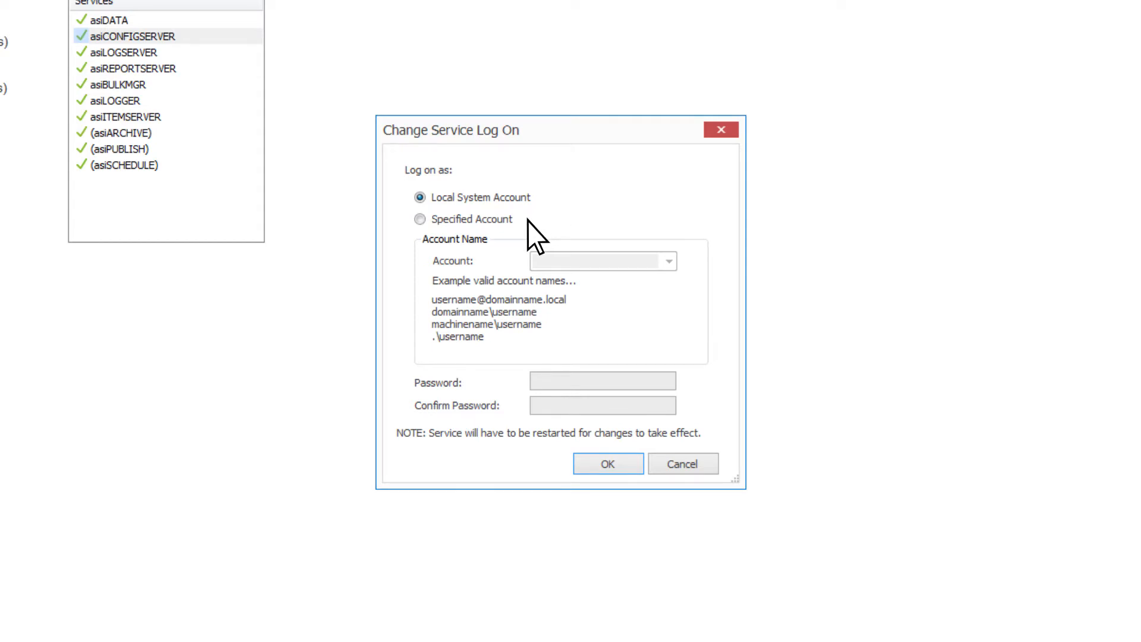
mouse_move(634, 262)
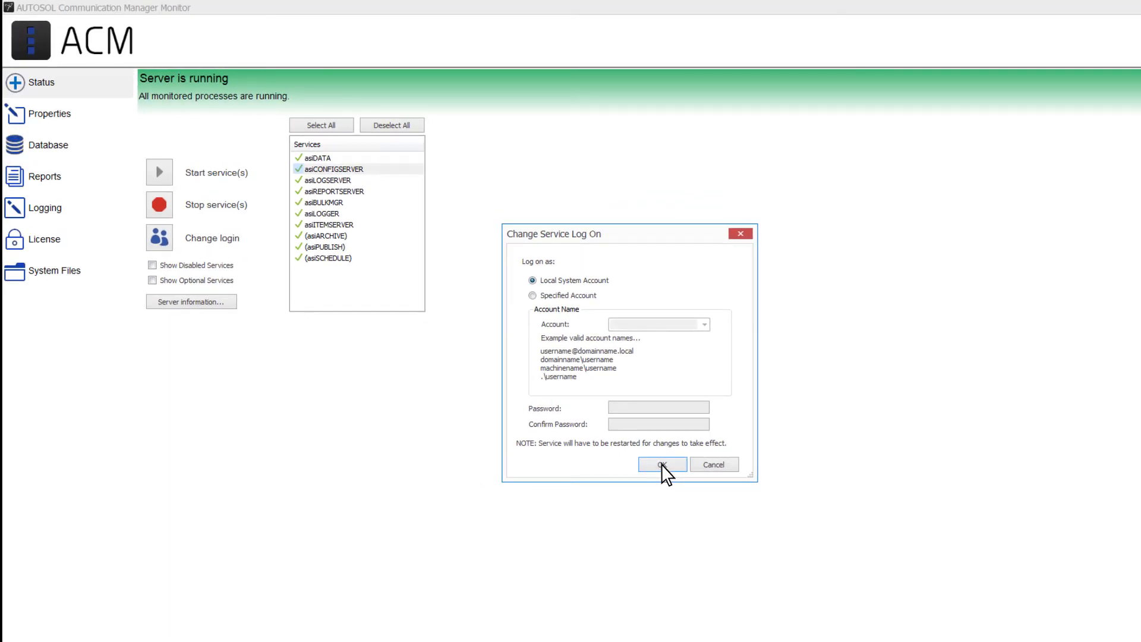
click(660, 465)
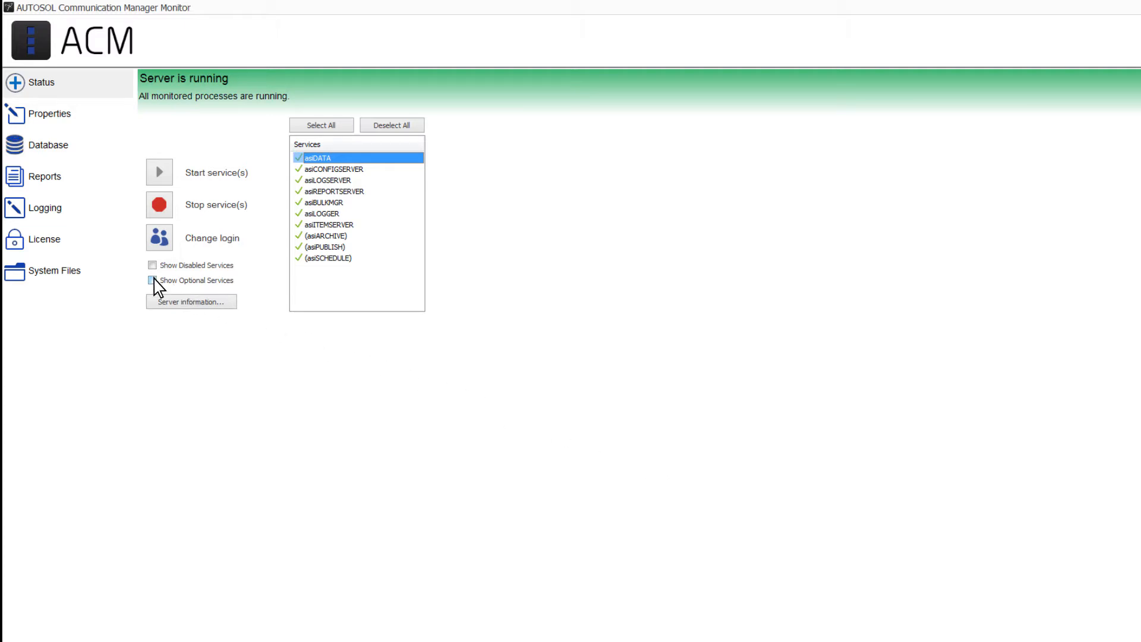
Show optional services and set AutoSol SCANCOM Manual Import Service startup type to Disabled.
click(152, 280)
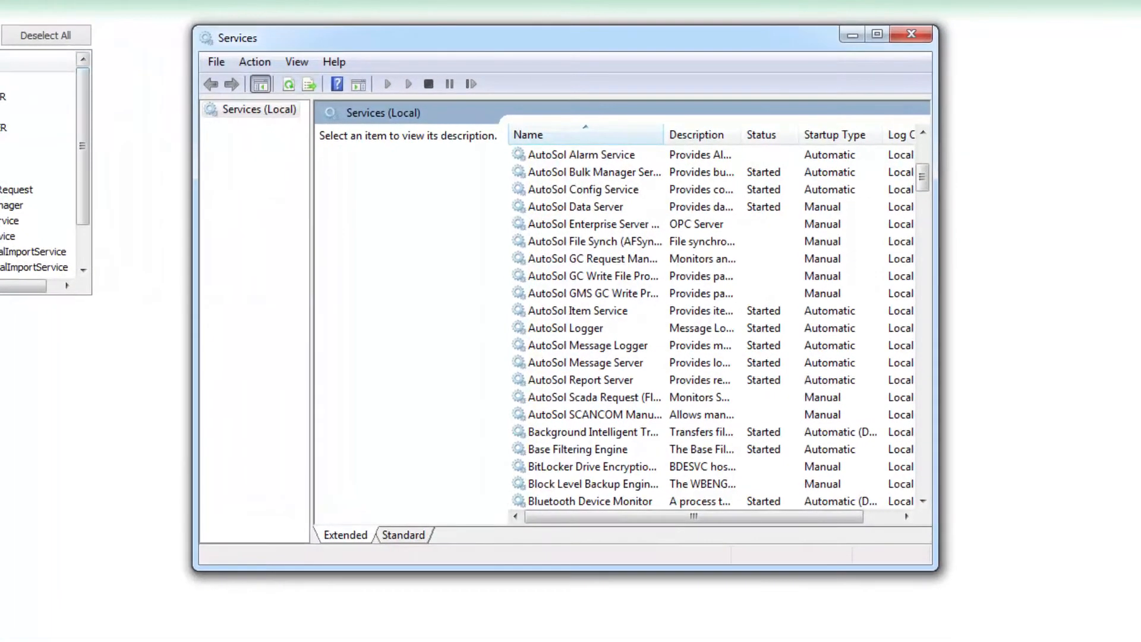
click(590, 414)
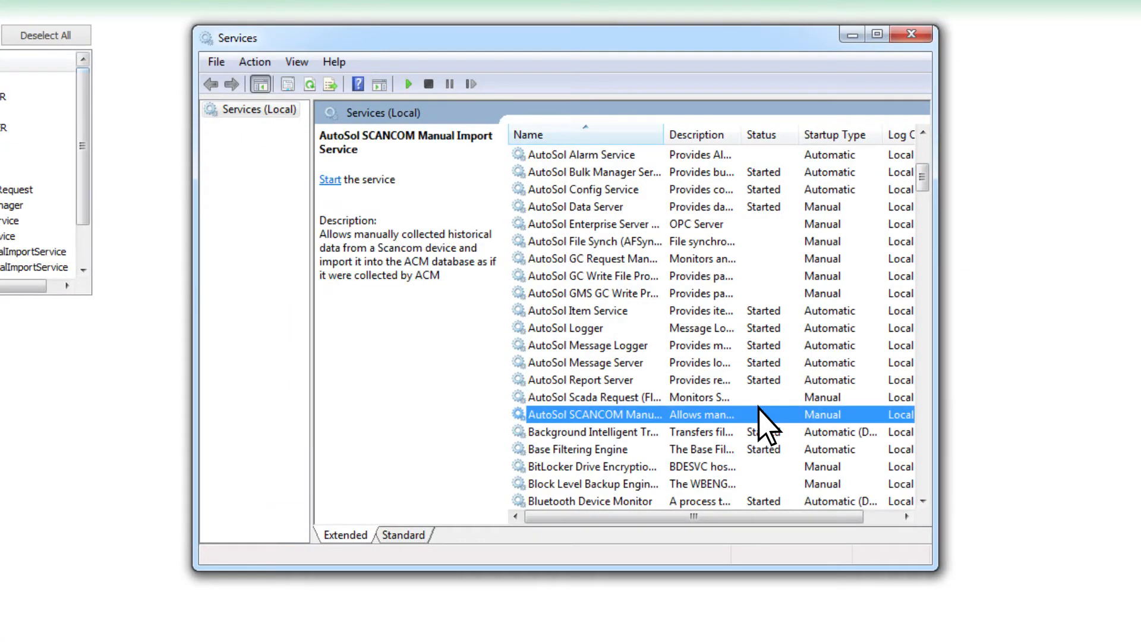
right_click(593, 414)
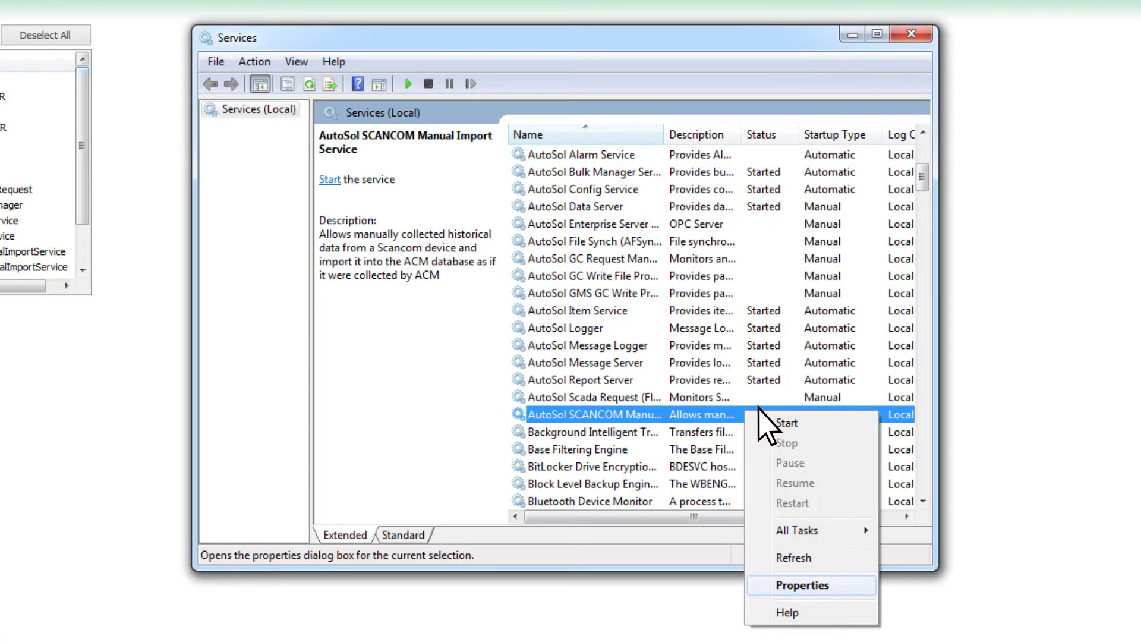
click(800, 585)
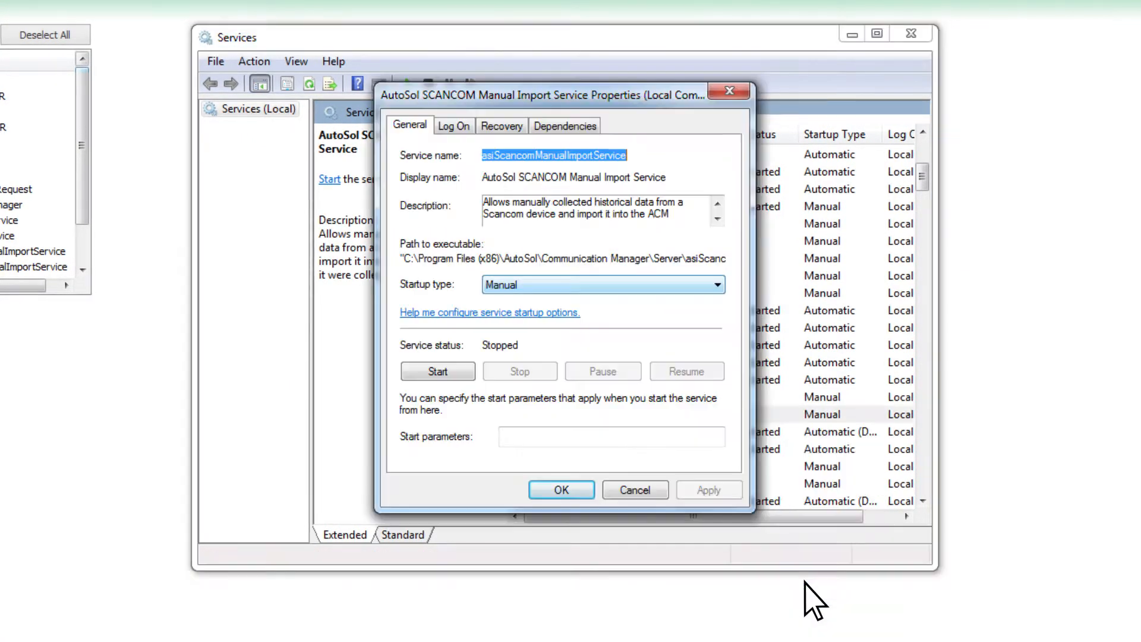
click(710, 284)
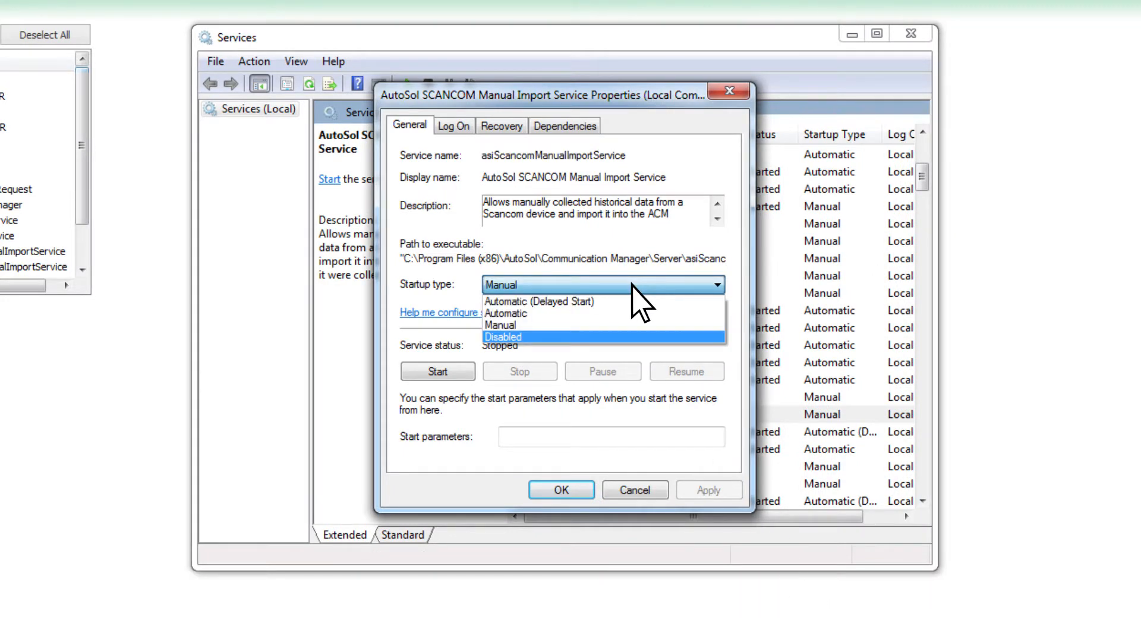
click(502, 337)
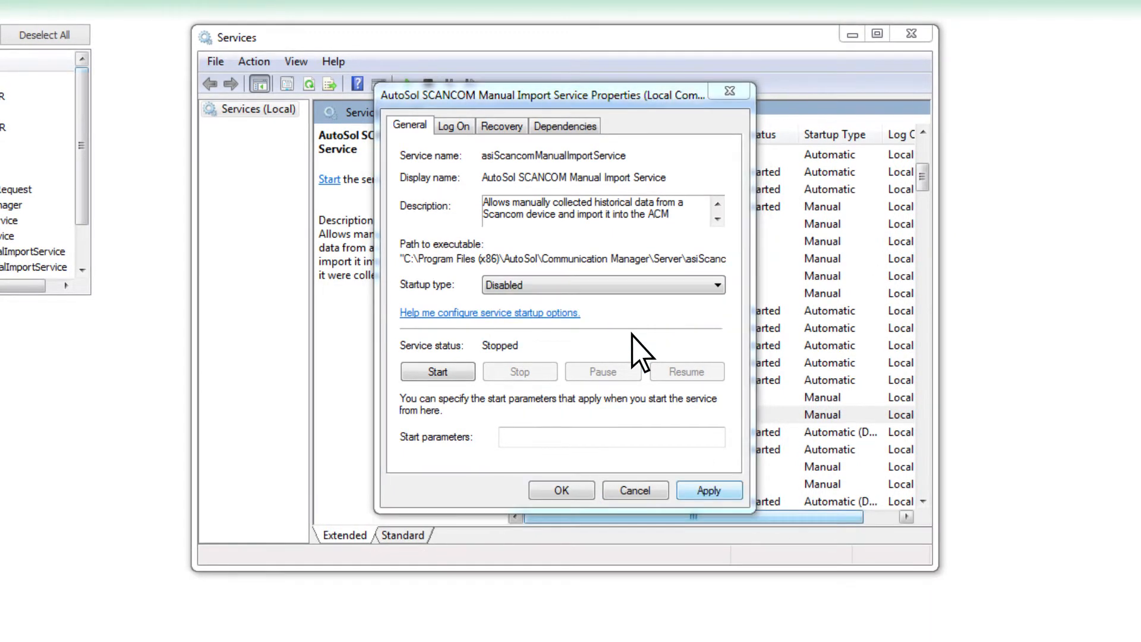
click(708, 490)
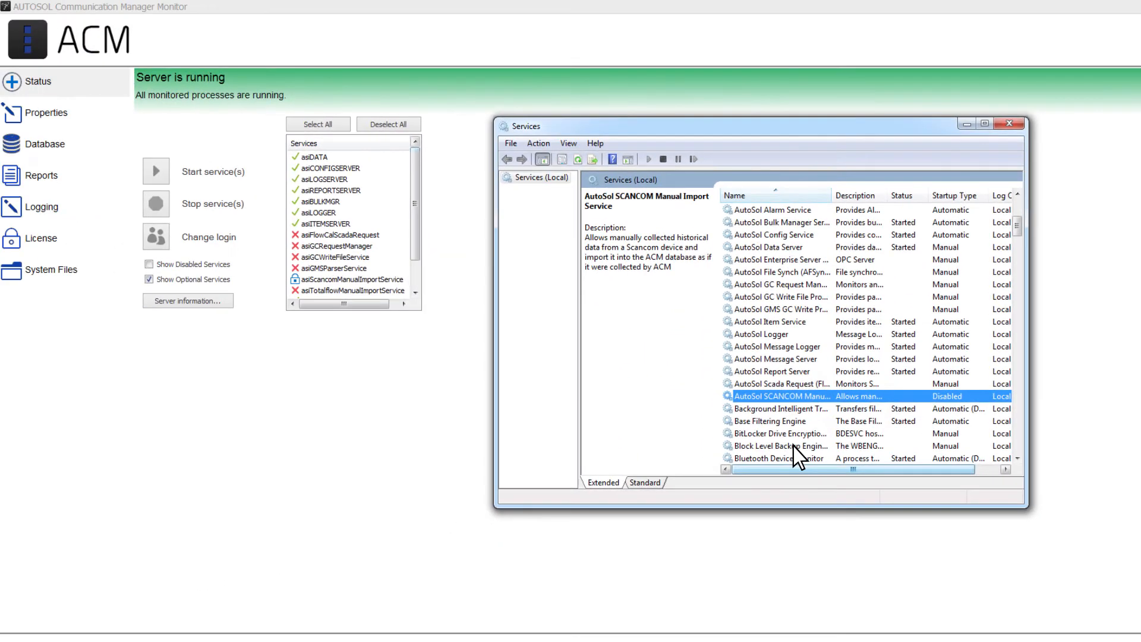
Close Windows Services and leave Show Disabled and Show Optional Services unchecked.
click(1010, 123)
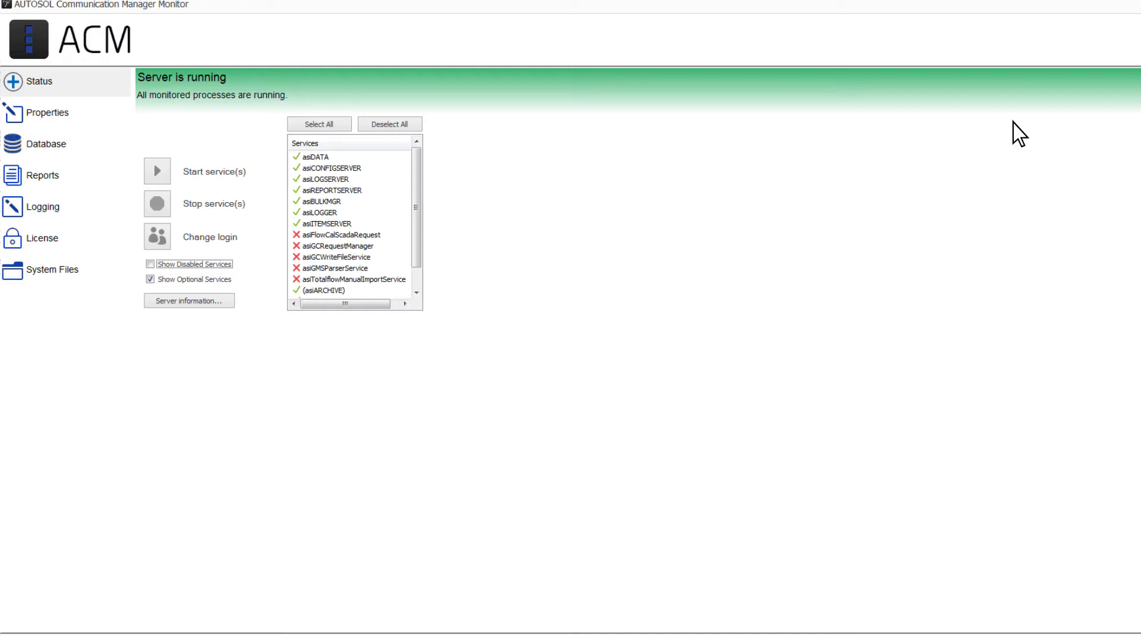
mouse_move(973, 139)
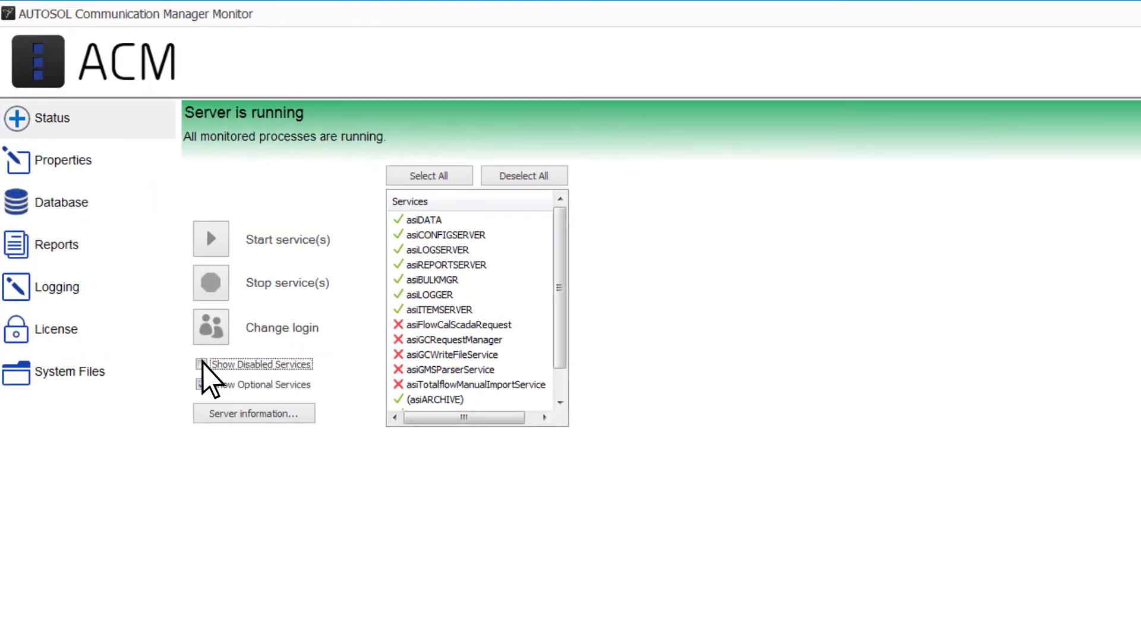
click(203, 363)
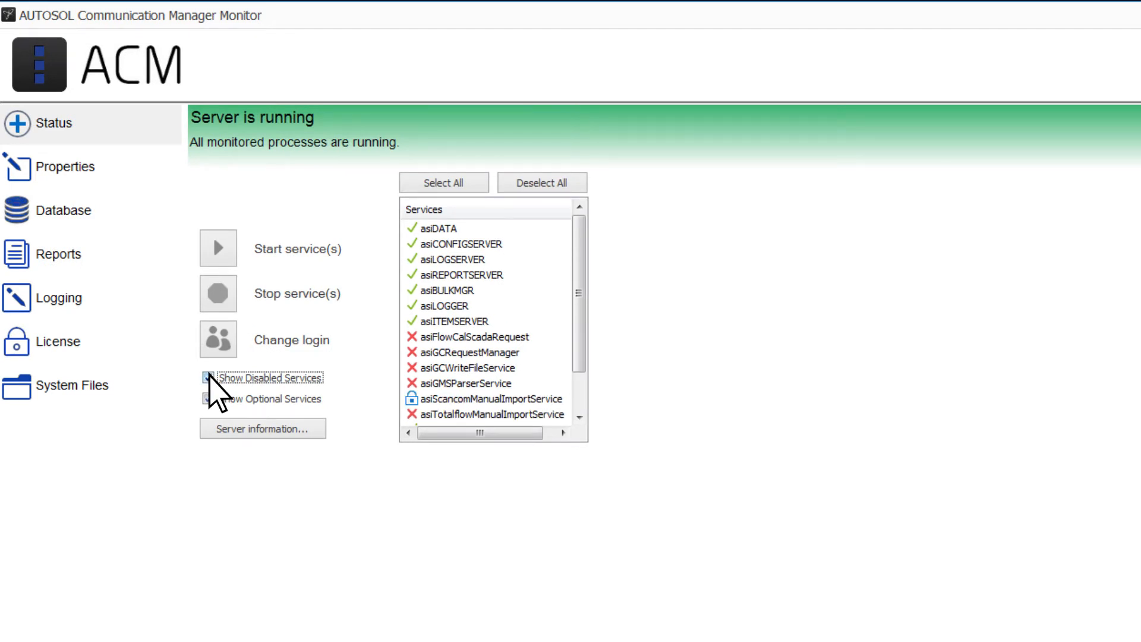
click(208, 378)
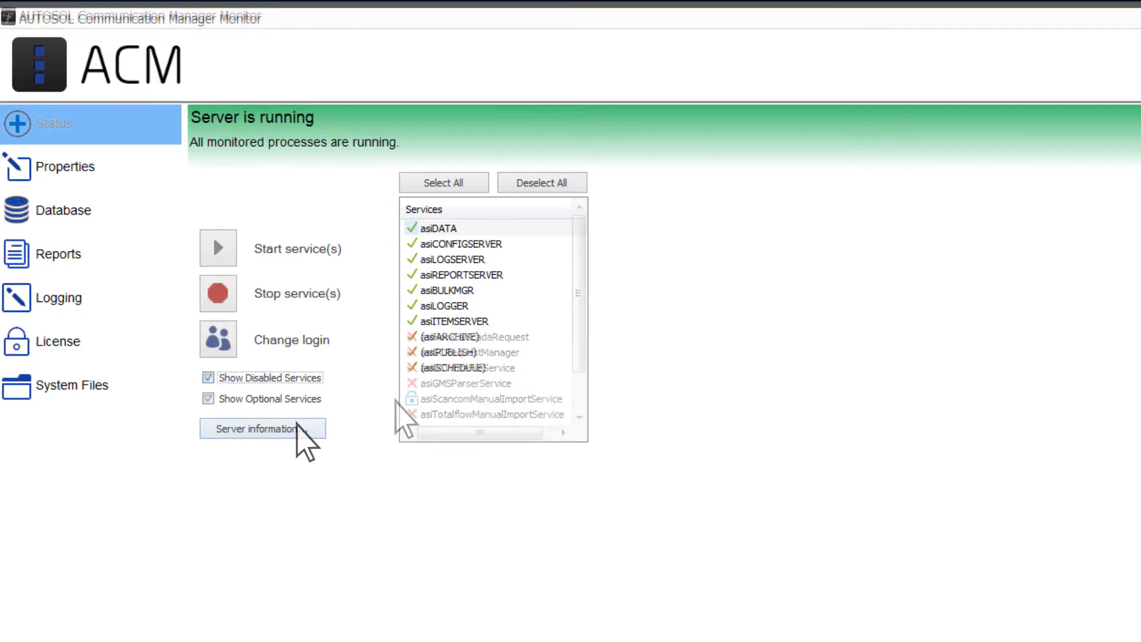
click(208, 377)
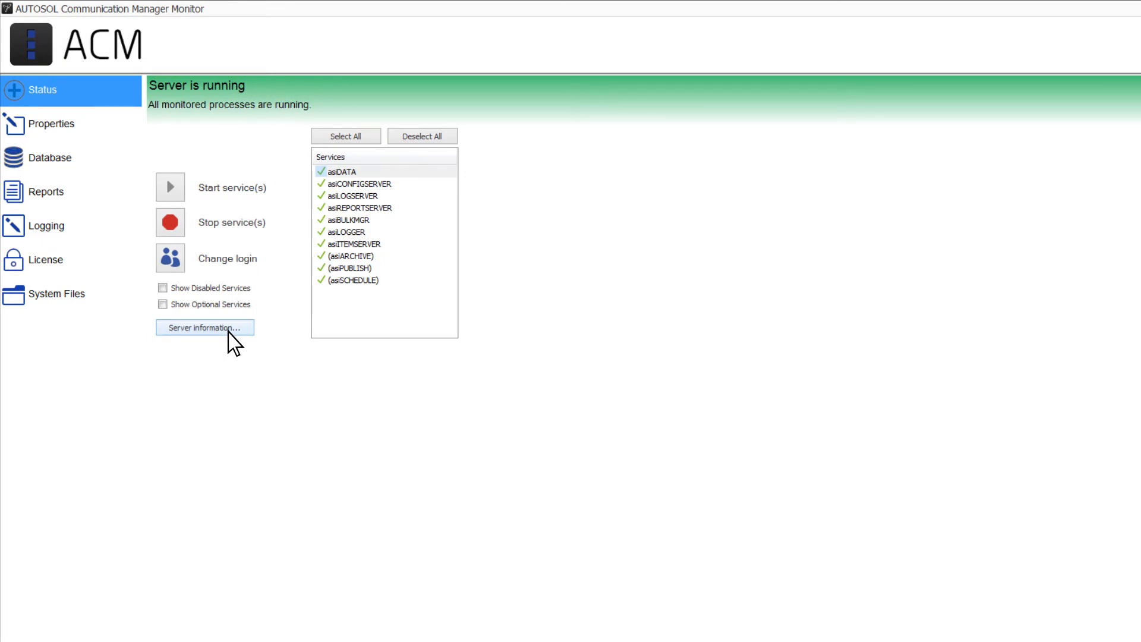
View server version 7.1 and component details, copy them to an email, then close.
click(205, 326)
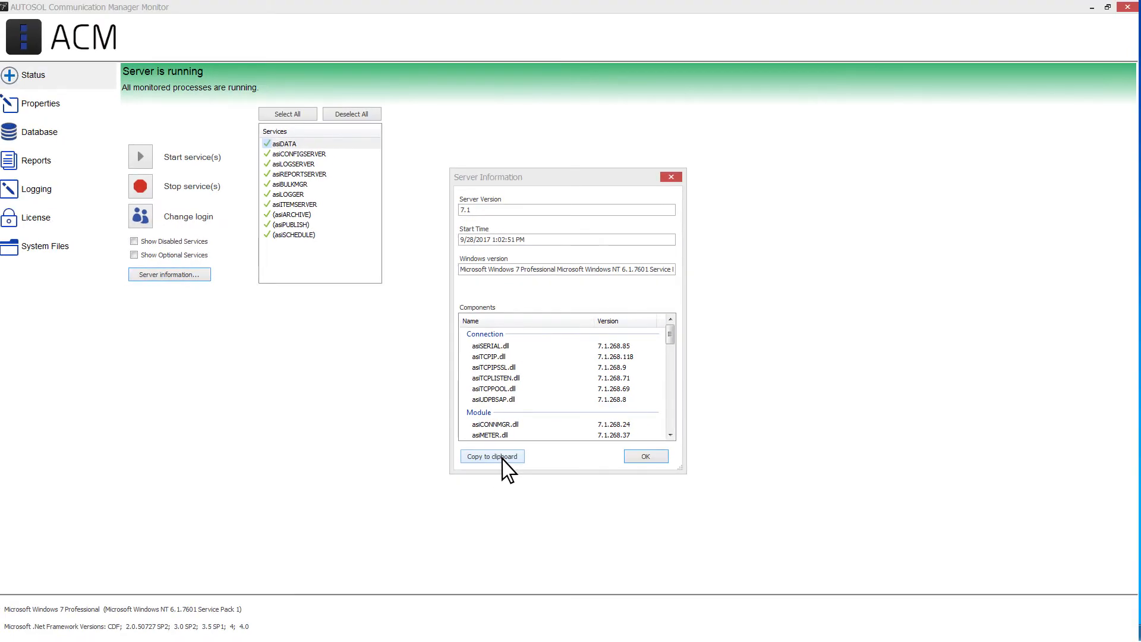
click(492, 457)
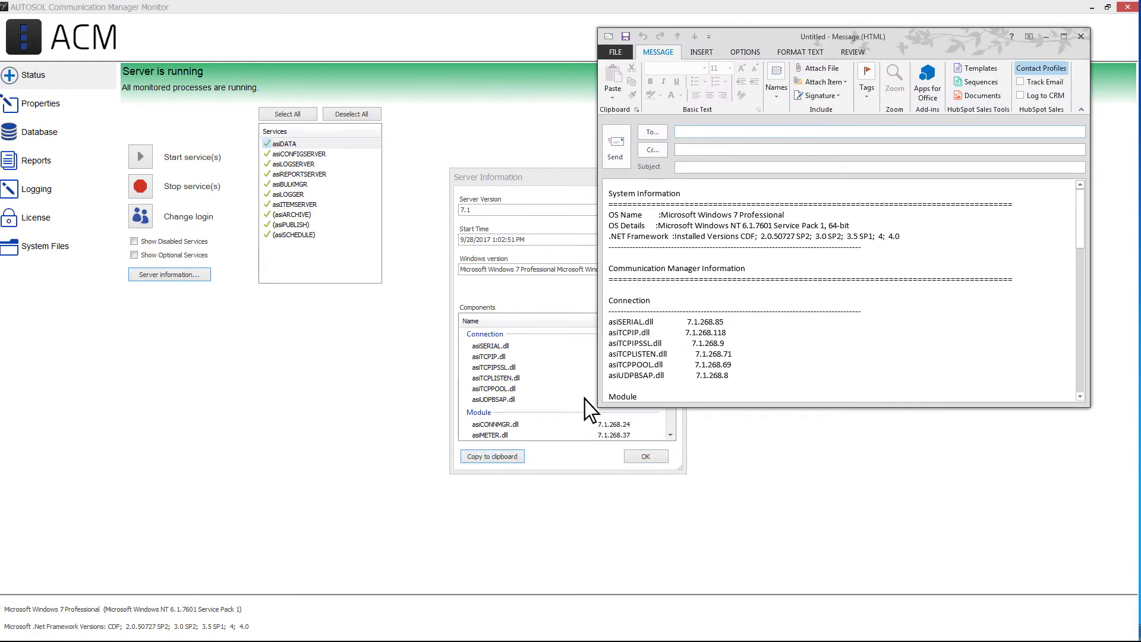
click(1079, 36)
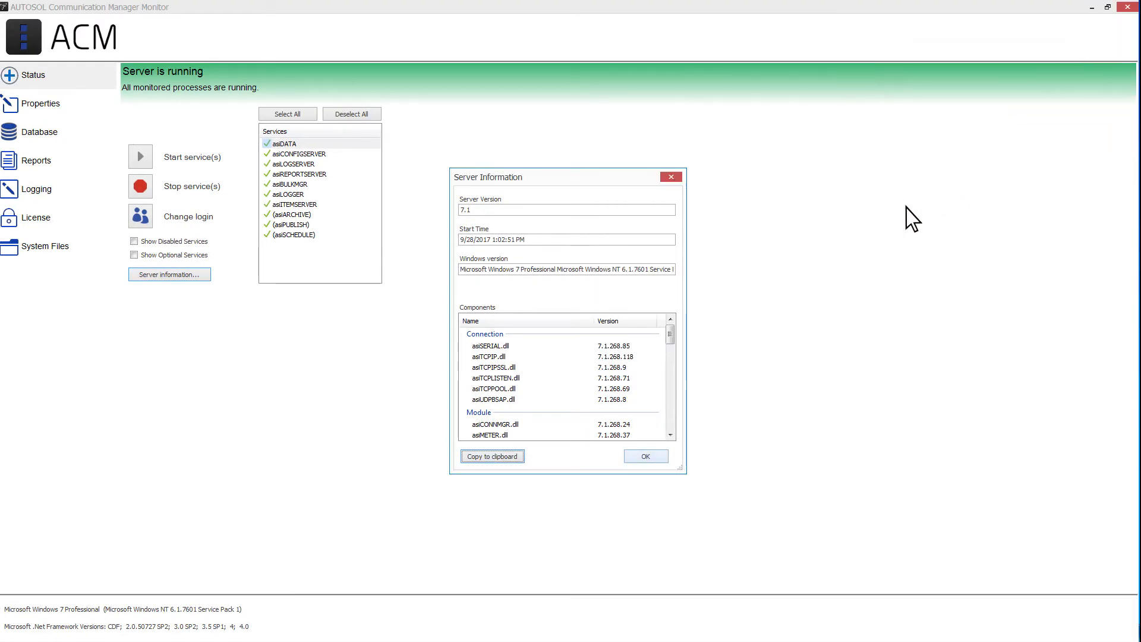
click(644, 456)
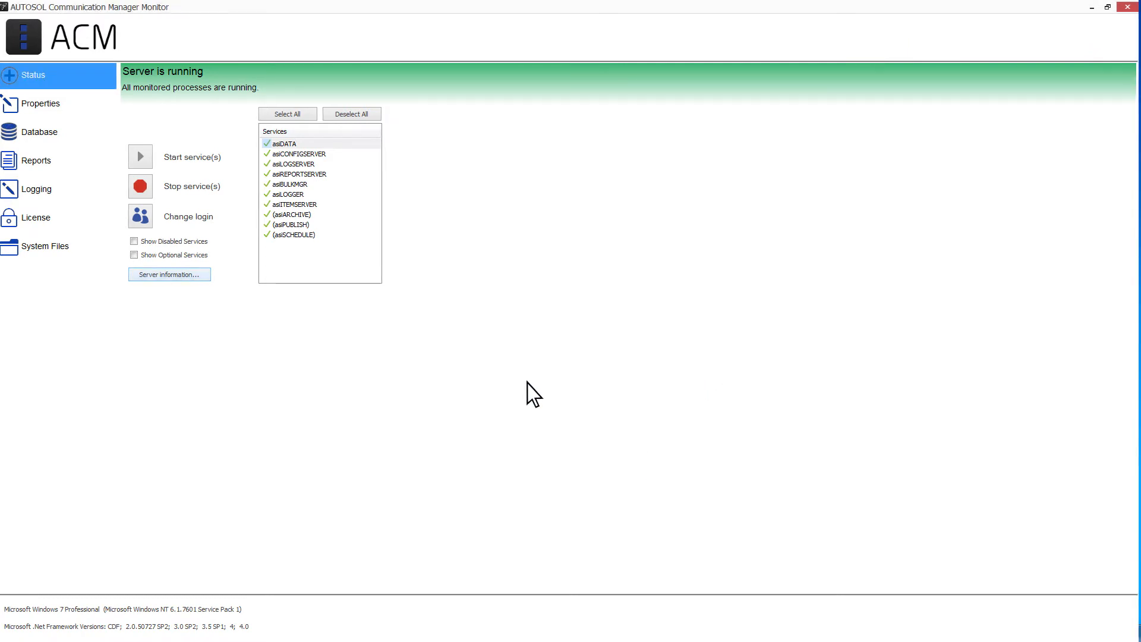
Open Properties, inspect Blackout Period 2, and collapse Gas Analysis Processing Blackouts.
click(40, 104)
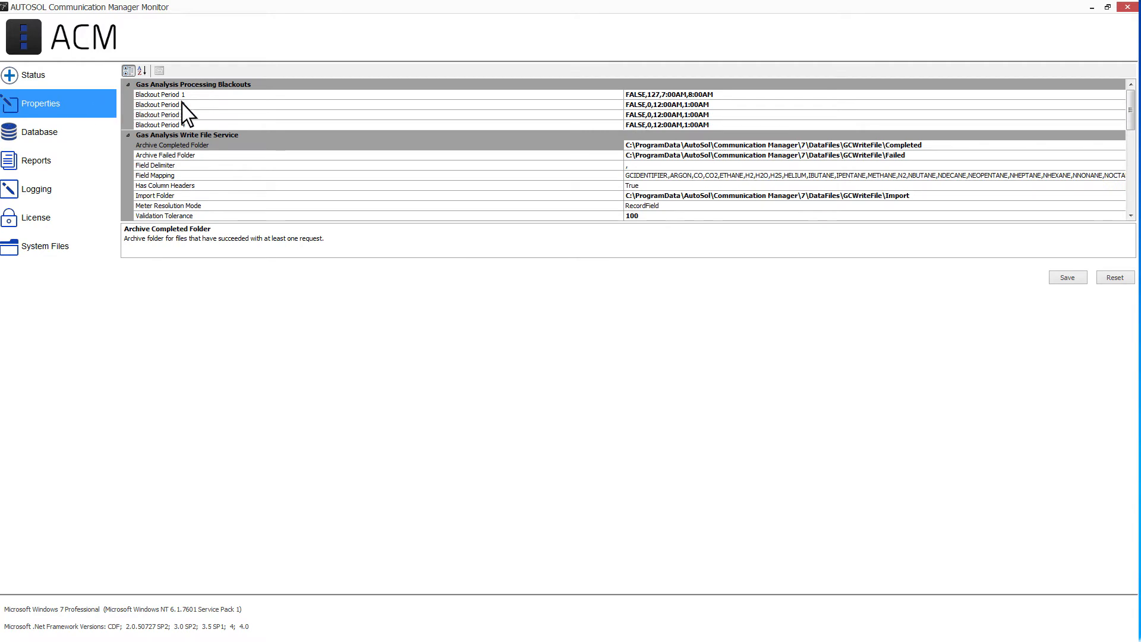
click(157, 104)
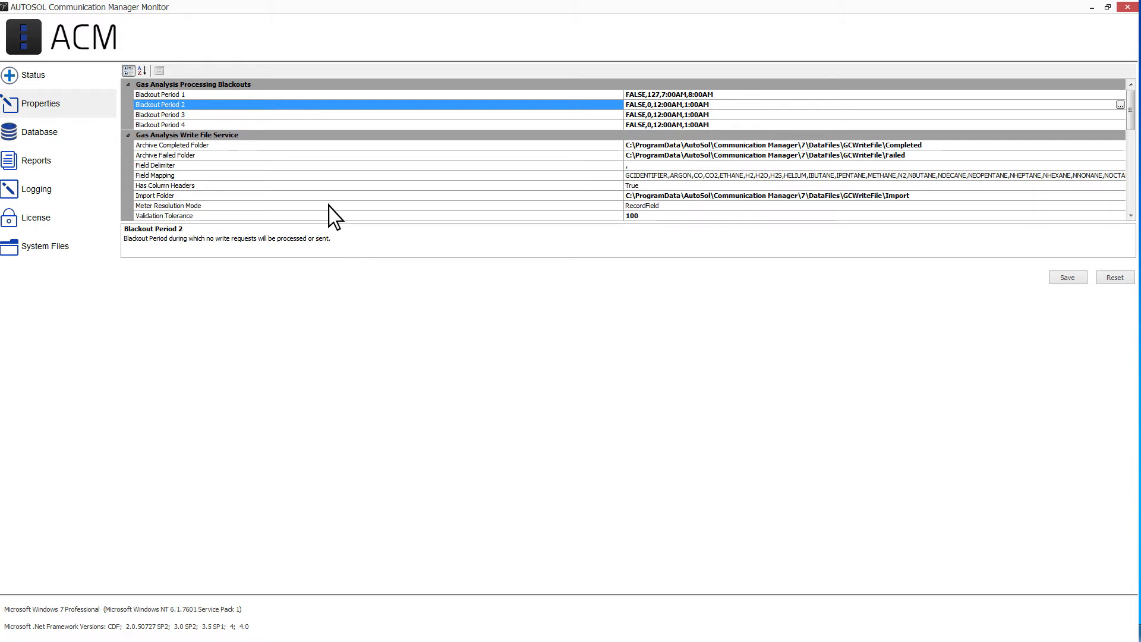
click(192, 85)
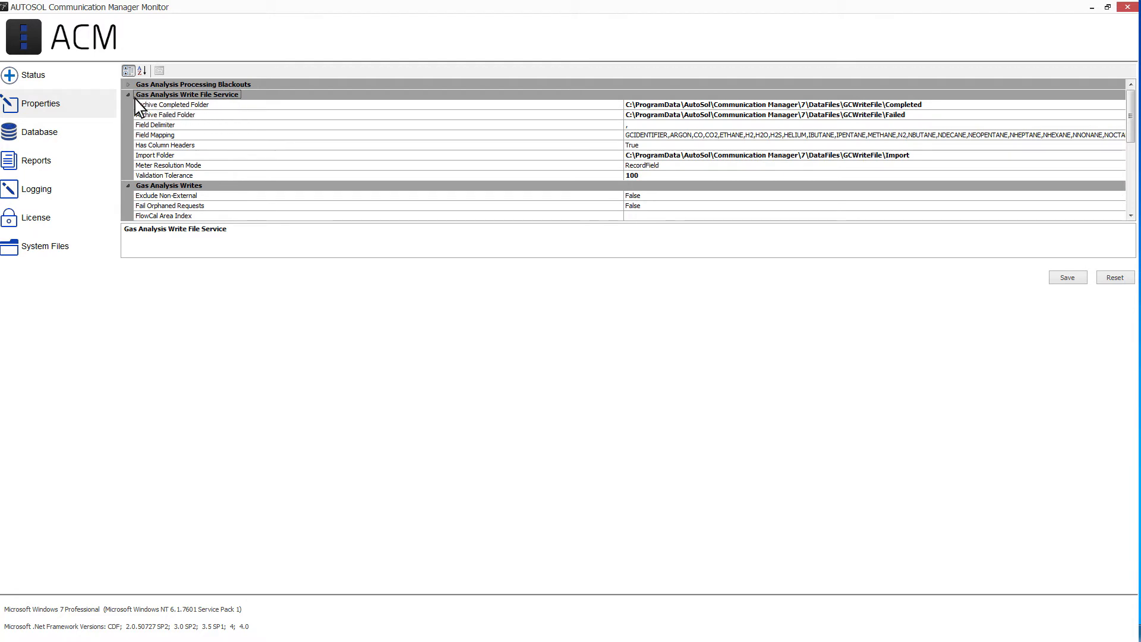
Collapse the Gas Analysis Write File Service and Writes Retry property groups.
click(127, 95)
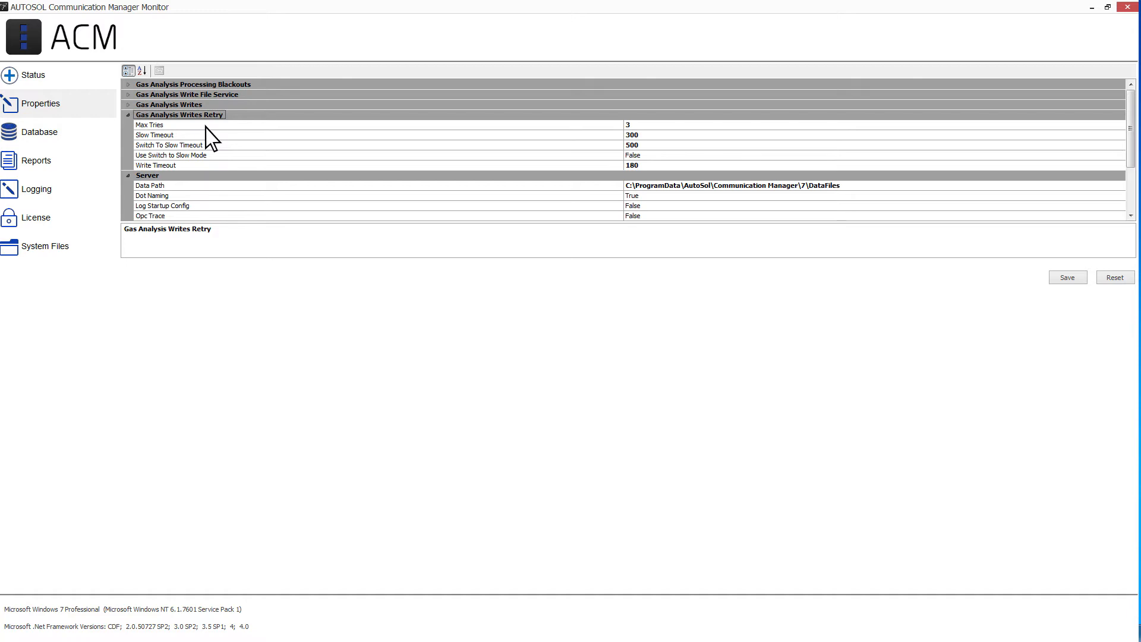
click(128, 114)
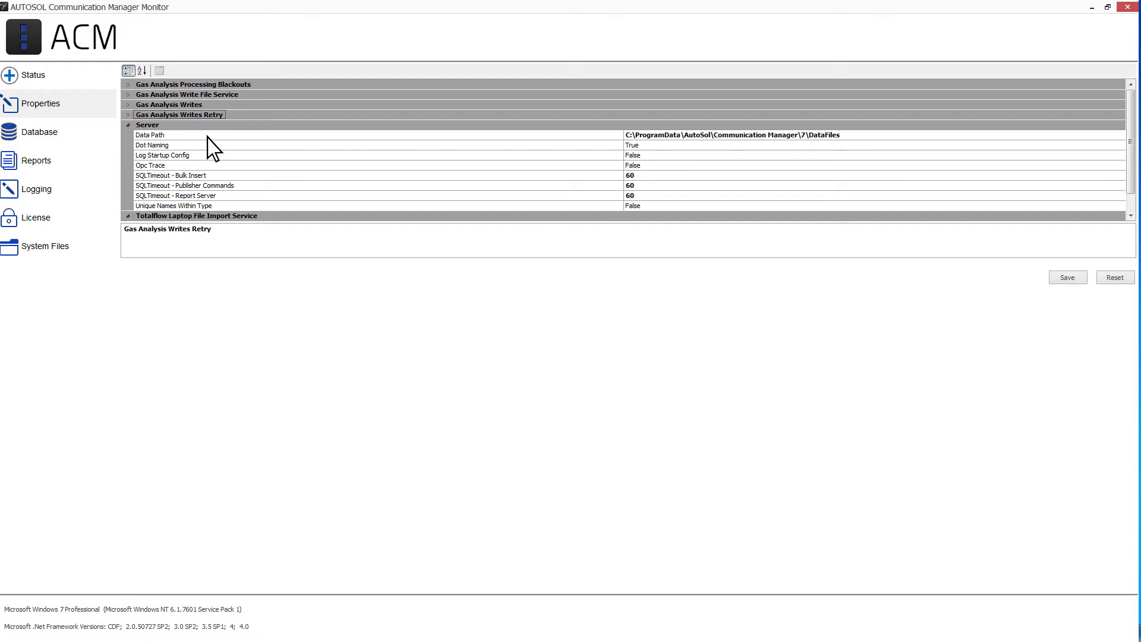
mouse_move(158, 138)
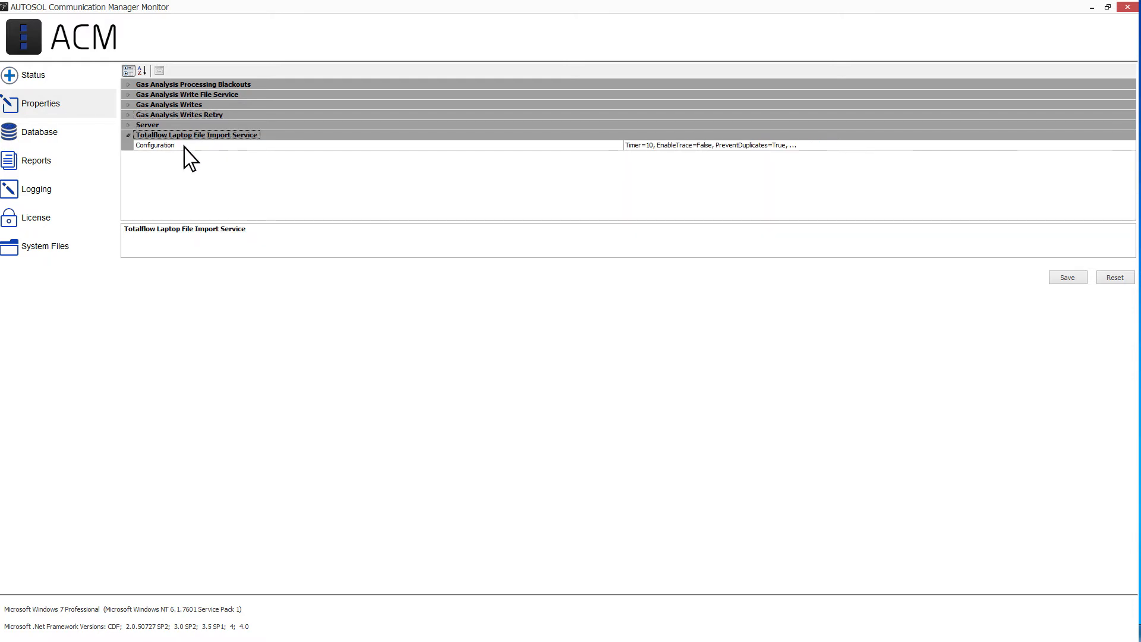
mouse_move(200, 161)
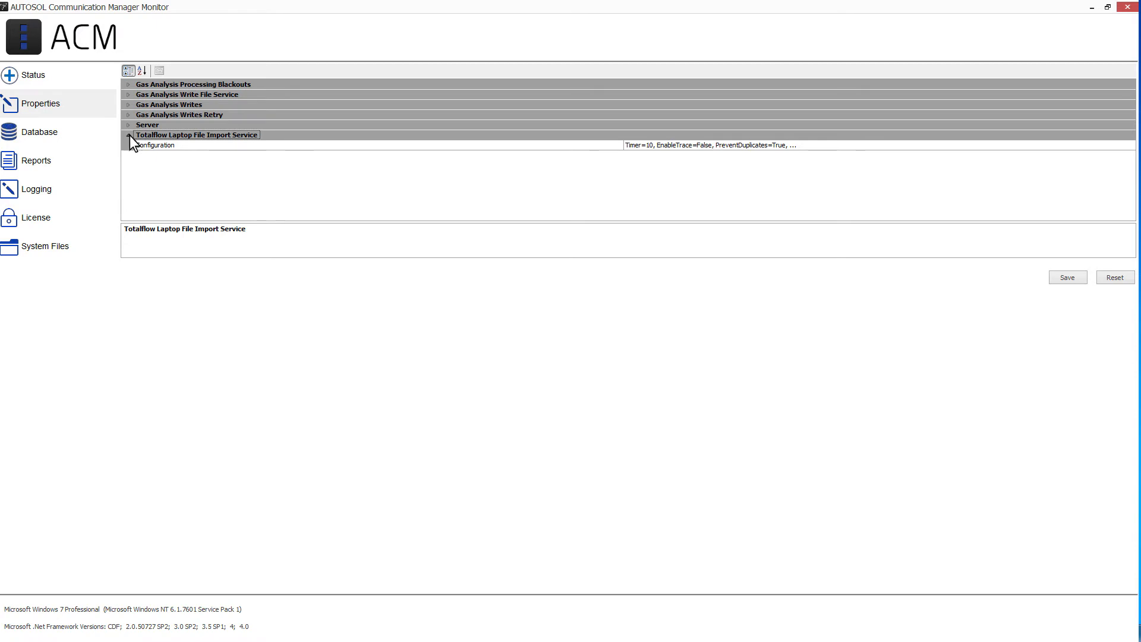
Collapse Totalflow Laptop File Import Service, open Database, and save the property changes.
click(1114, 278)
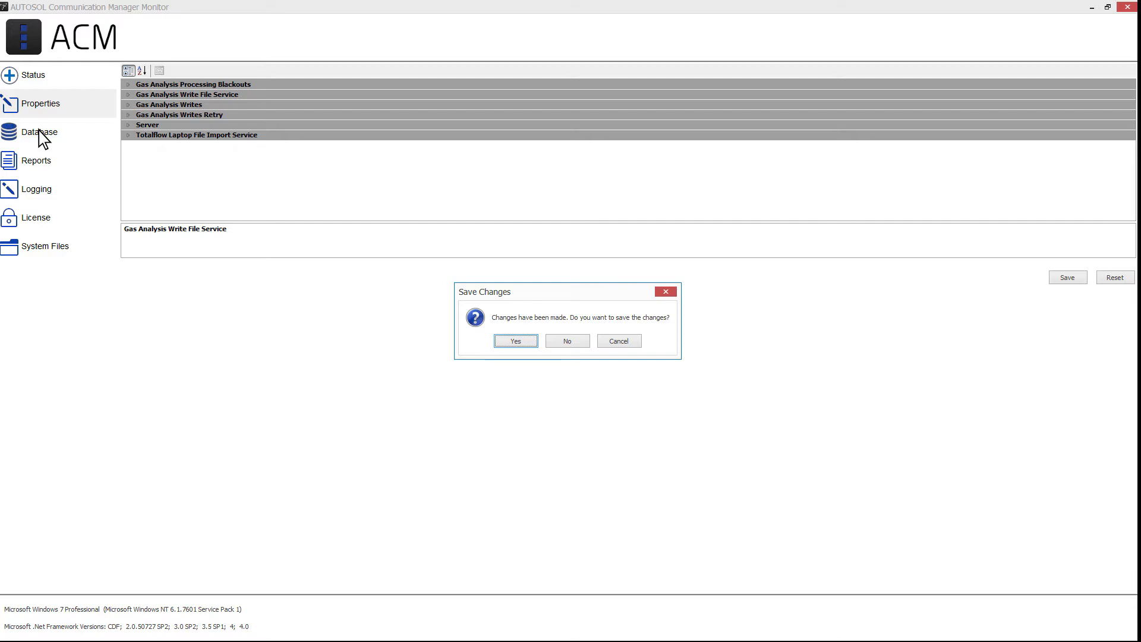
mouse_move(301, 256)
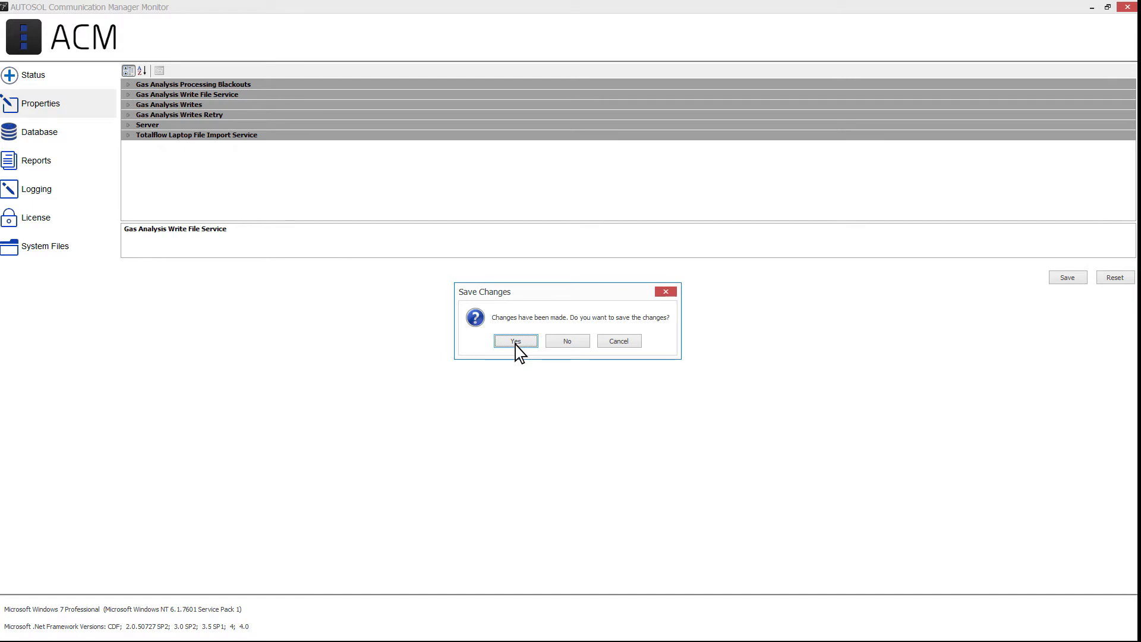
click(515, 341)
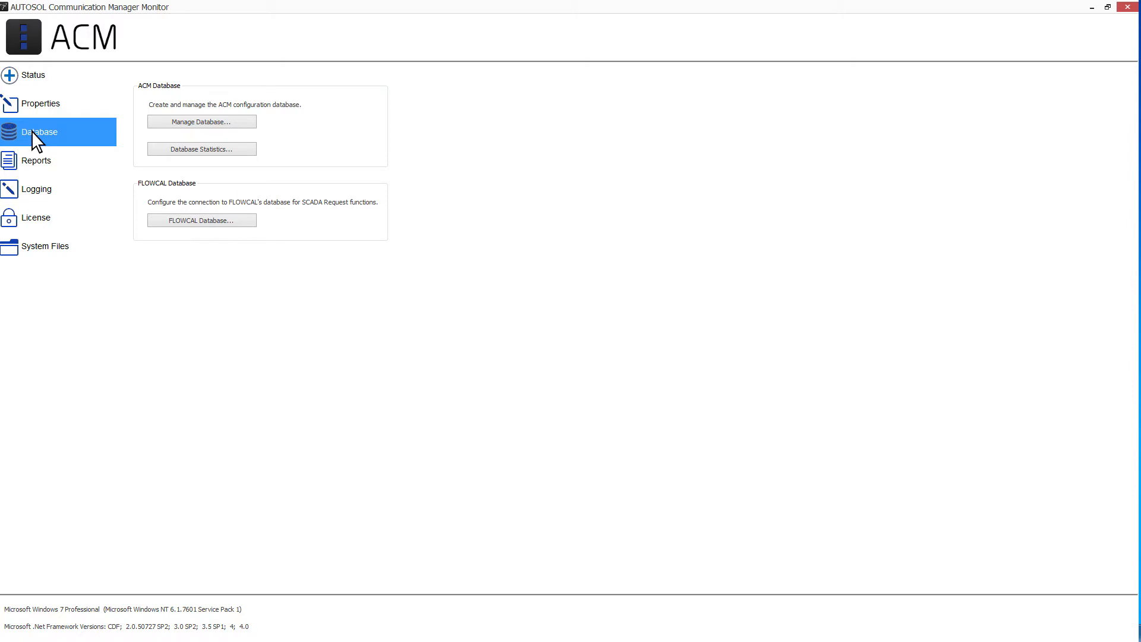
mouse_move(142, 110)
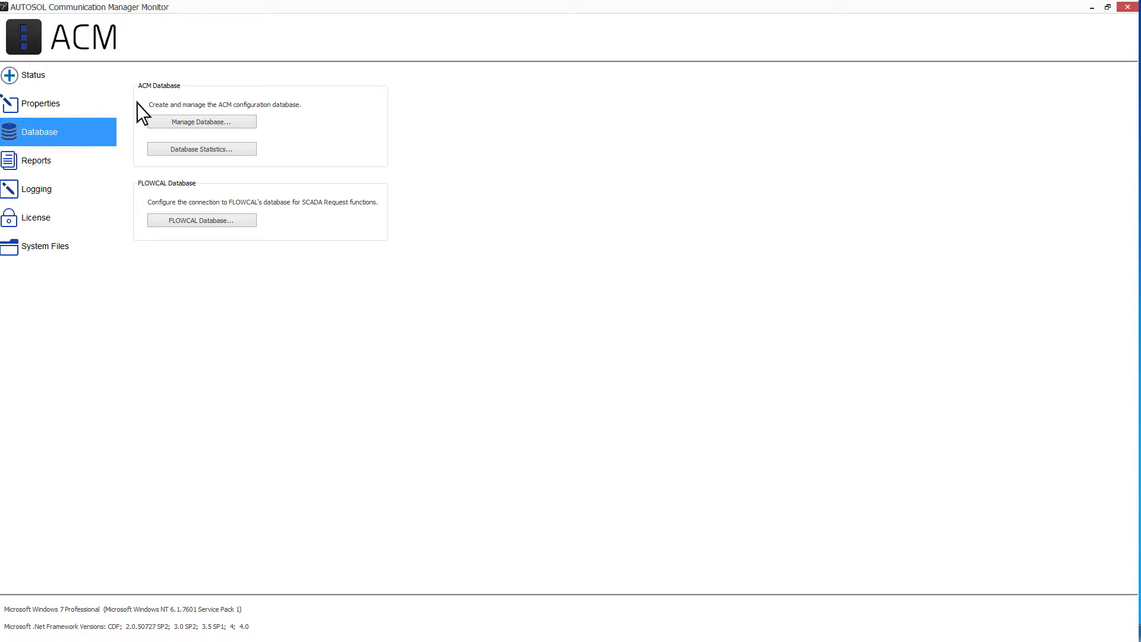
mouse_move(210, 197)
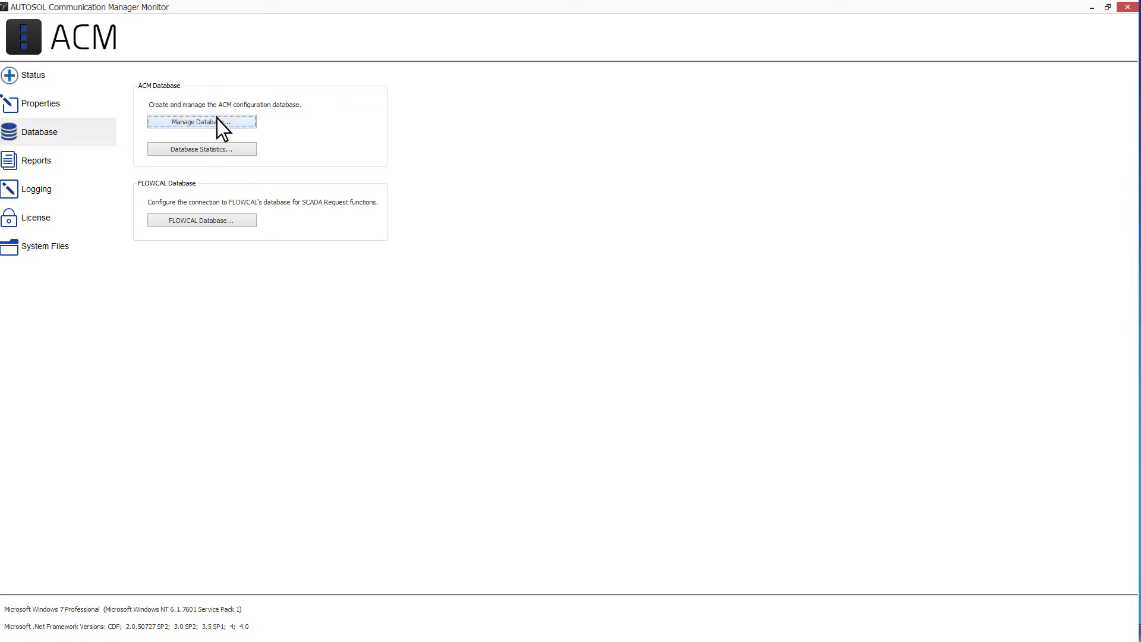
Open ACM Database Connection settings, test the connection, and acknowledge the services warning.
click(201, 121)
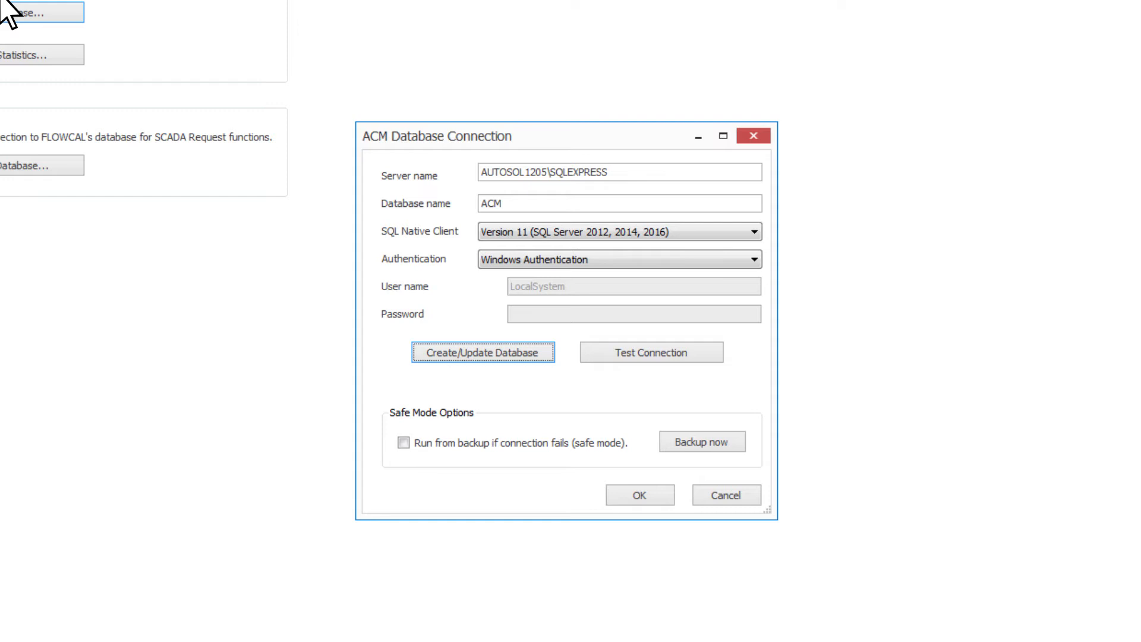
mouse_move(643, 201)
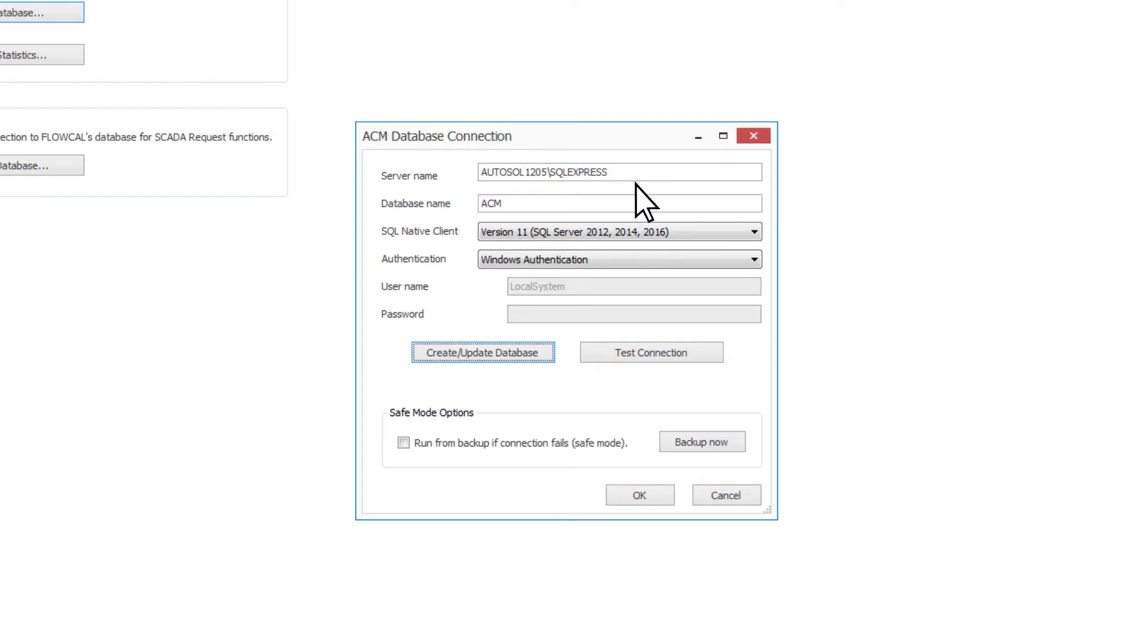
click(651, 352)
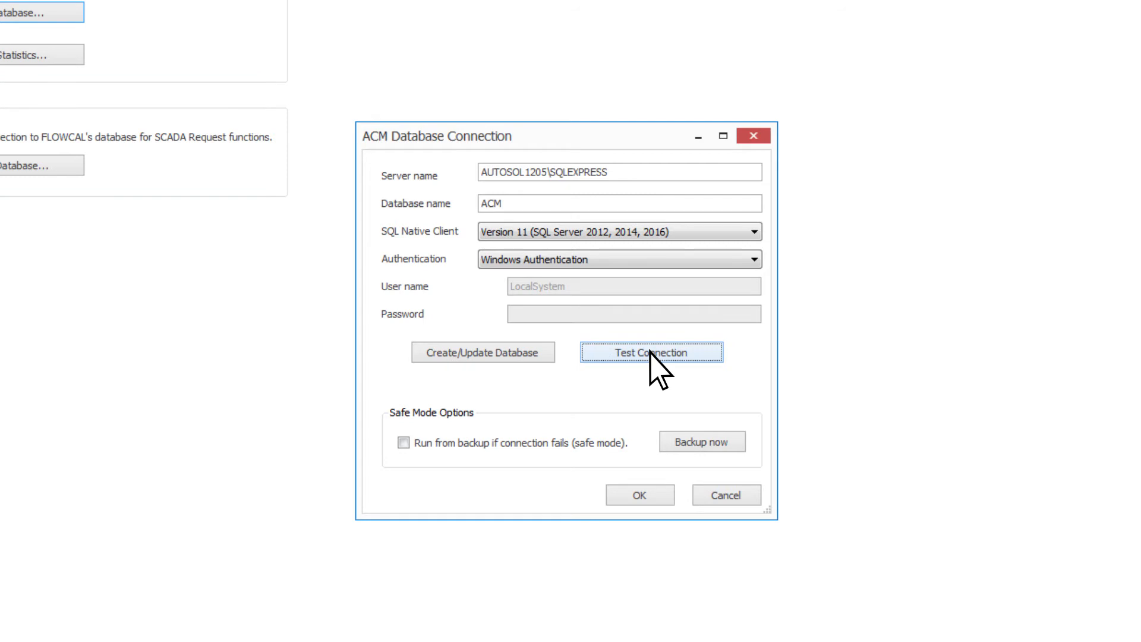
click(651, 352)
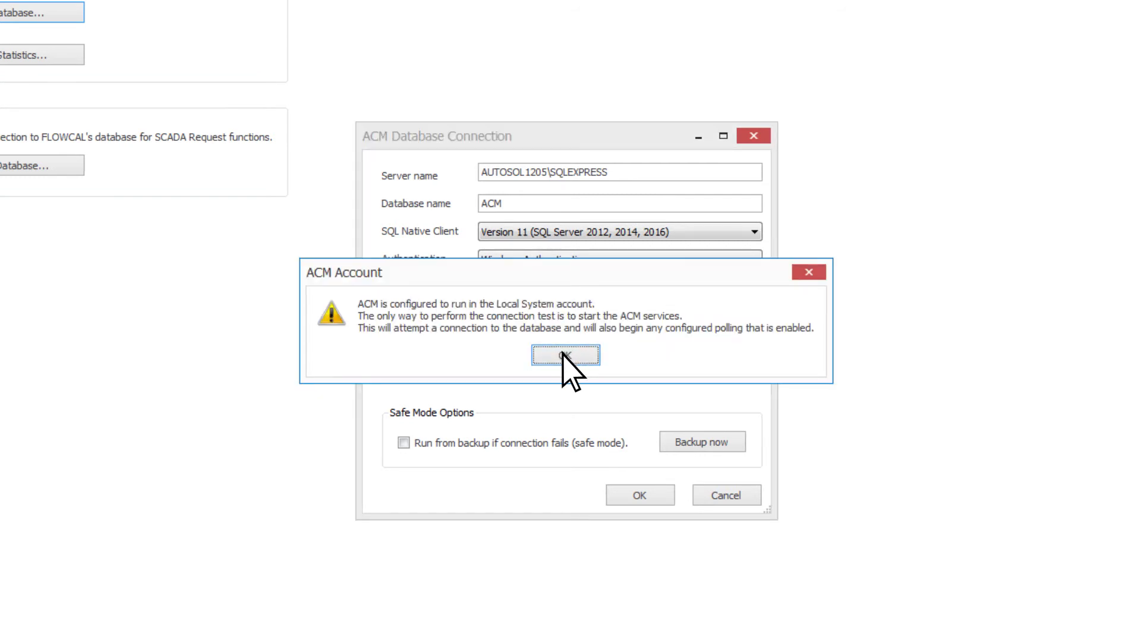
click(564, 355)
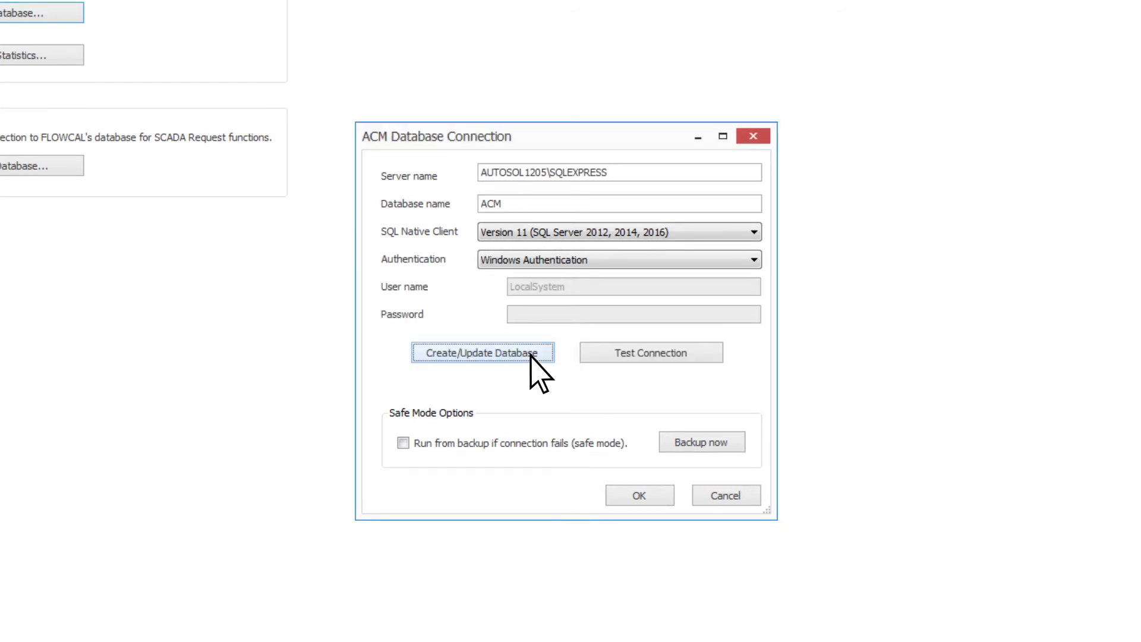
Start a new ACM_Test database, trying the update and drop-existing-tables options before choosing Create a new database.
click(482, 352)
text(ACM_Test)
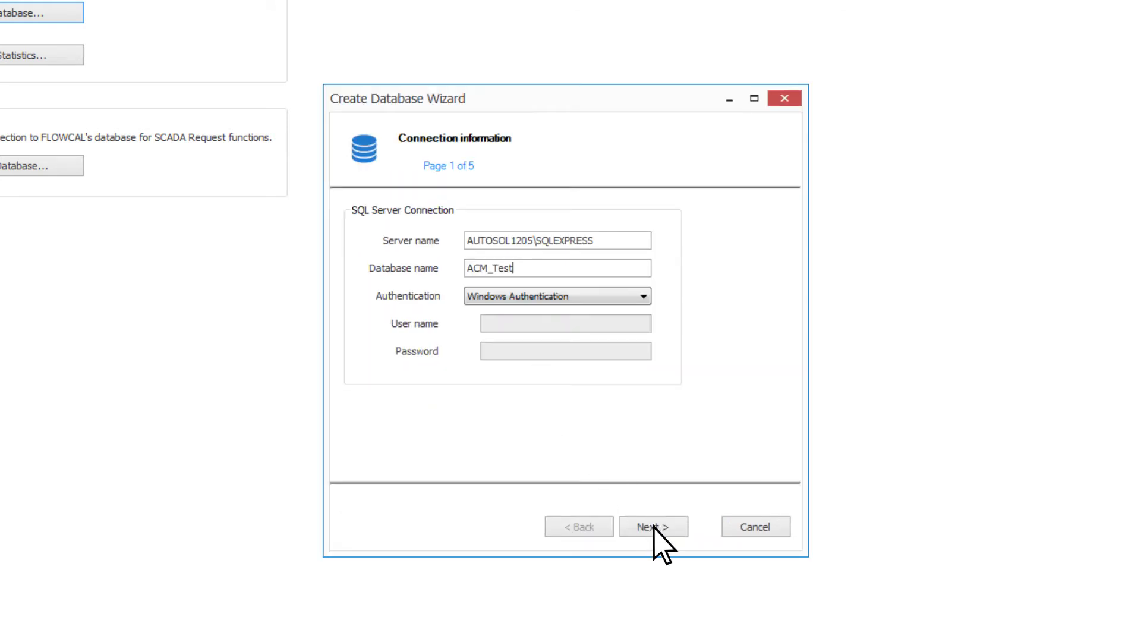
click(651, 526)
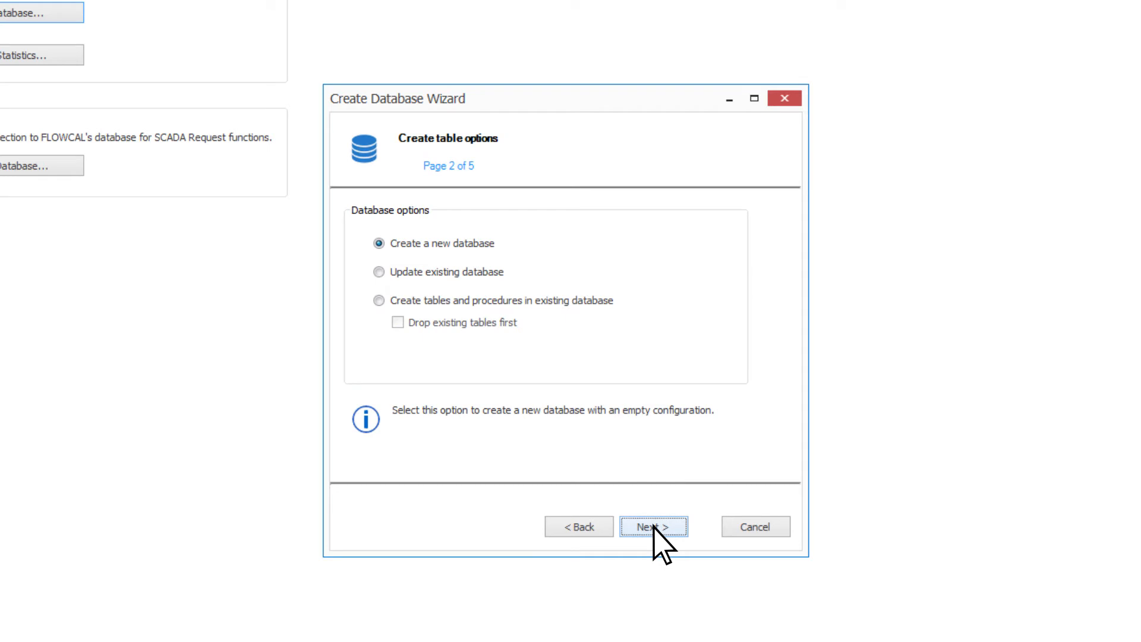
mouse_move(464, 363)
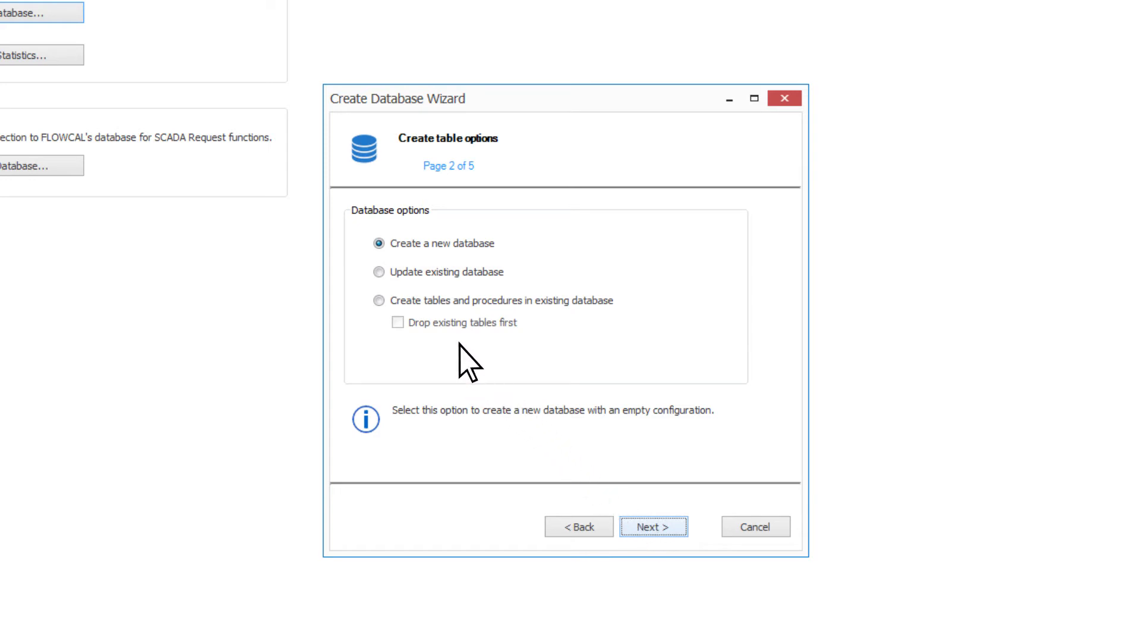
click(379, 275)
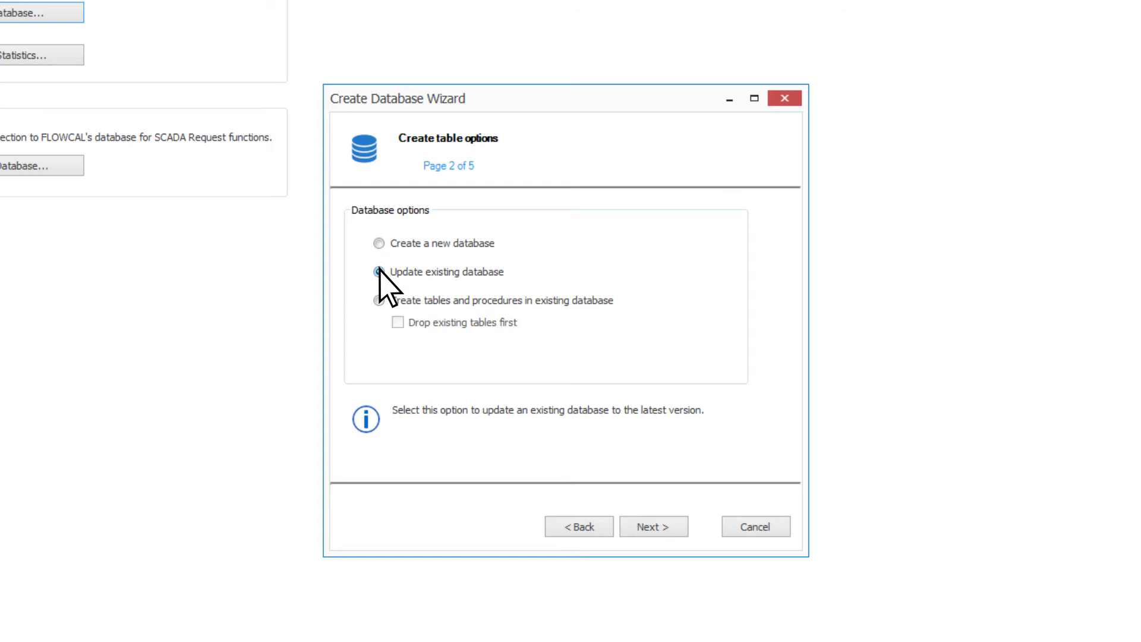
click(379, 301)
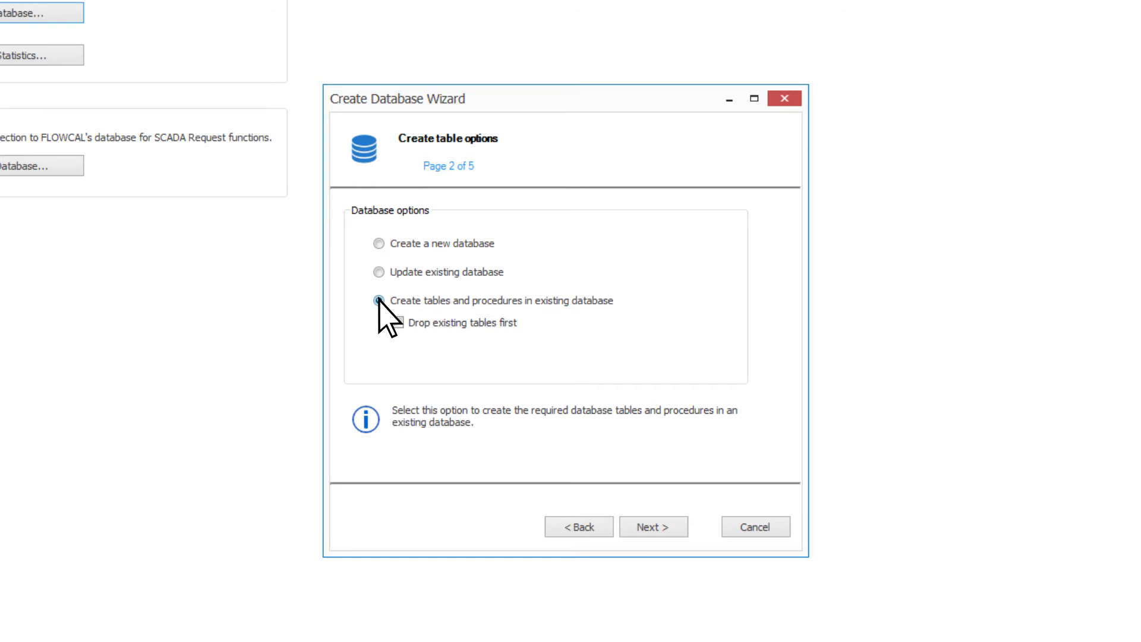
click(398, 322)
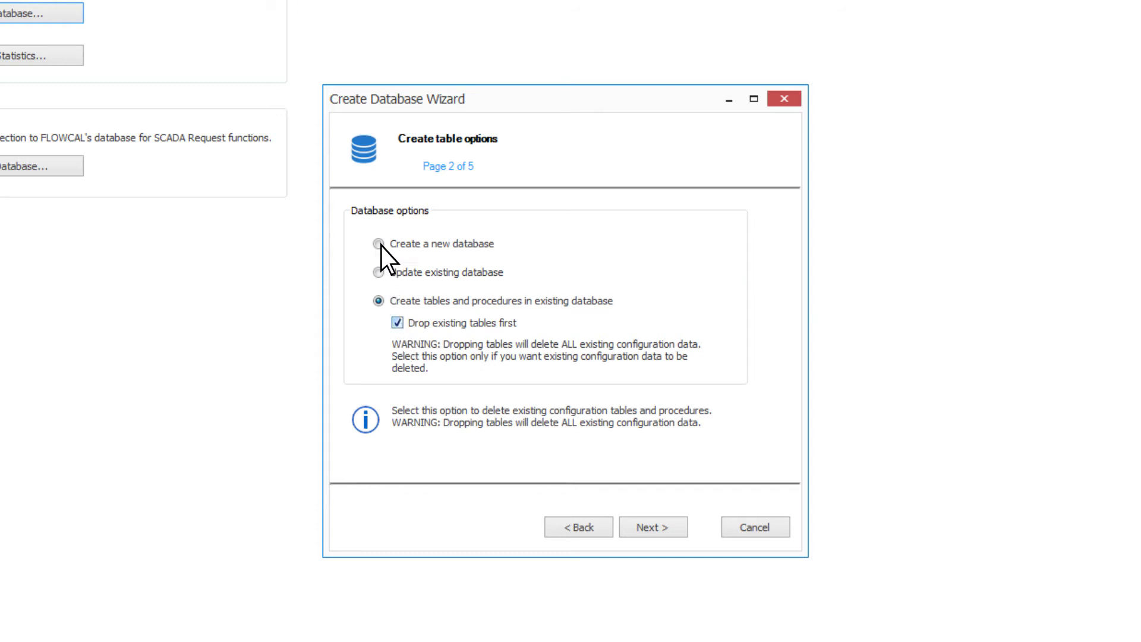
click(652, 527)
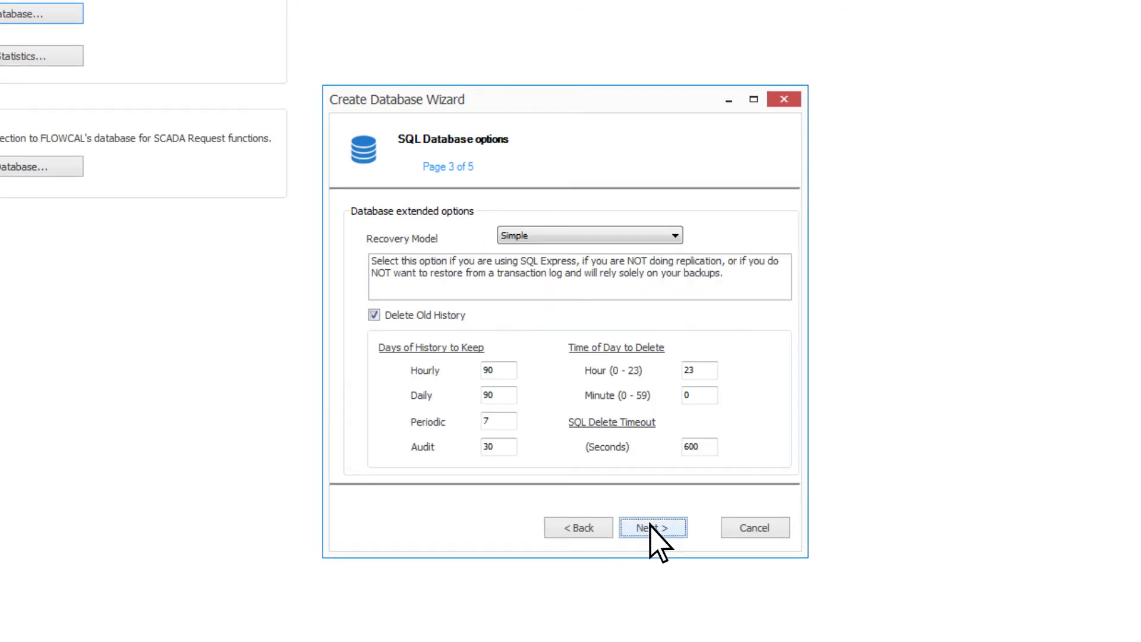
mouse_move(655, 247)
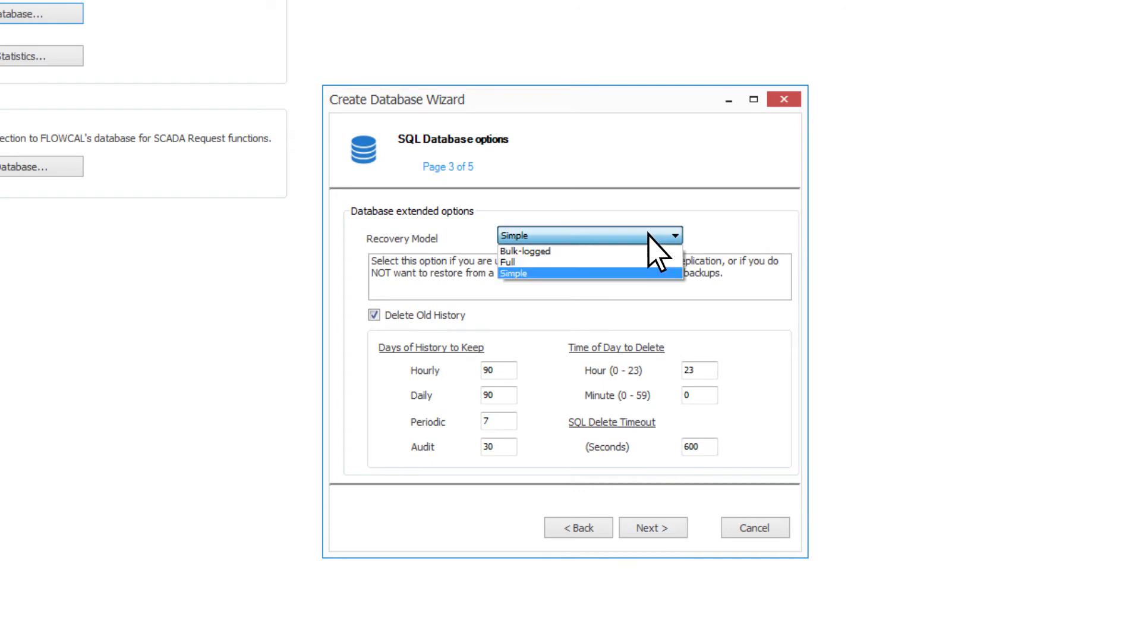
mouse_move(644, 284)
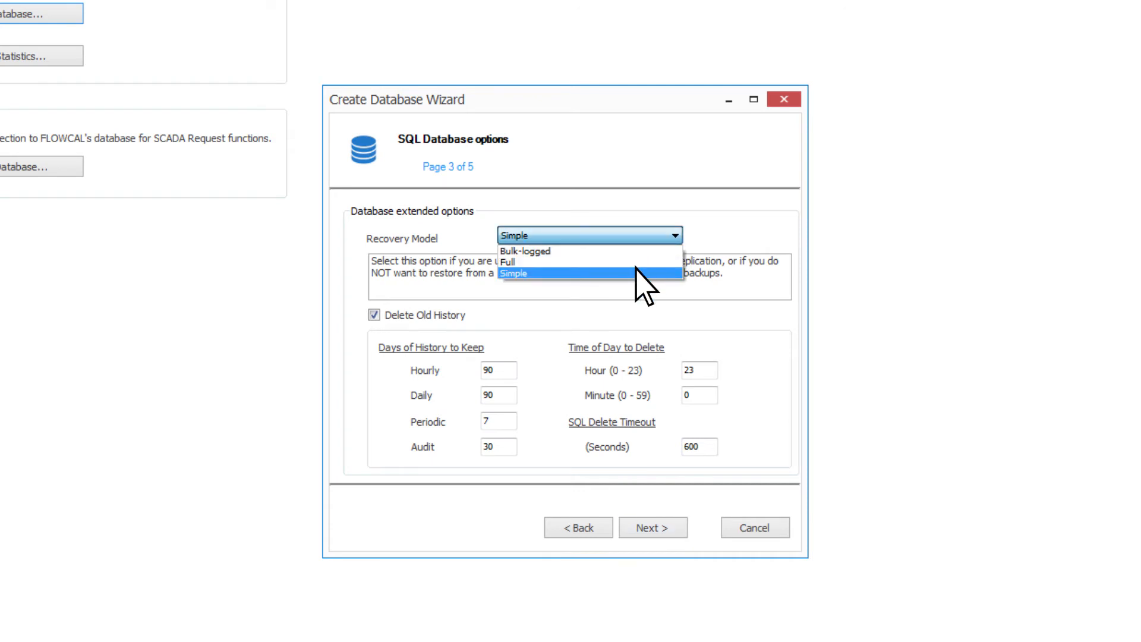
Keep Simple recovery and old-history deletion at hour 23, then reach the Task Summary.
click(513, 273)
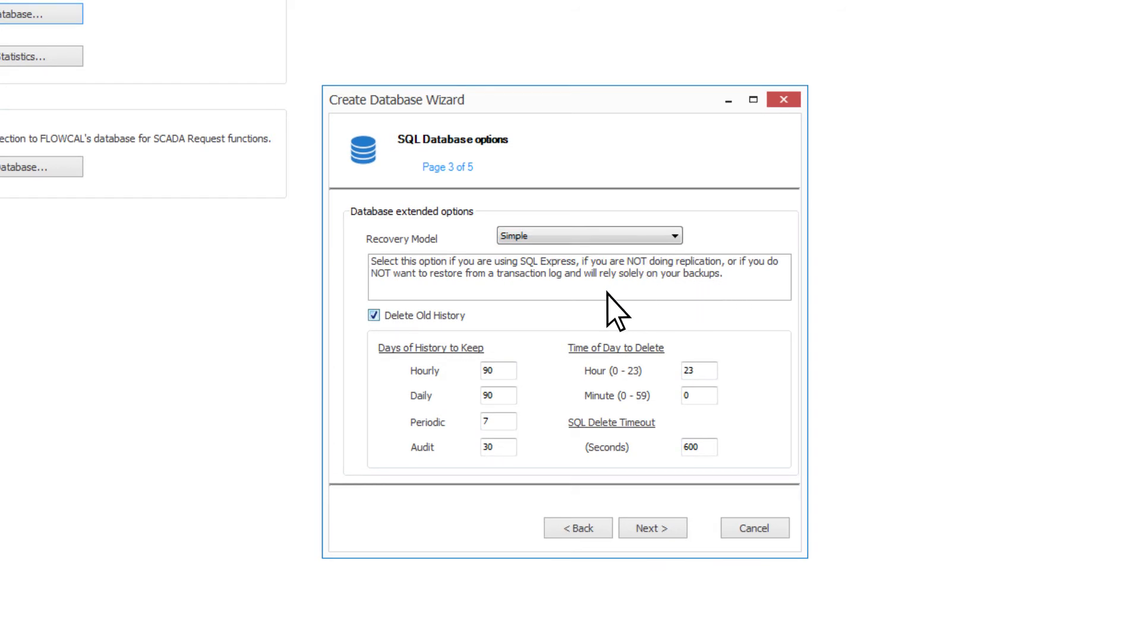
click(373, 315)
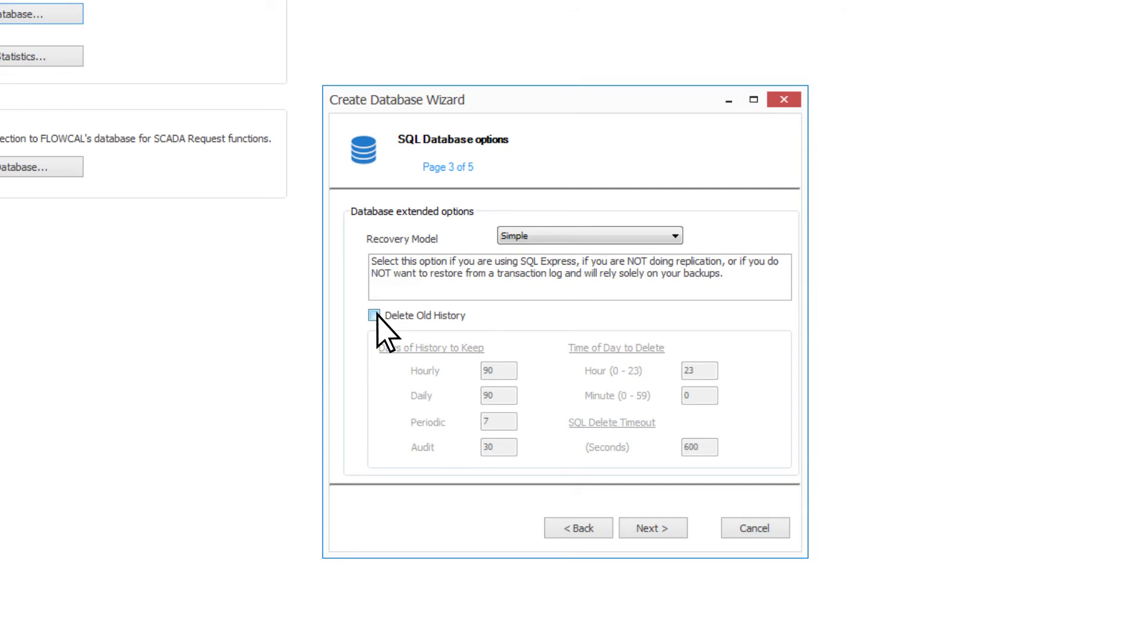
click(374, 315)
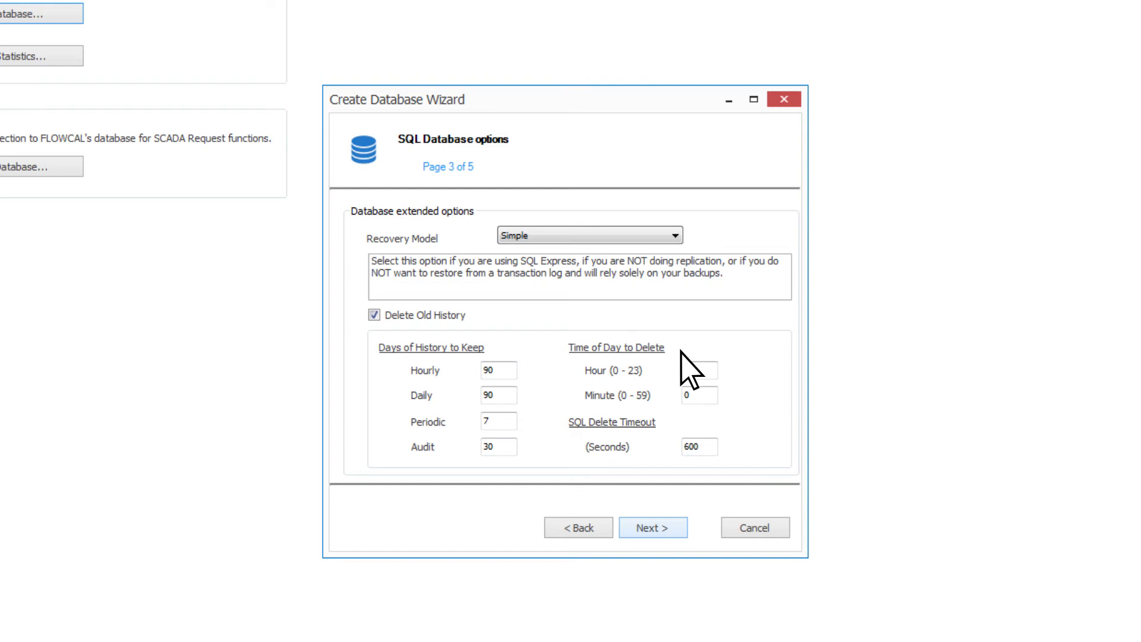
text(23)
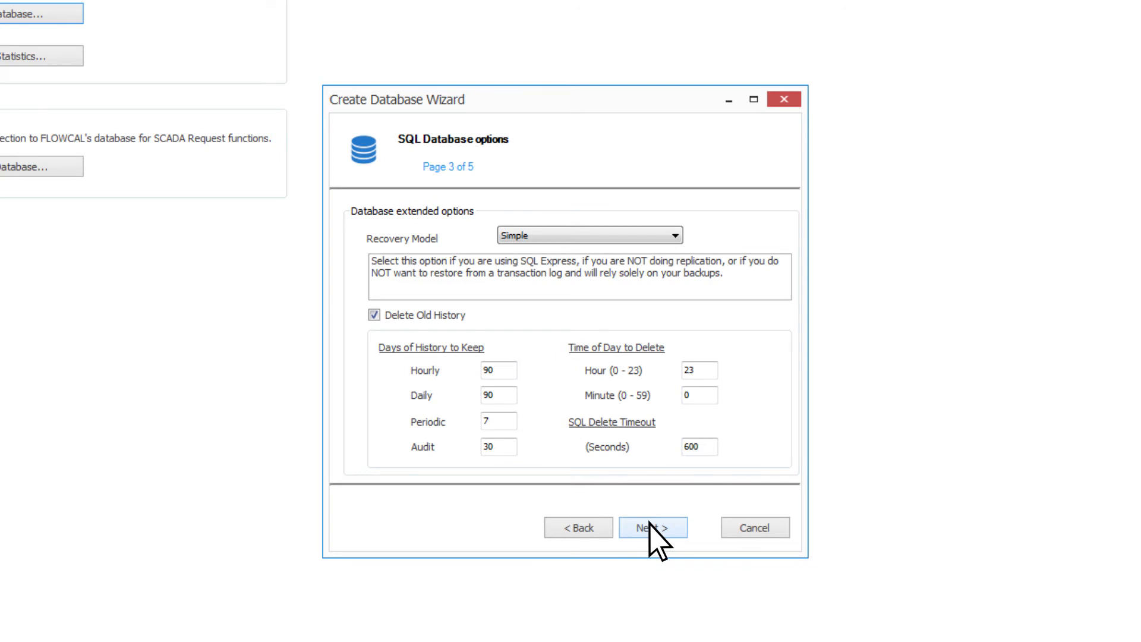
click(651, 527)
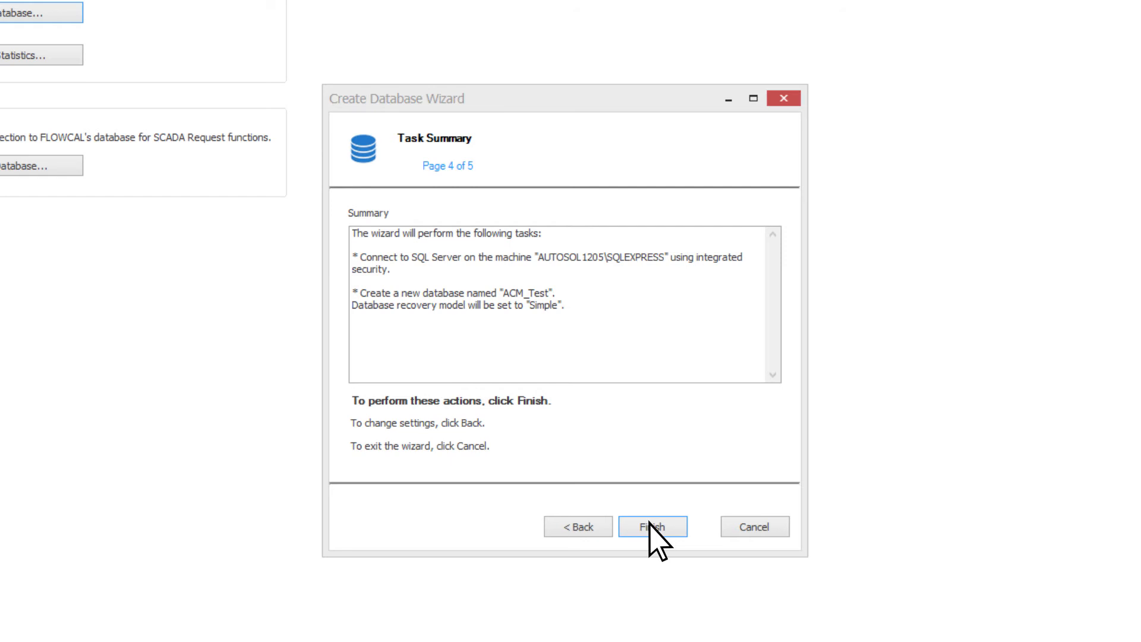
Create the ACM_Test database, then test the connection and acknowledge the Local System warning.
click(652, 526)
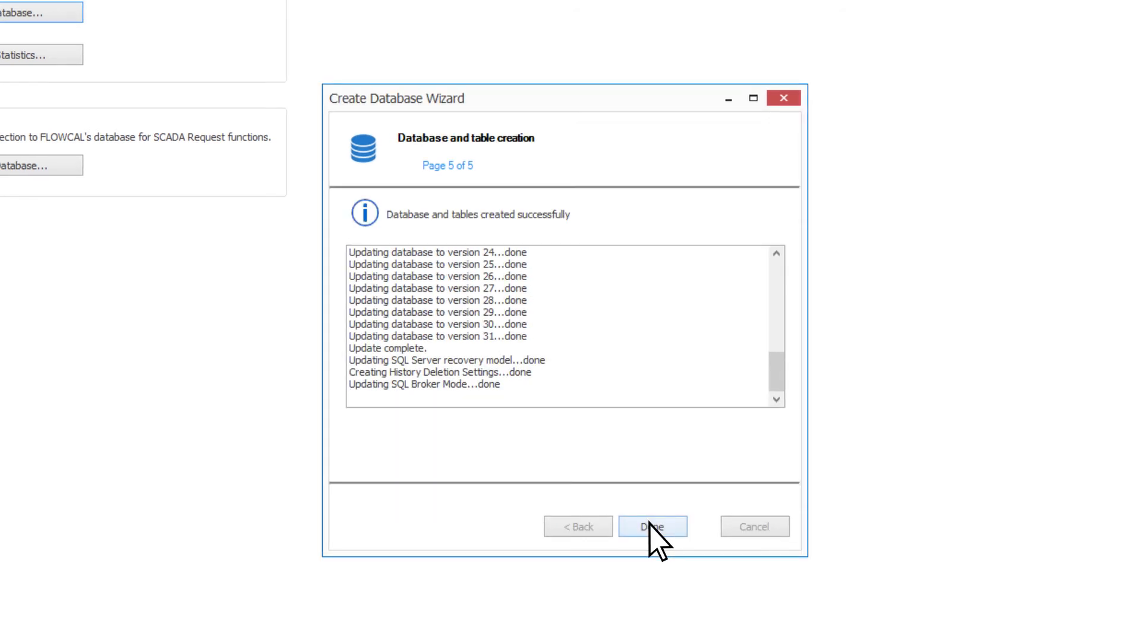
click(652, 525)
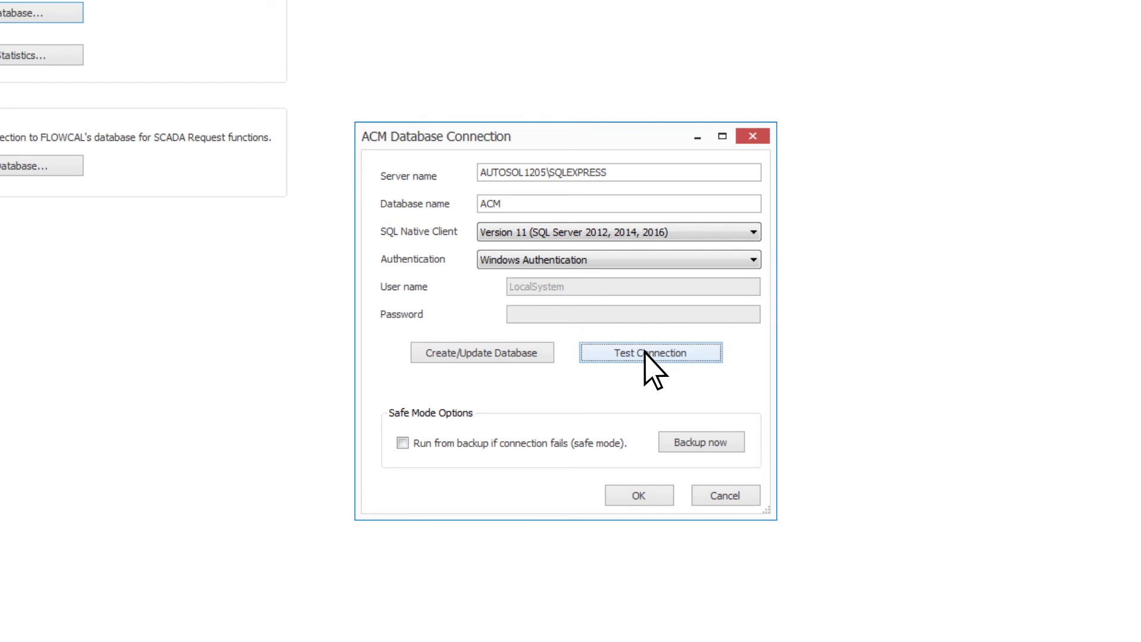
click(649, 352)
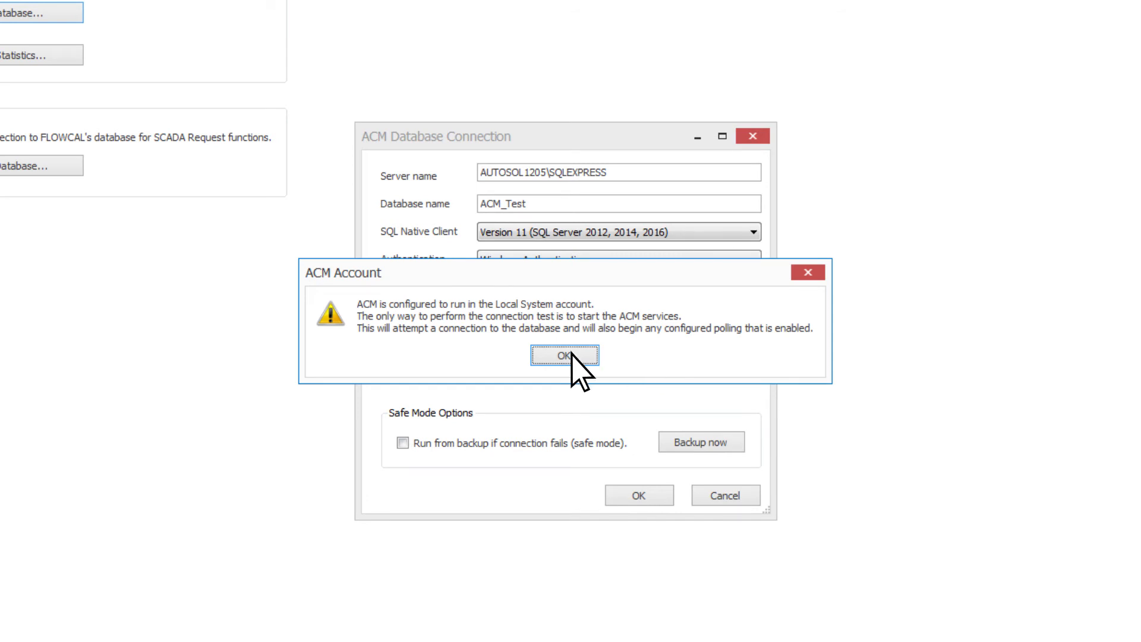
click(564, 356)
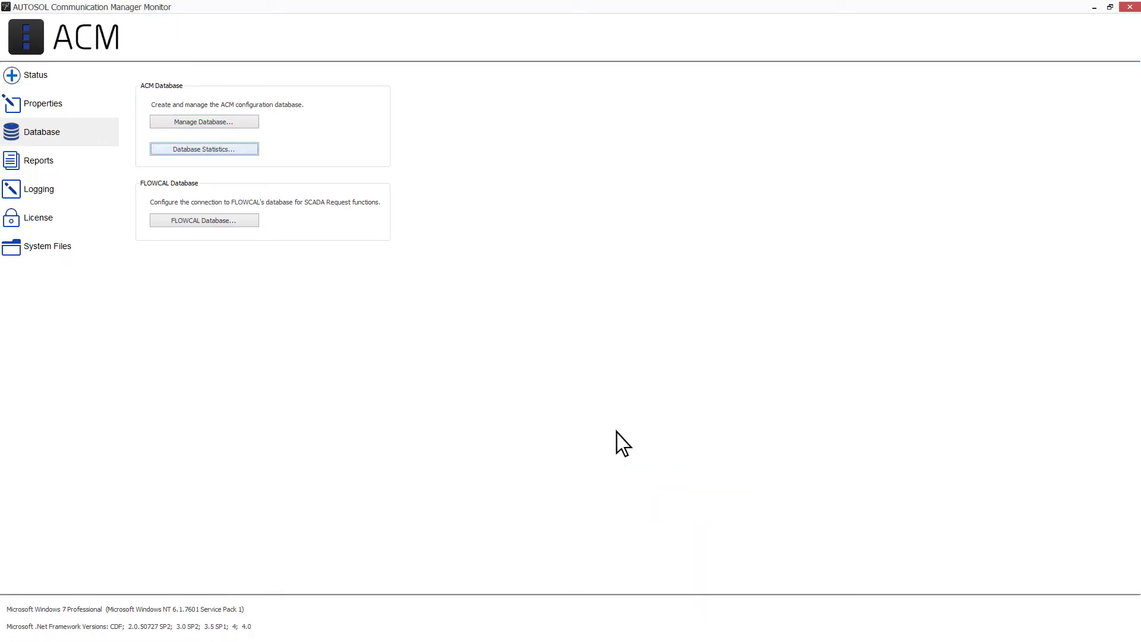
mouse_move(381, 267)
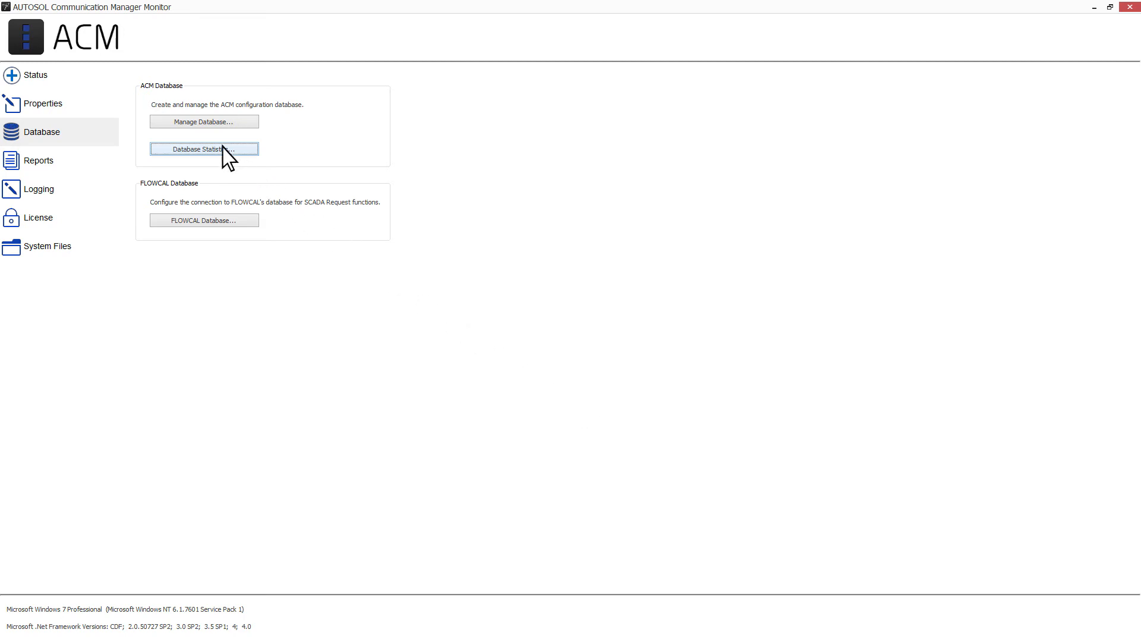
click(203, 148)
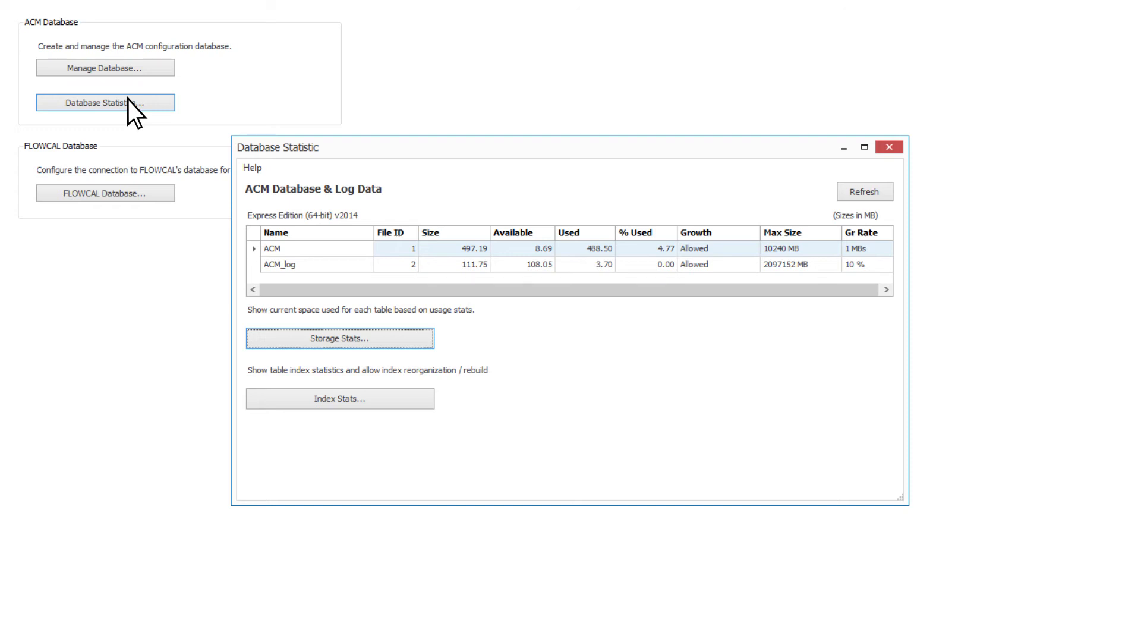
mouse_move(232, 164)
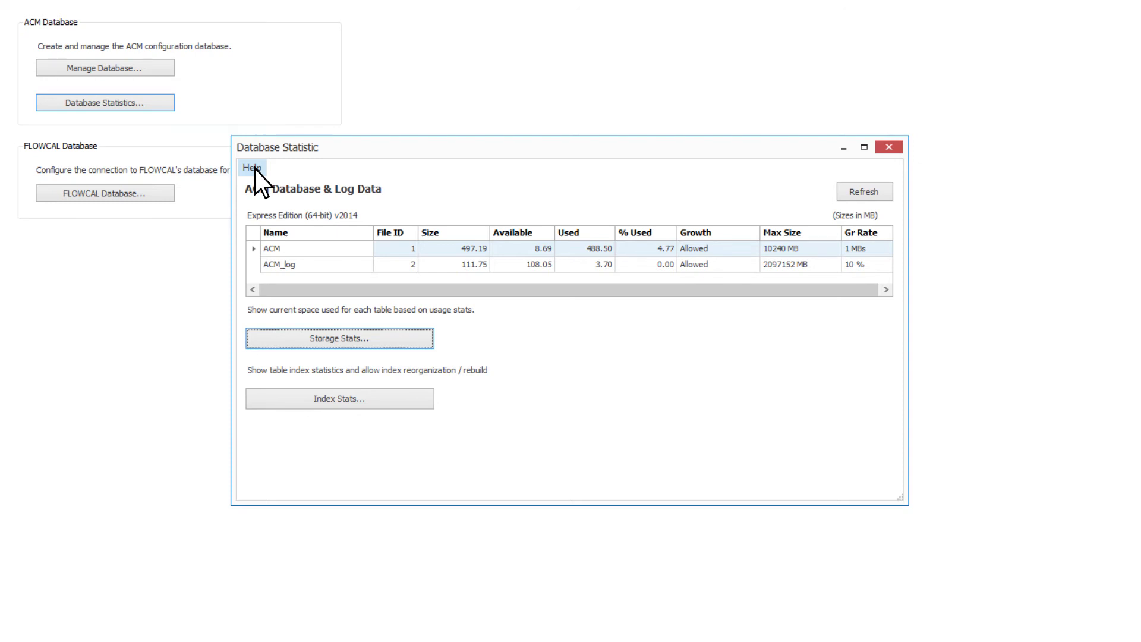
click(251, 168)
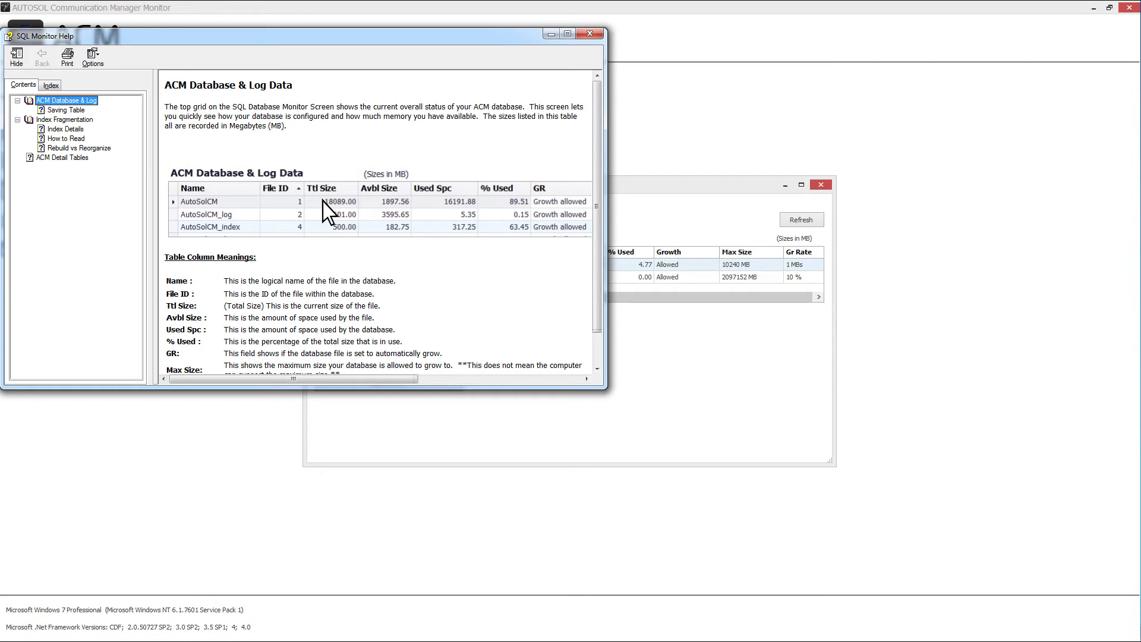
click(588, 33)
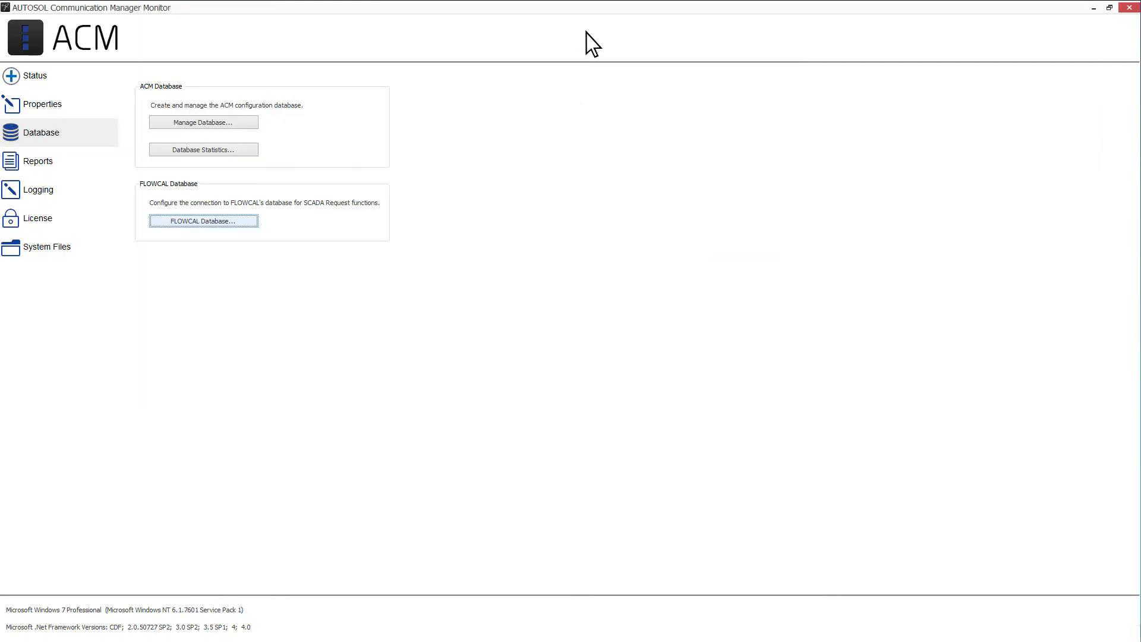
mouse_move(211, 226)
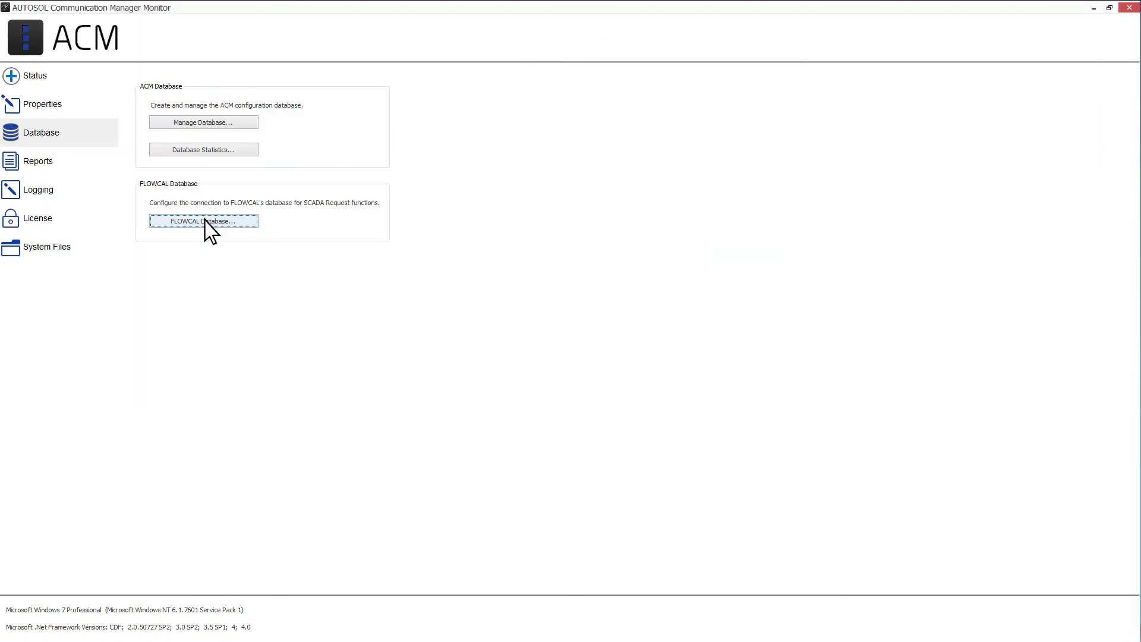
click(203, 221)
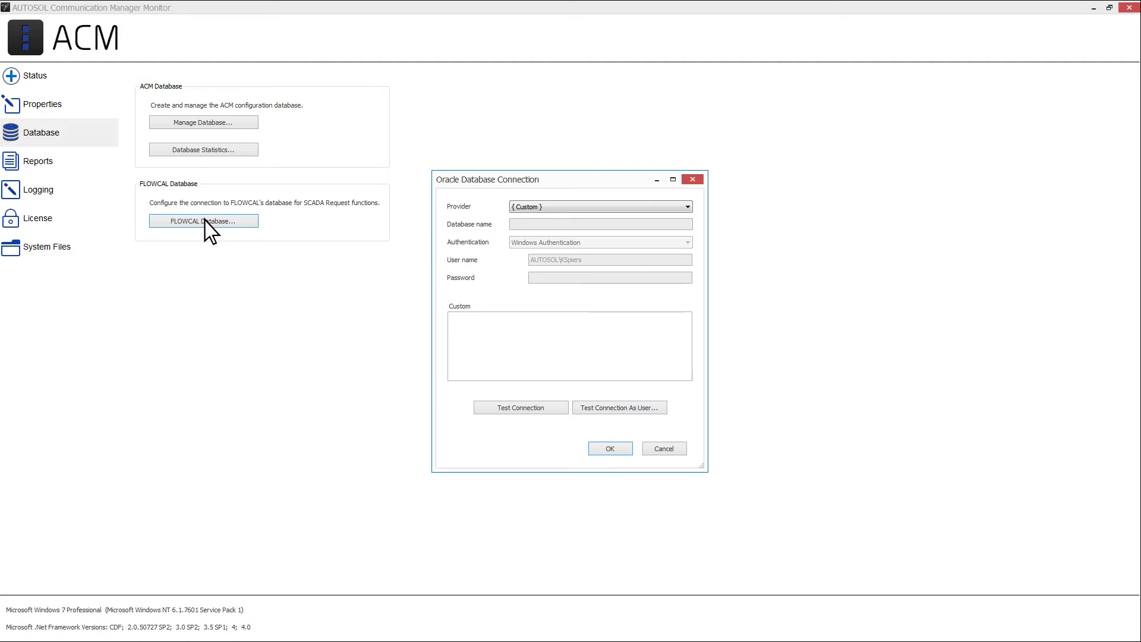
click(609, 448)
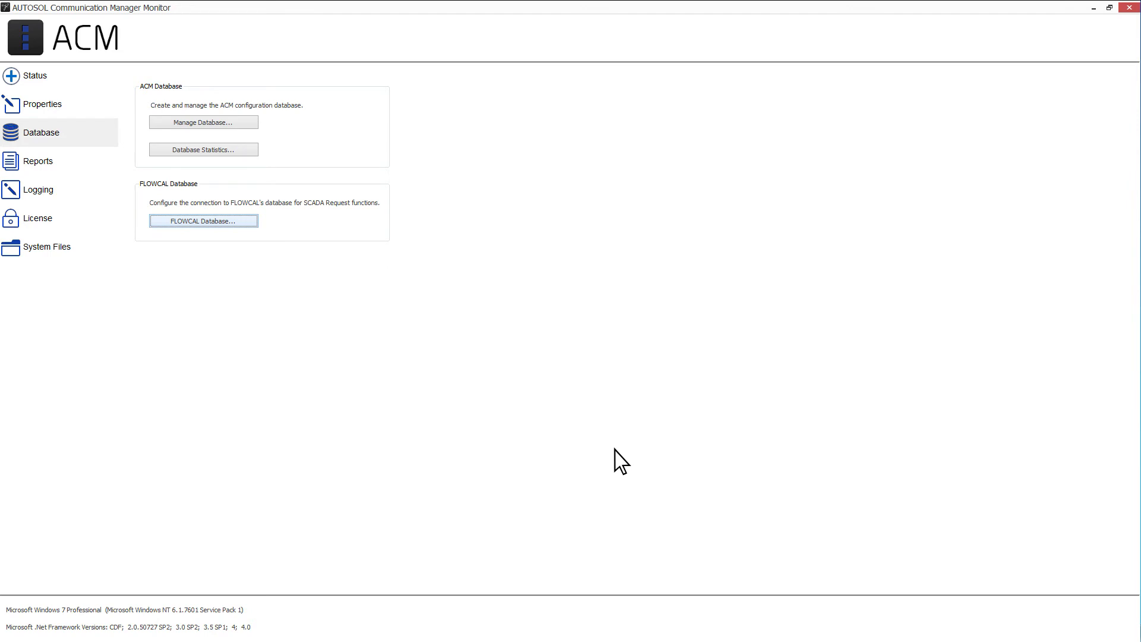
Test the Reports connection to the ACM database and acknowledge the Windows Authentication notice.
click(38, 161)
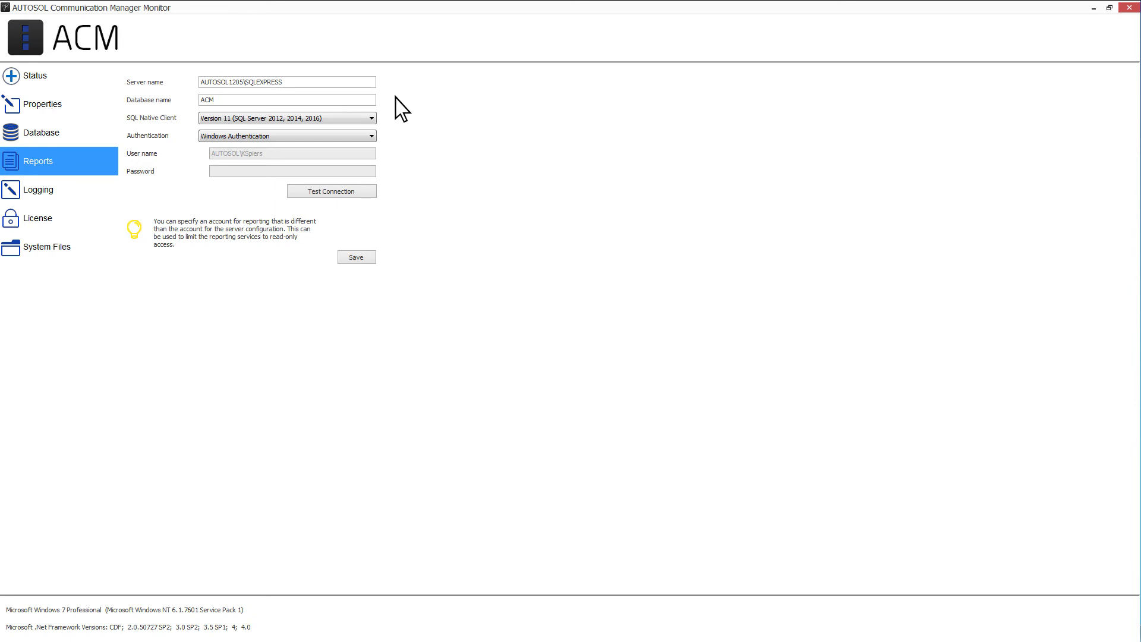
click(331, 191)
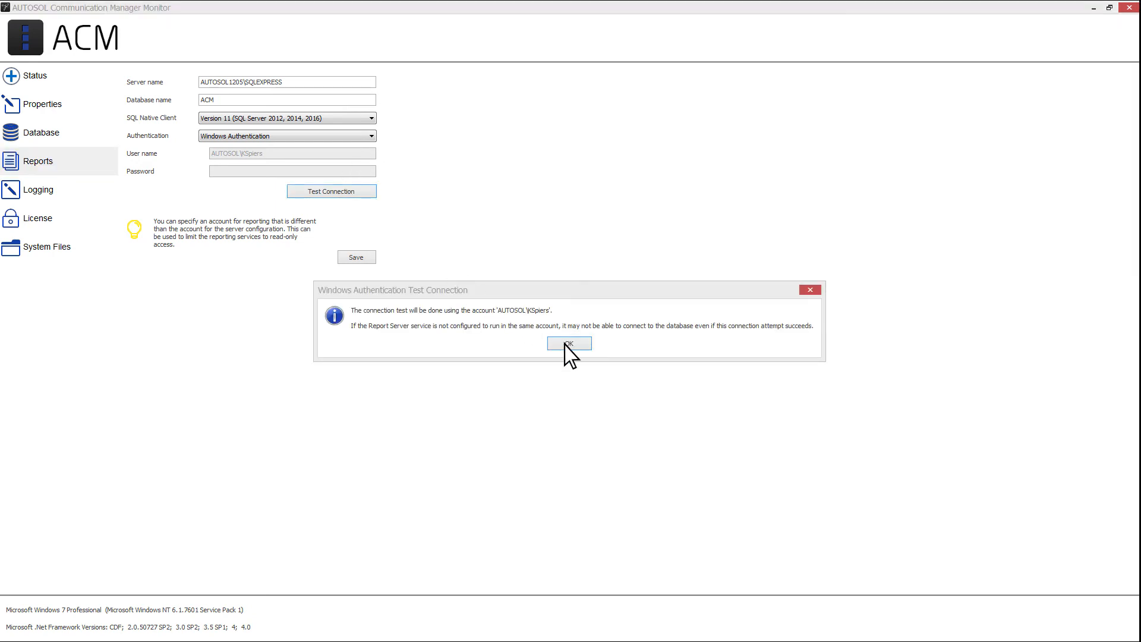
click(568, 342)
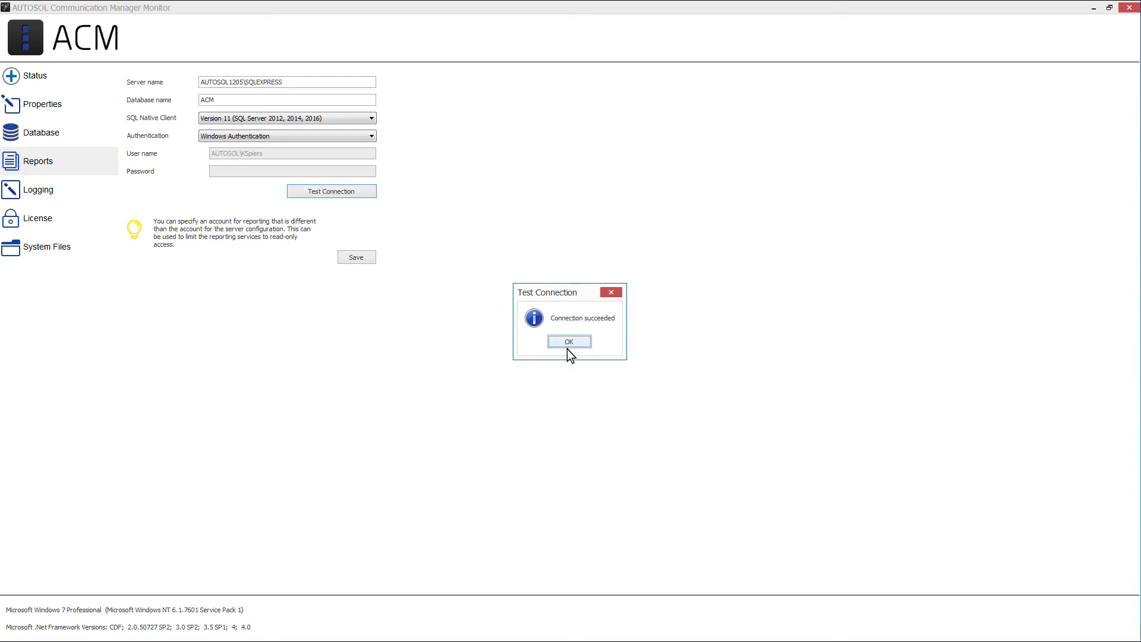
Dismiss the connection success message and show the Logging settings with UDP ports 11111–11115.
click(38, 189)
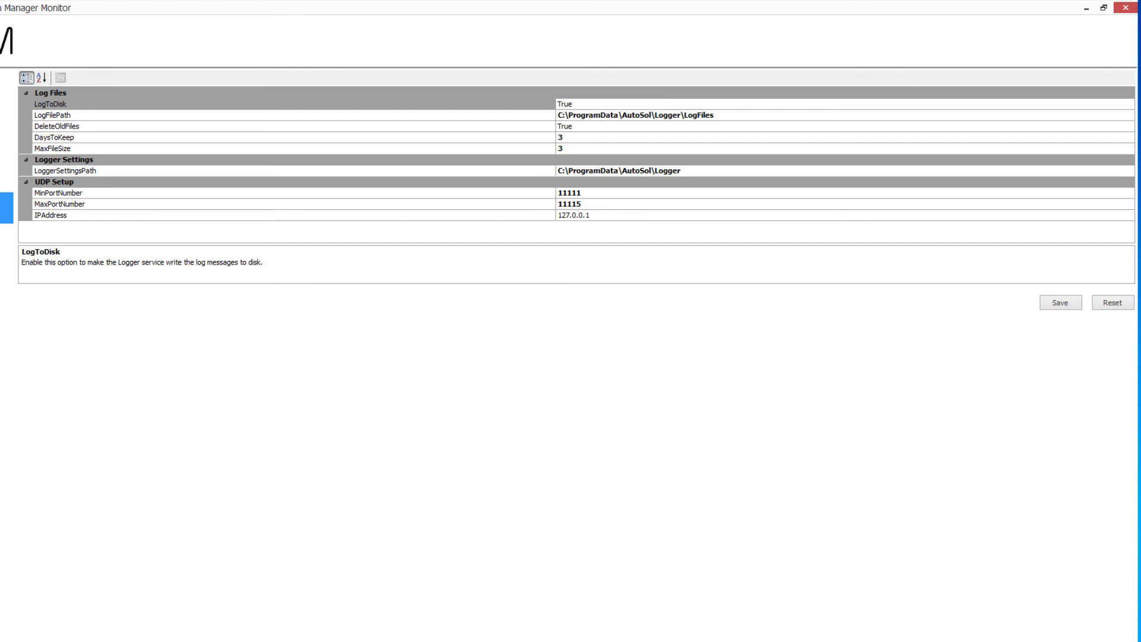
mouse_move(33, 153)
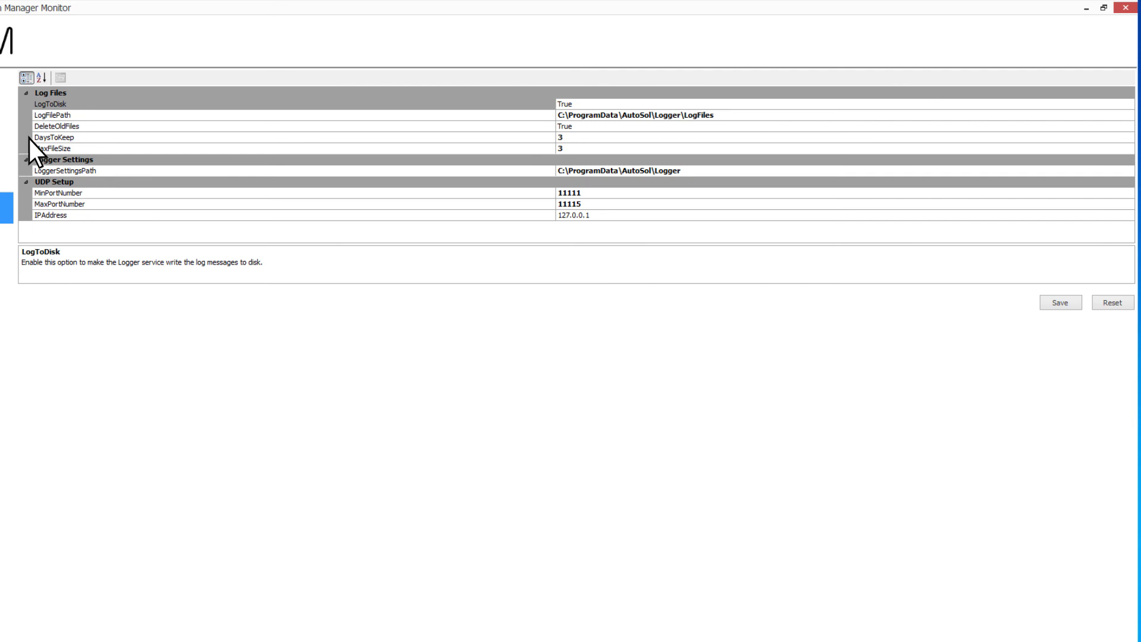
mouse_move(109, 108)
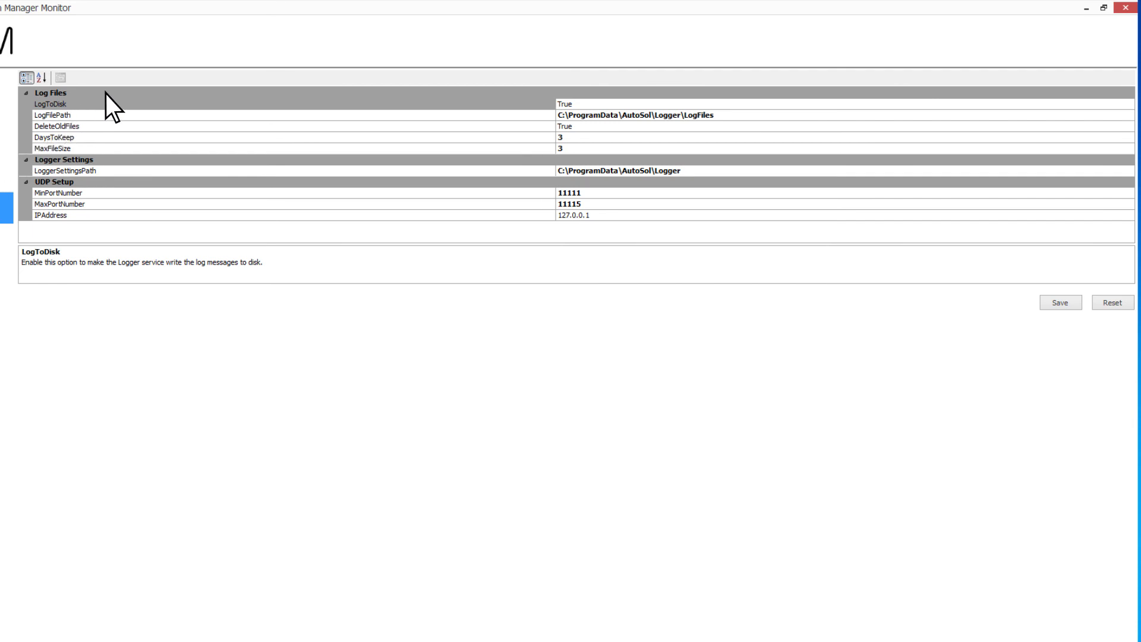
mouse_move(117, 139)
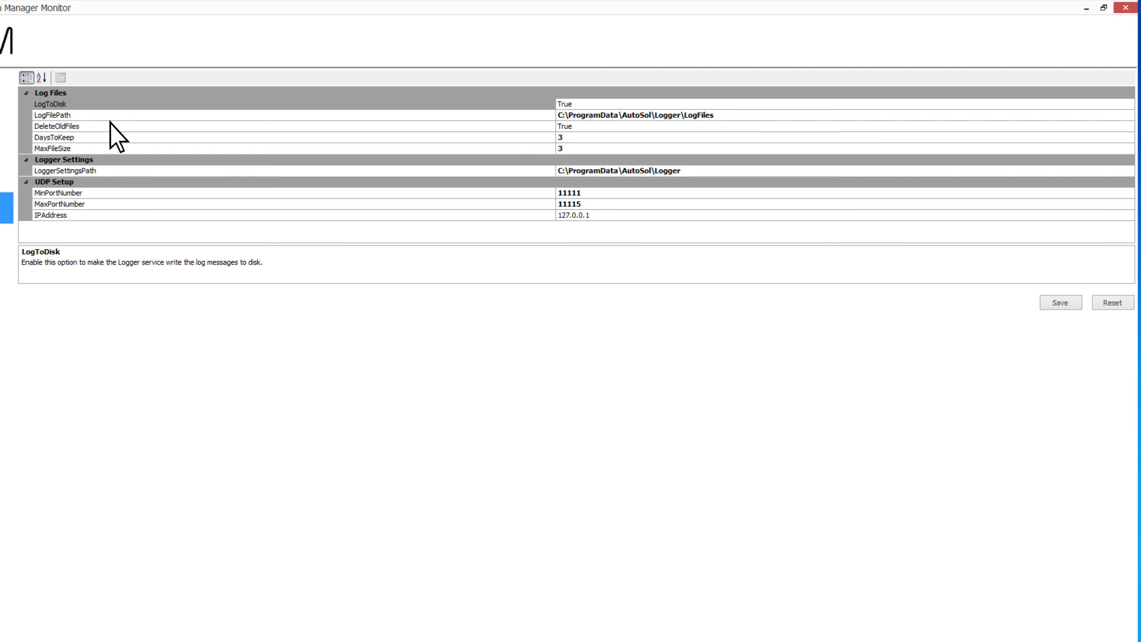
mouse_move(122, 169)
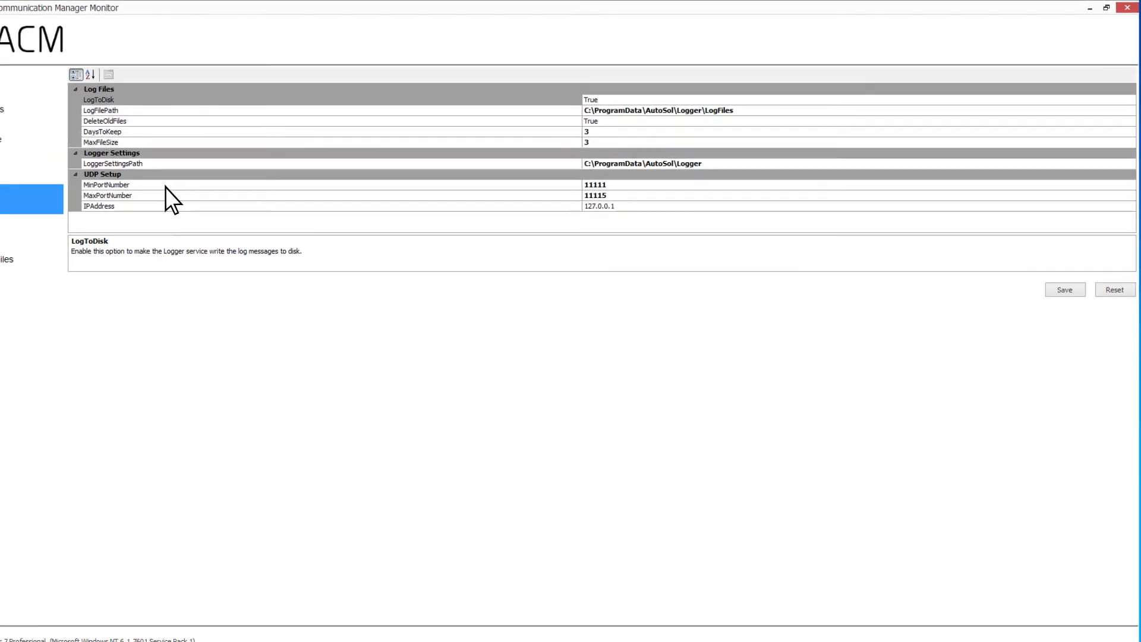
Show the License page for host AUTOSOL1205, expiring 2020/06/16.
click(33, 218)
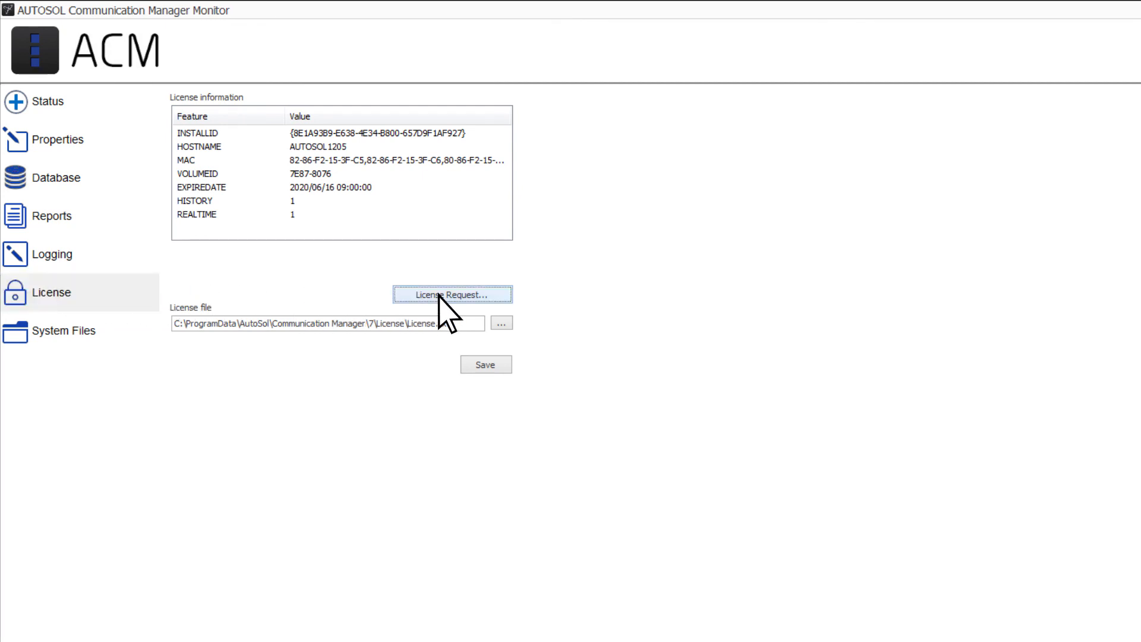
click(450, 295)
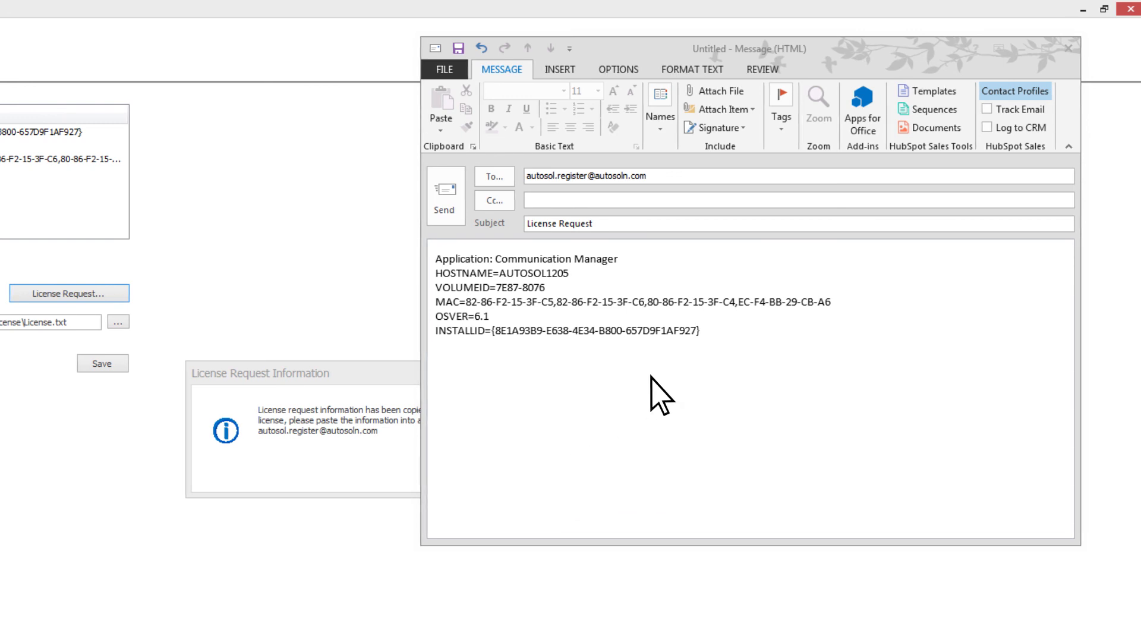
mouse_move(727, 334)
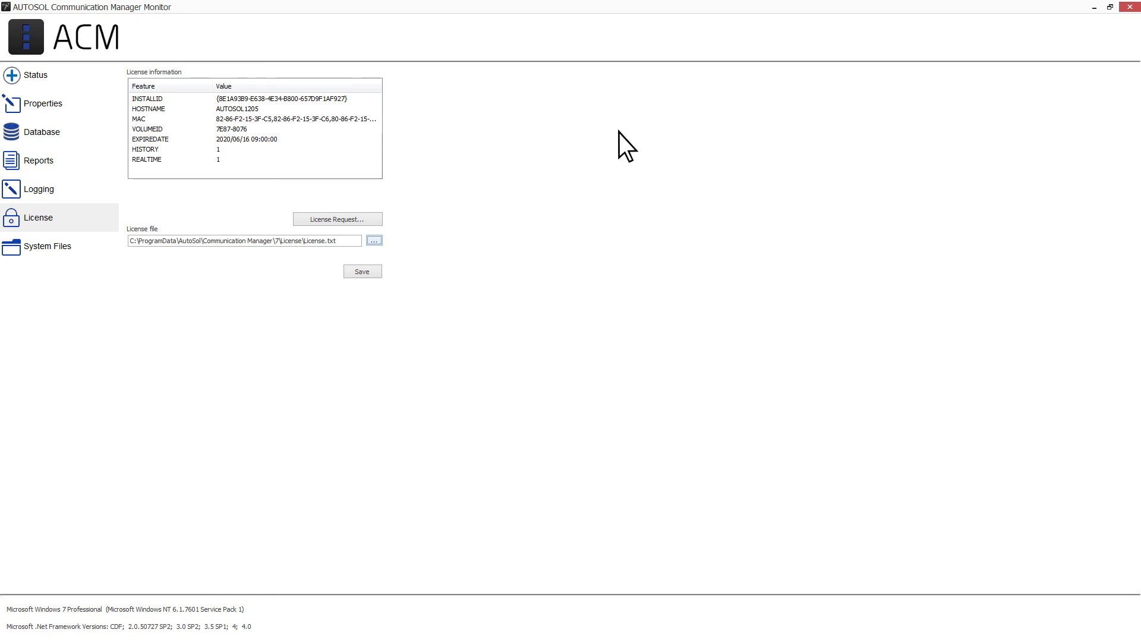
mouse_move(353, 244)
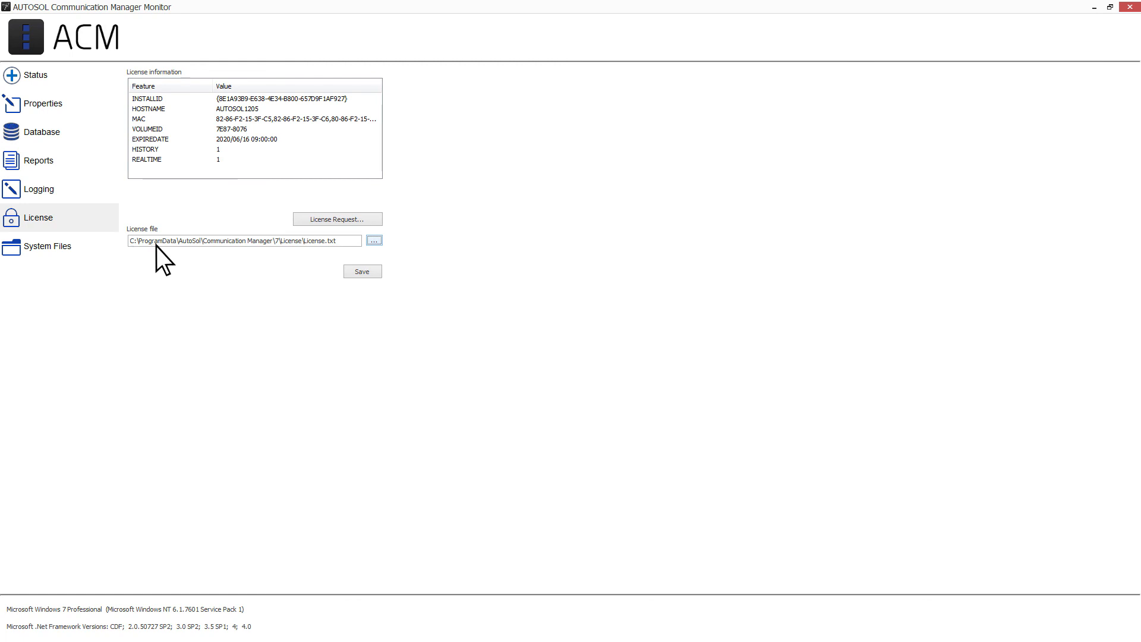
mouse_move(233, 259)
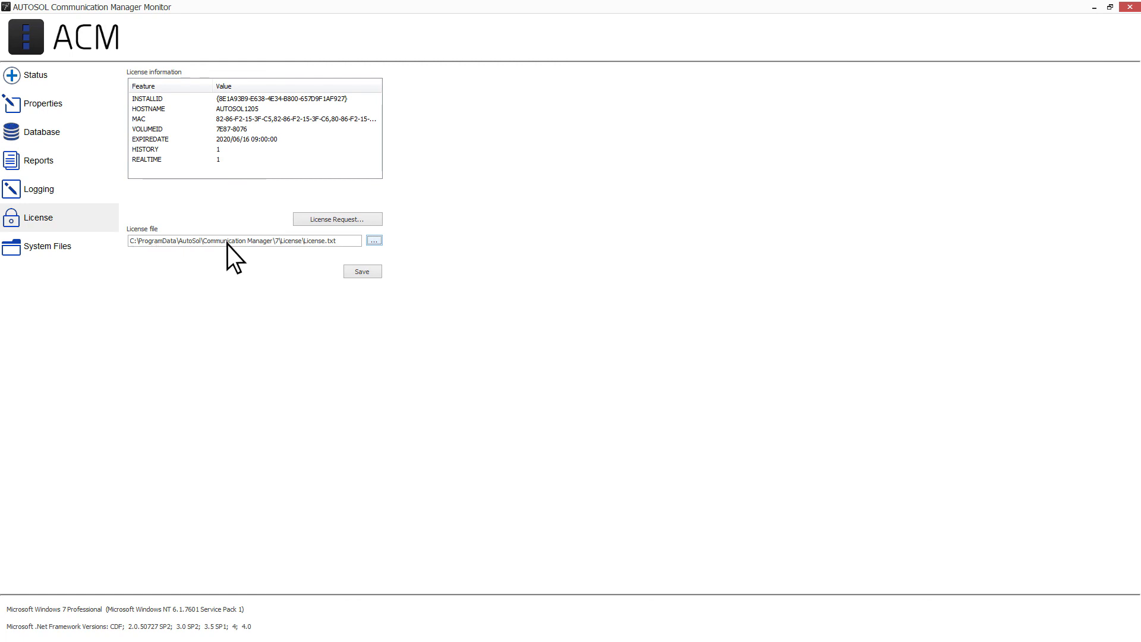
mouse_move(292, 259)
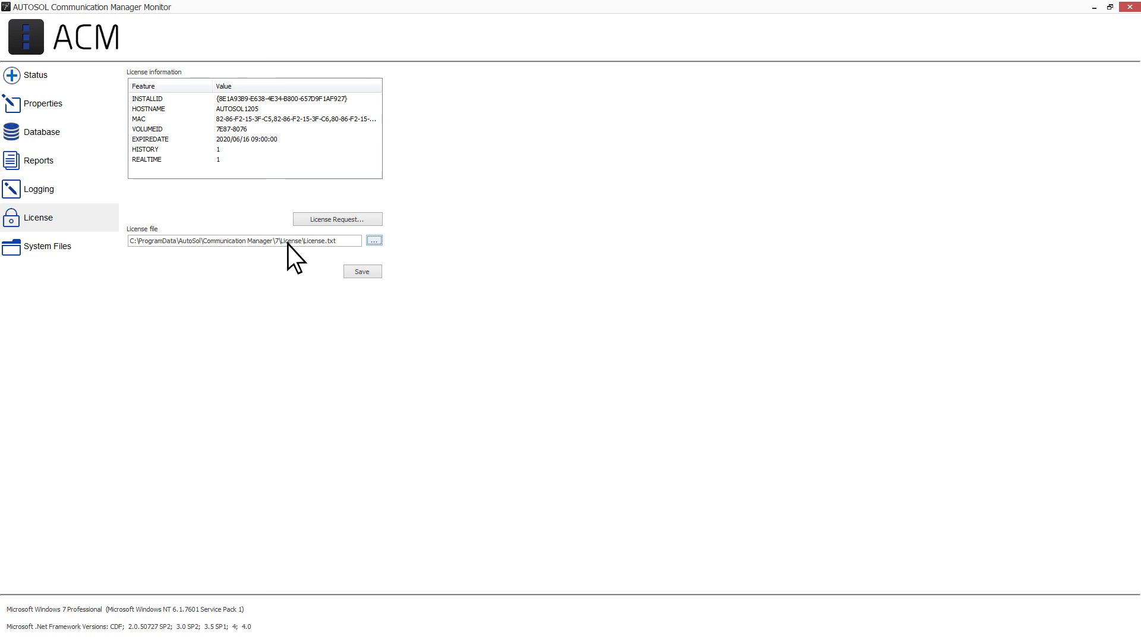
click(373, 240)
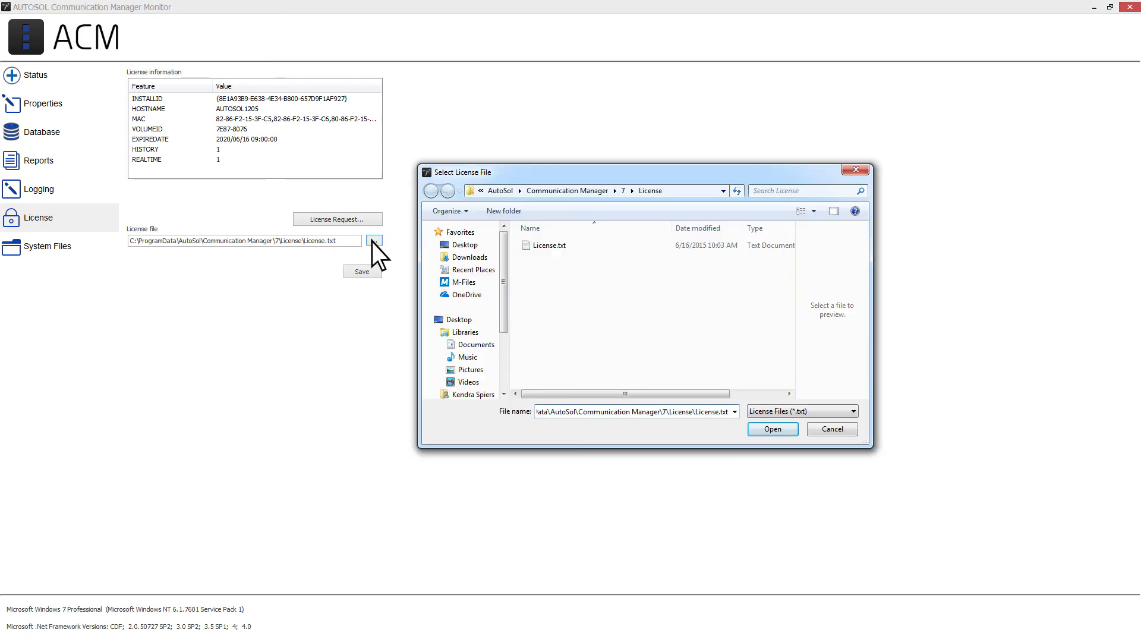
mouse_move(509, 200)
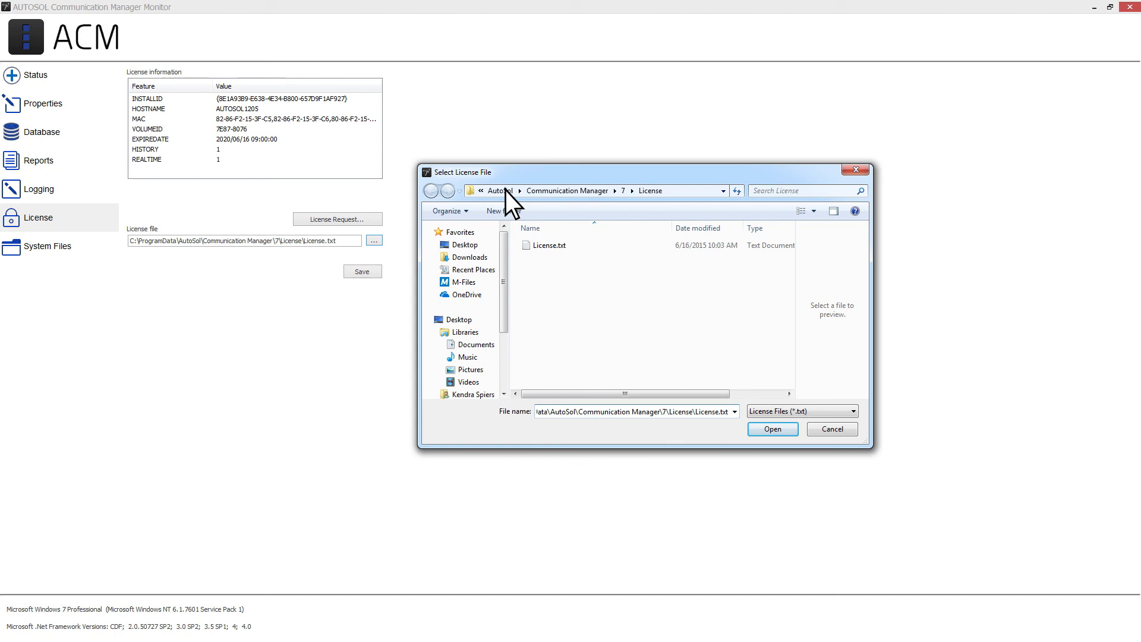
click(772, 429)
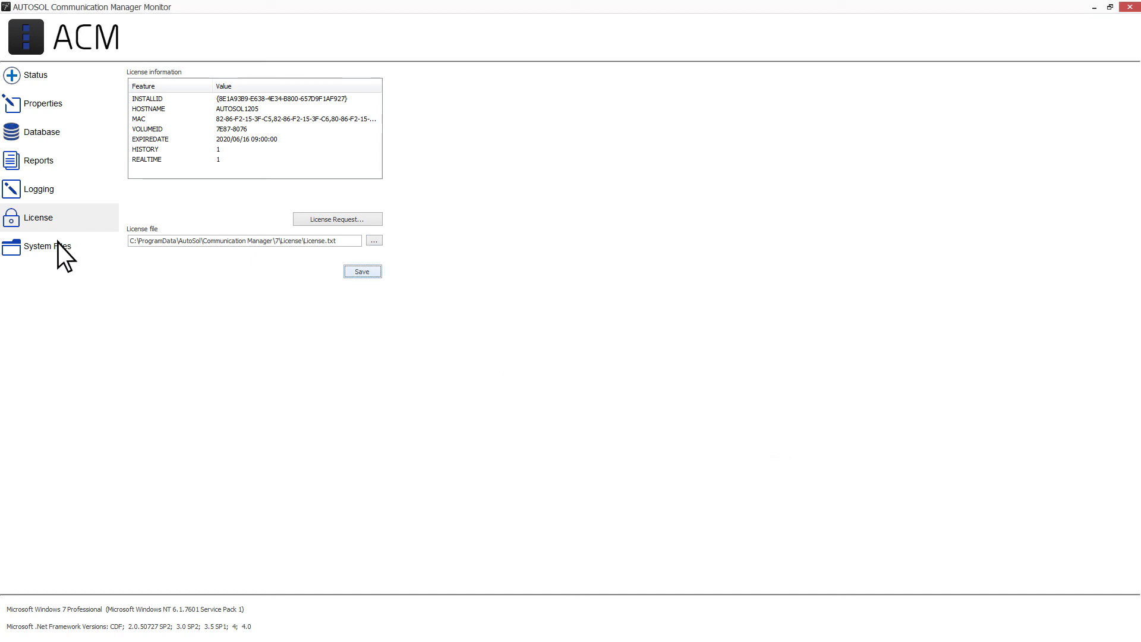
Review the SystemFiles path, reset it, and return to the Status page.
click(47, 246)
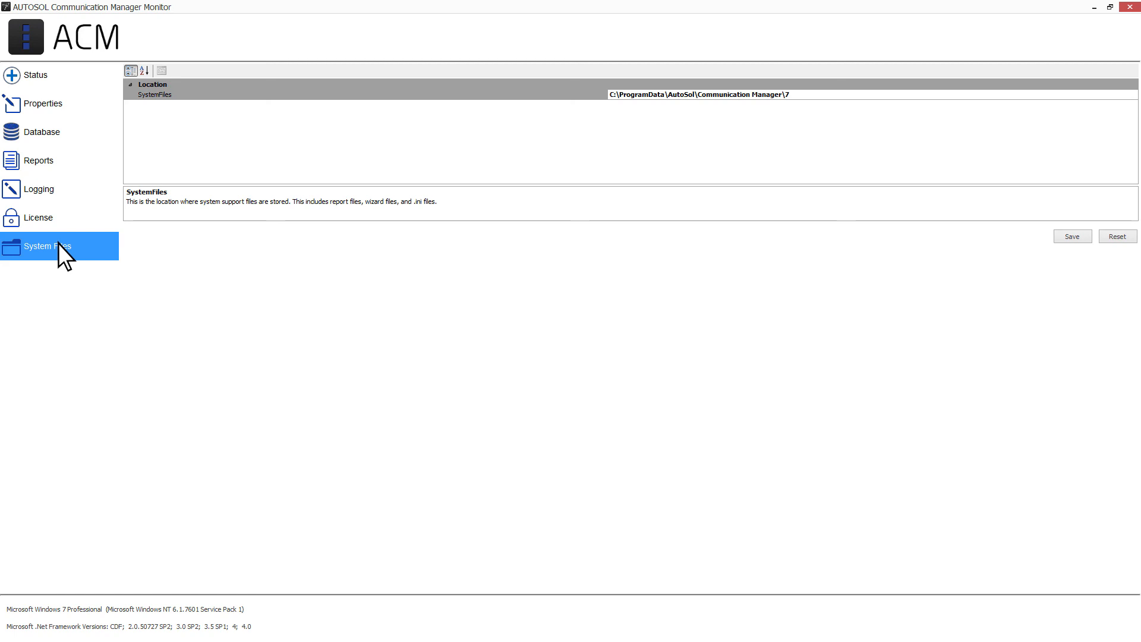
mouse_move(64, 258)
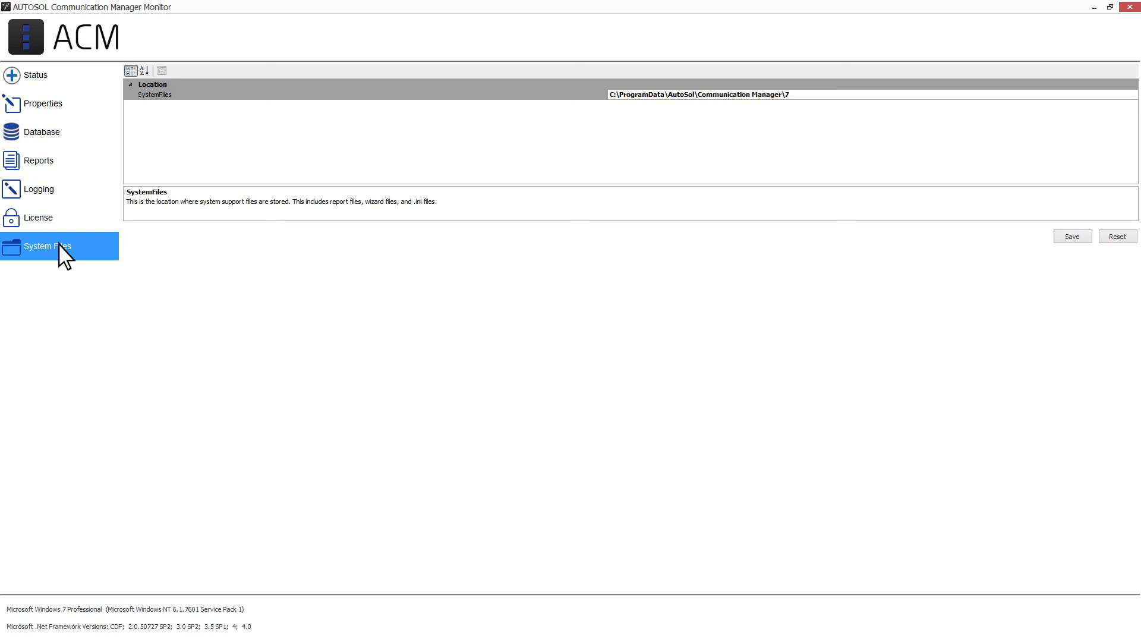
mouse_move(213, 256)
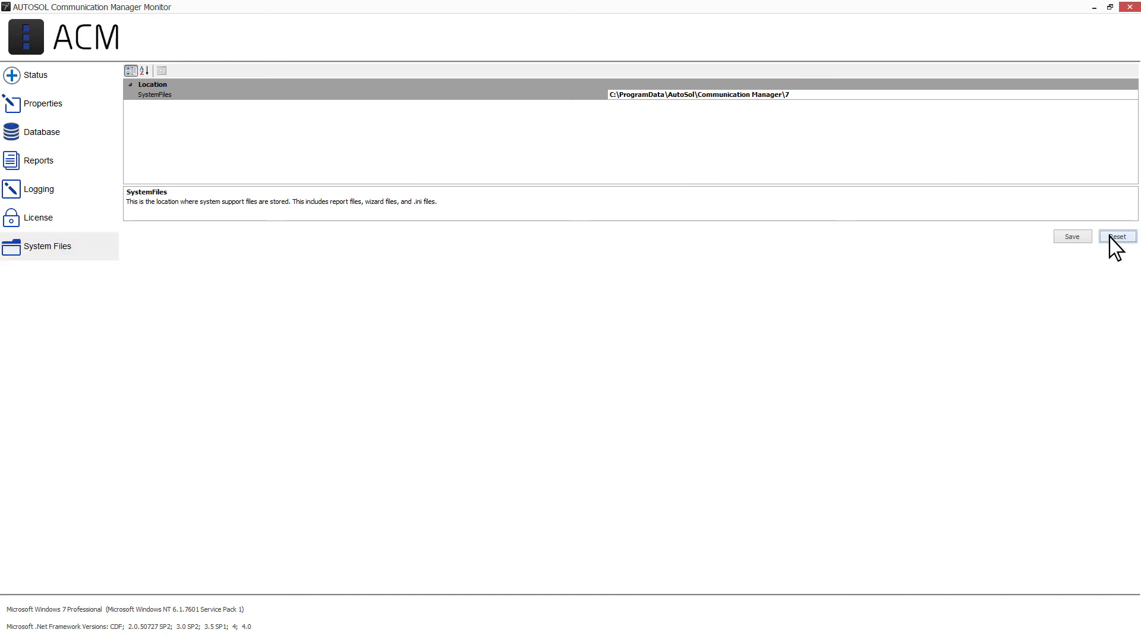
click(35, 74)
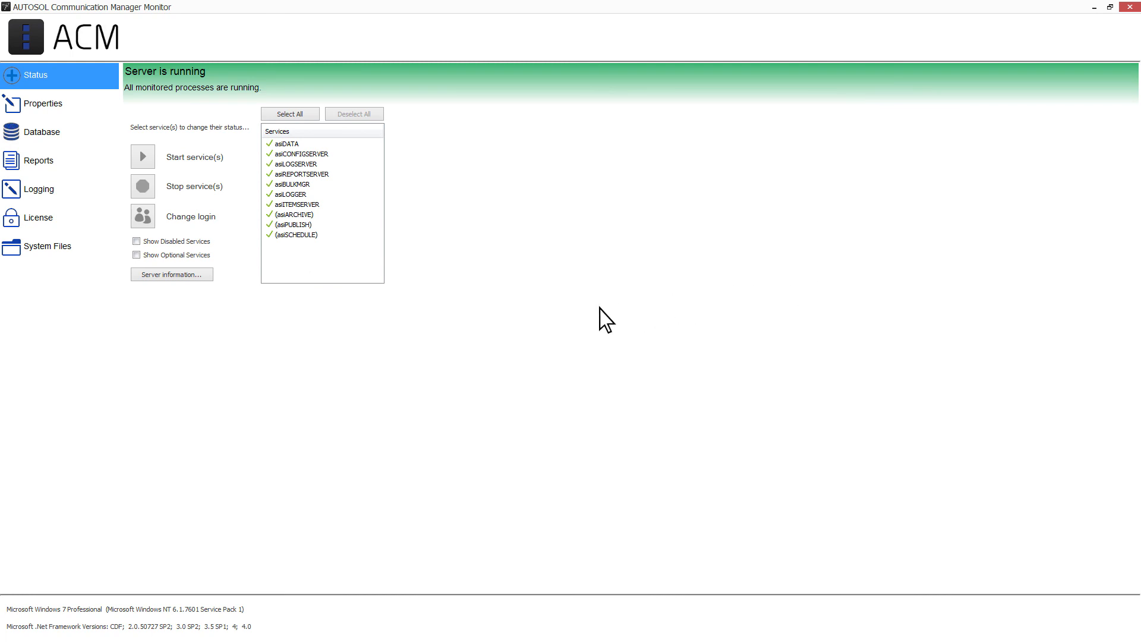
mouse_move(570, 324)
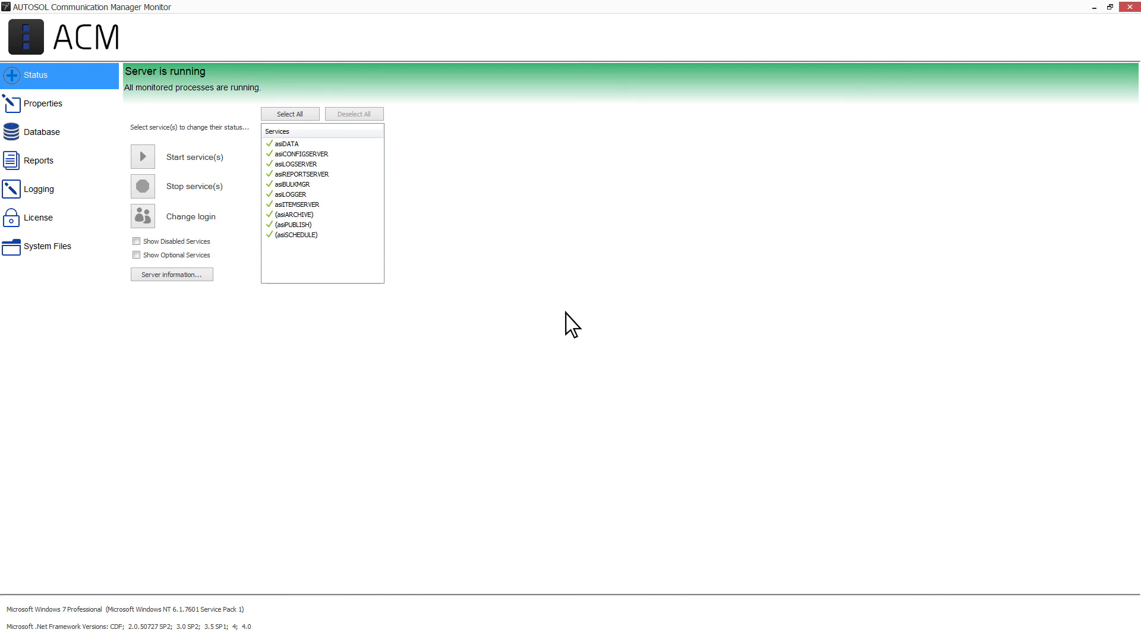